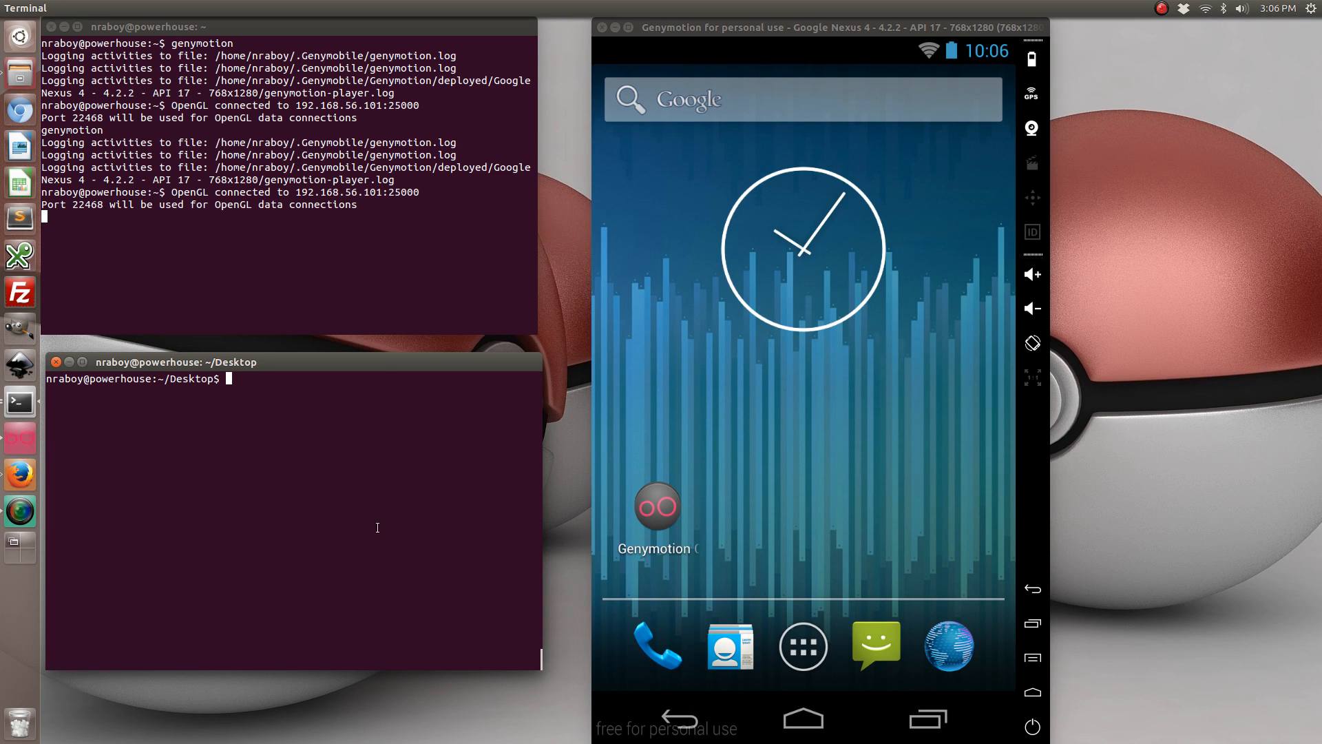
pyautogui.moveTo(370, 497)
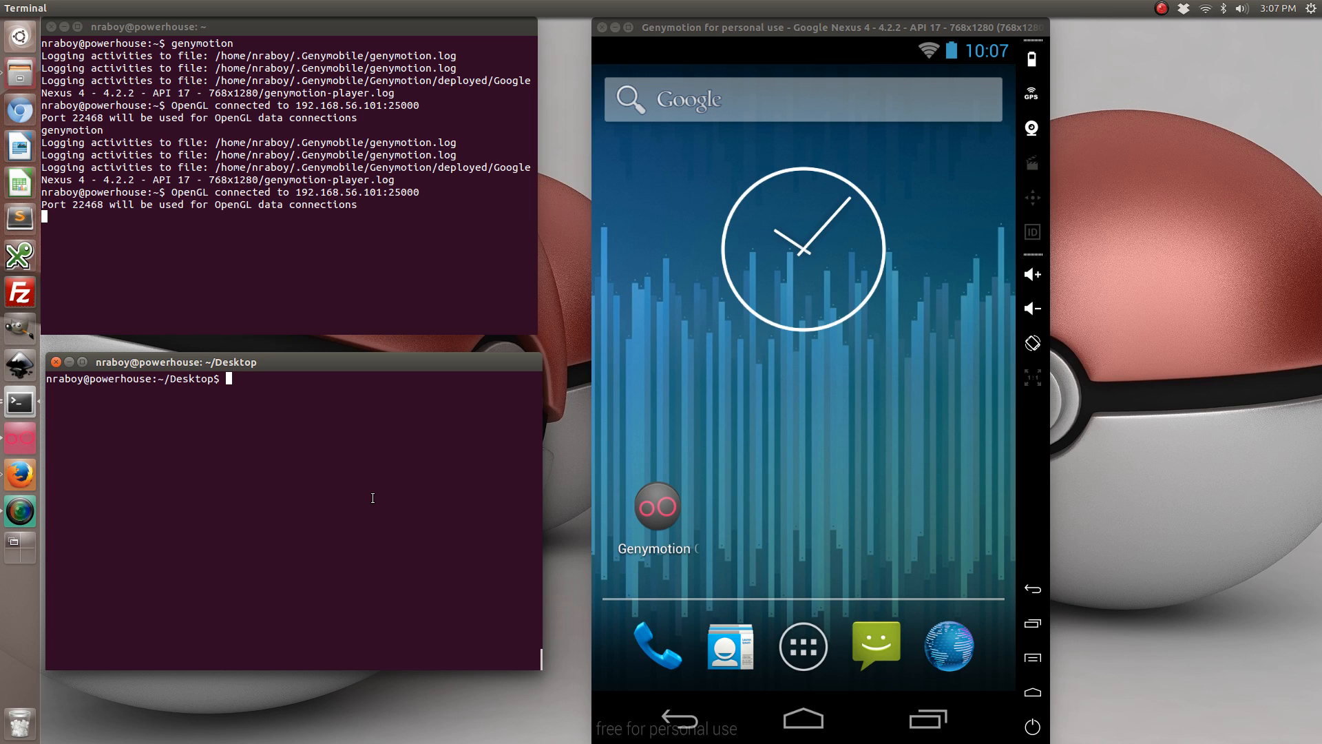
# Step: Create a blank Ionic project named ExampleProject with 'ionic start' and cd into it
pyautogui.write('ionic')
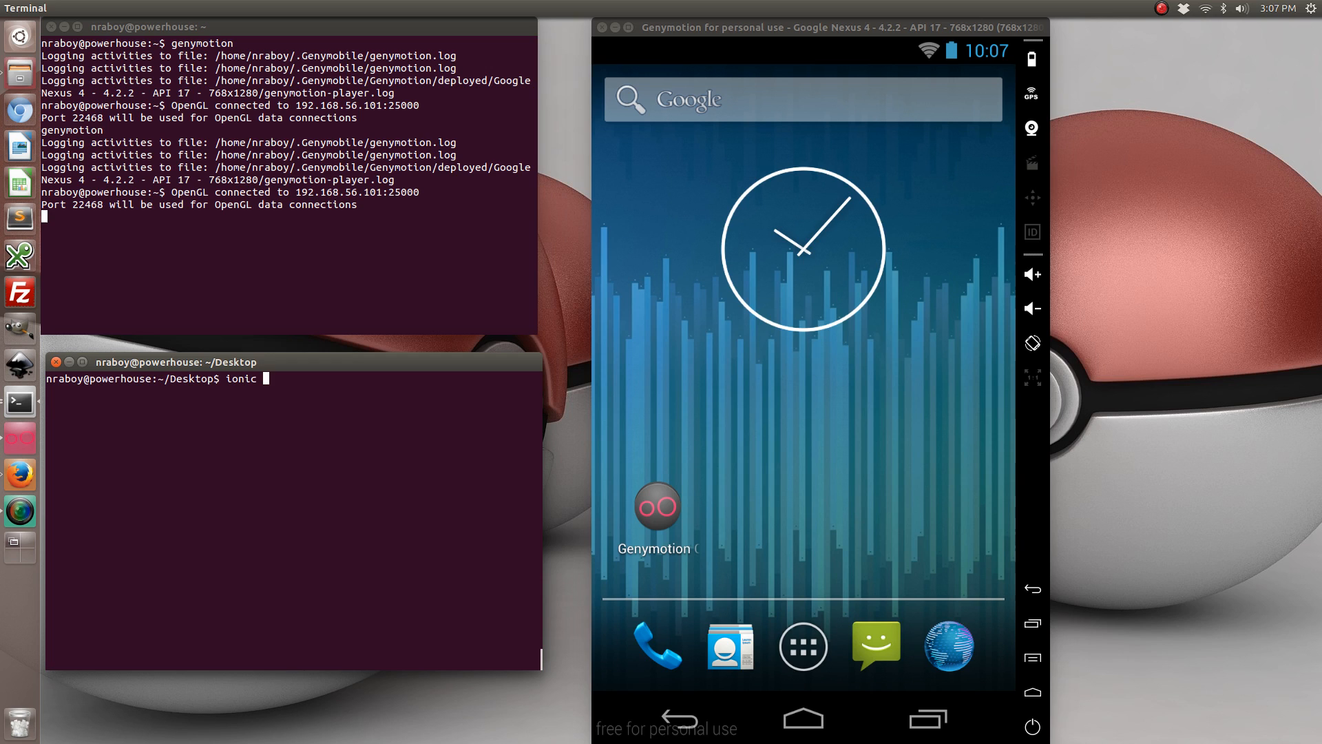
pyautogui.write('start Exa')
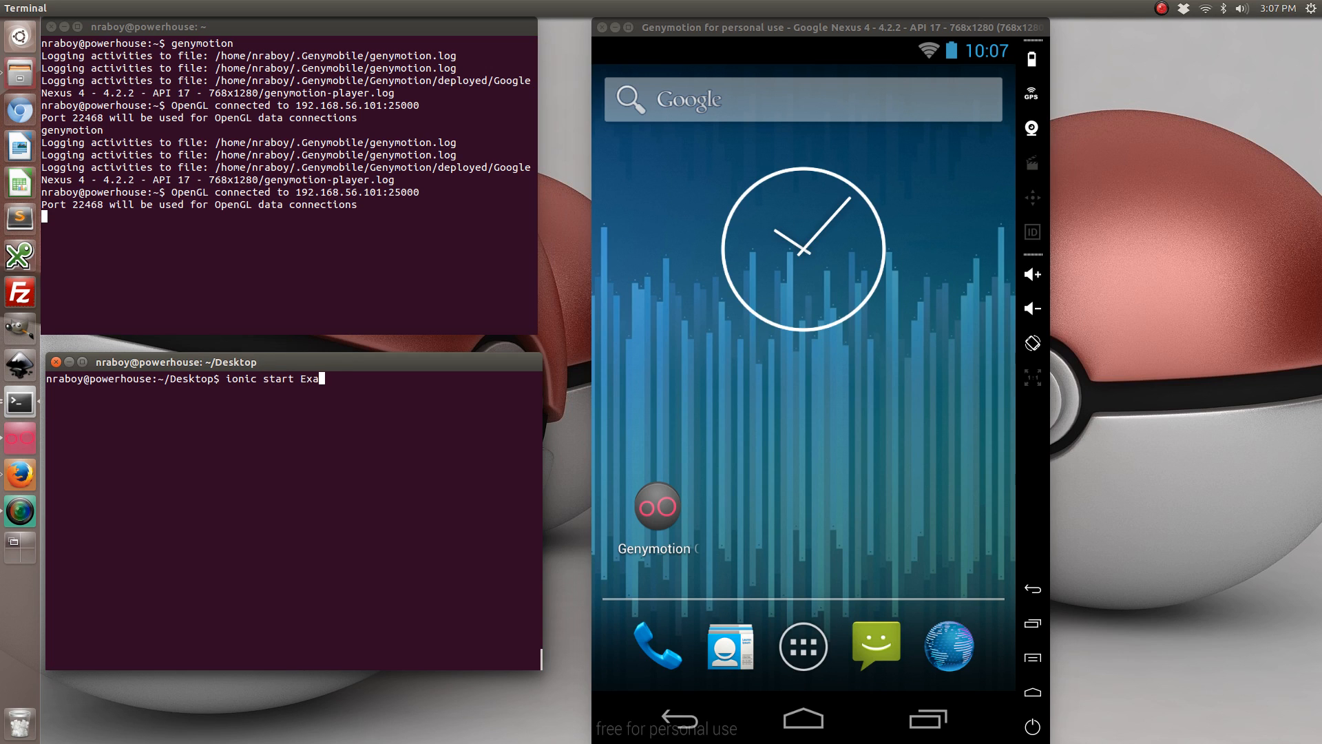
pyautogui.write('mpleProject')
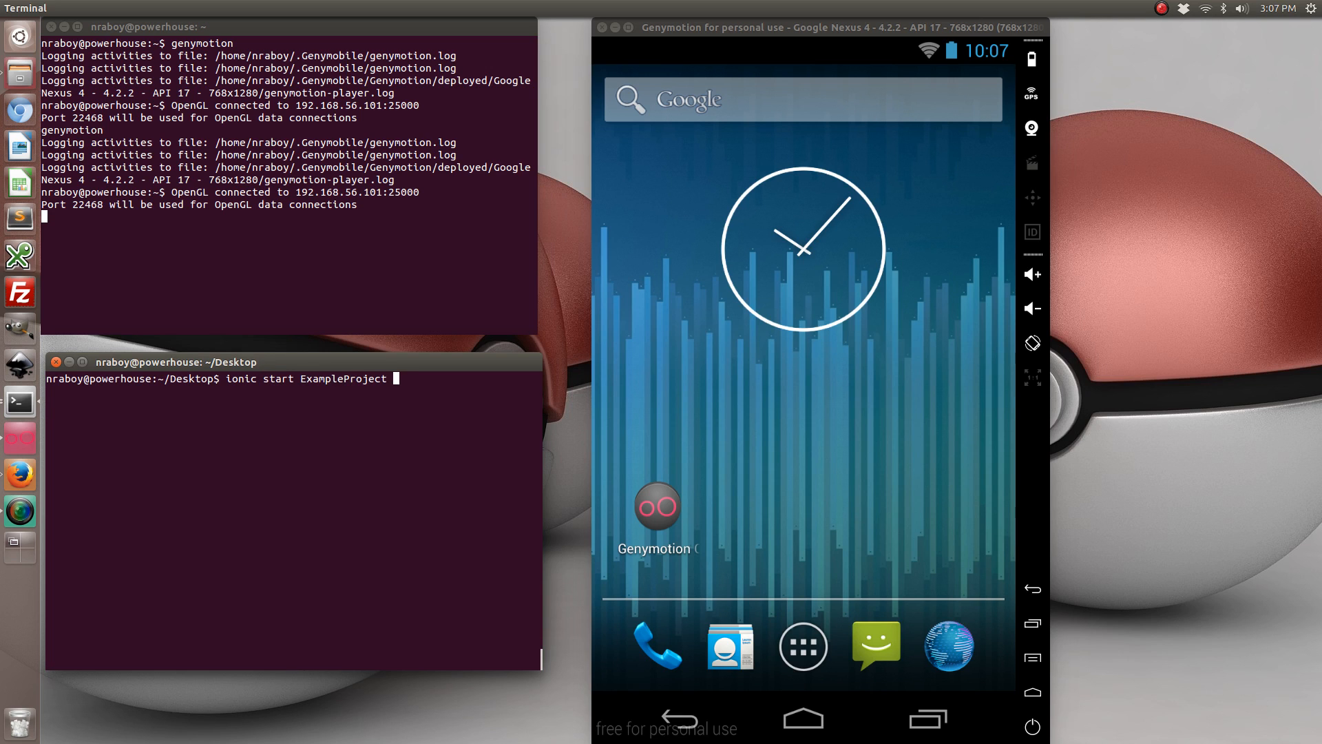
pyautogui.write('blank')
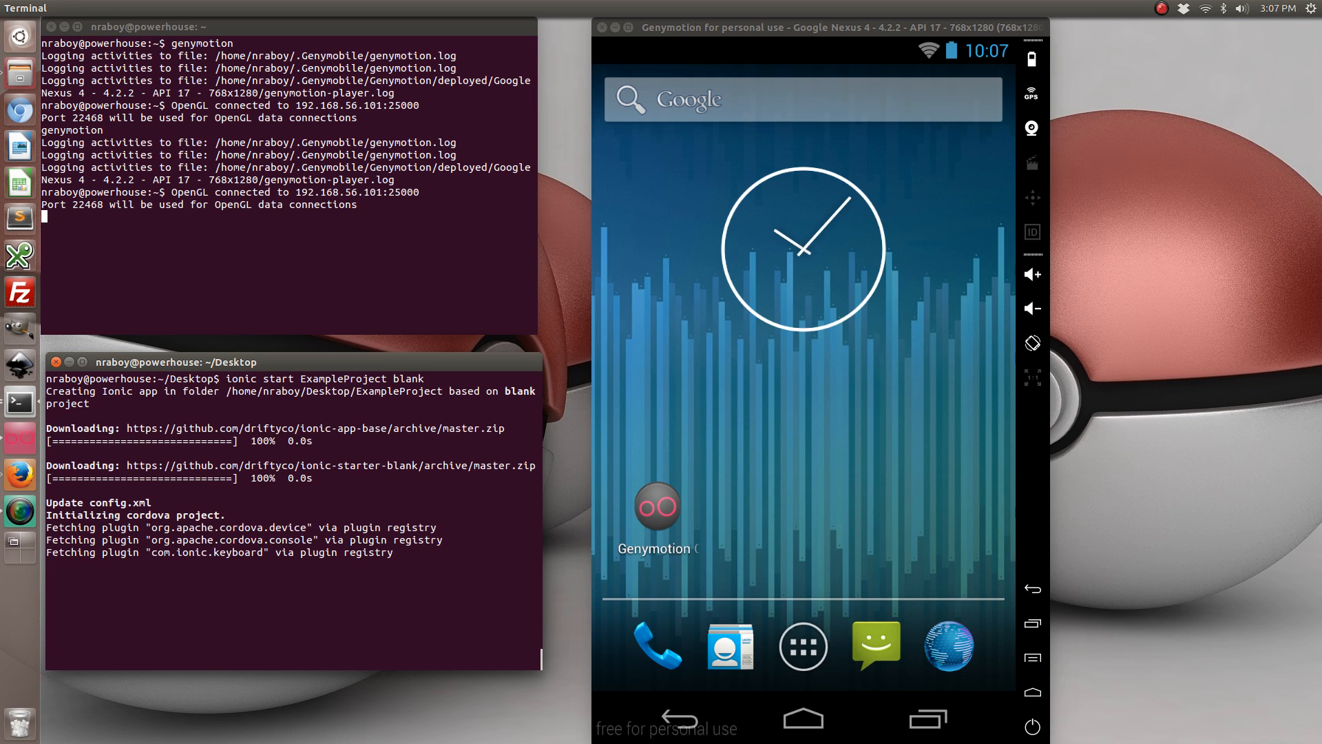
pyautogui.write('cd')
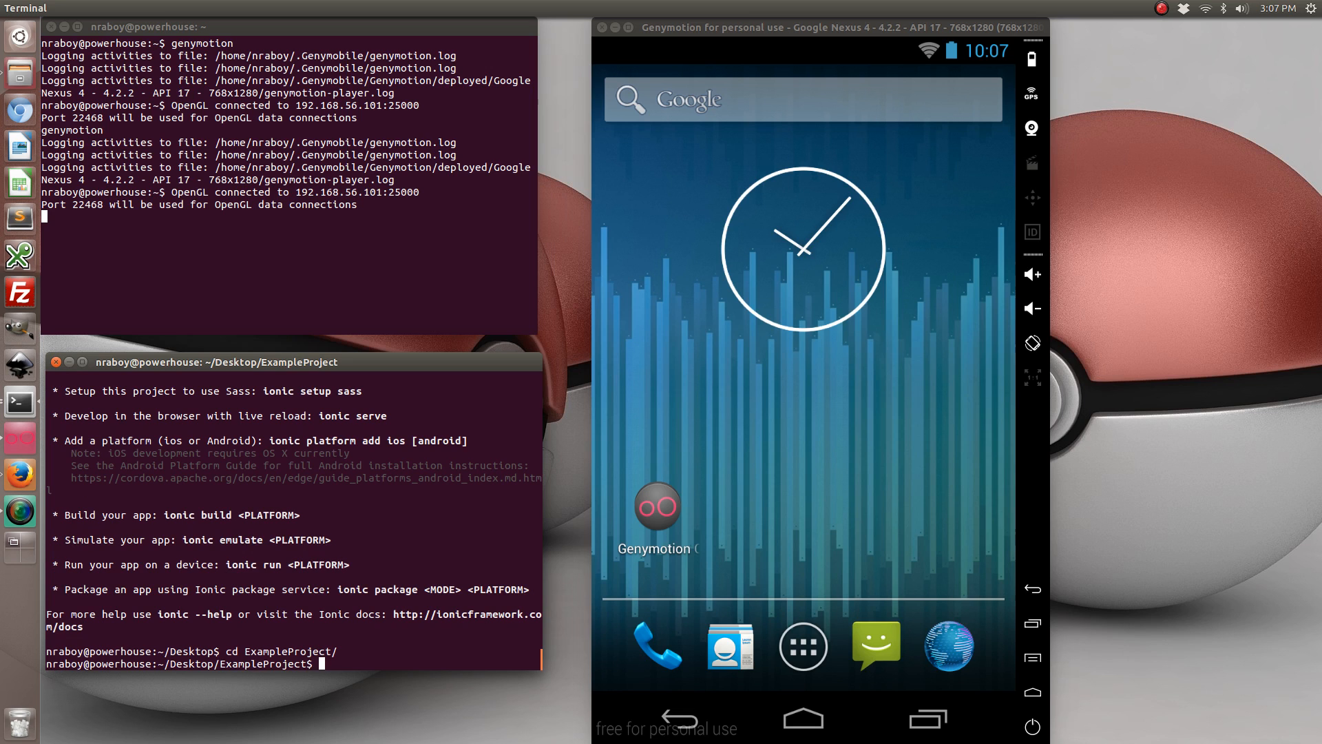
pyautogui.write('clear')
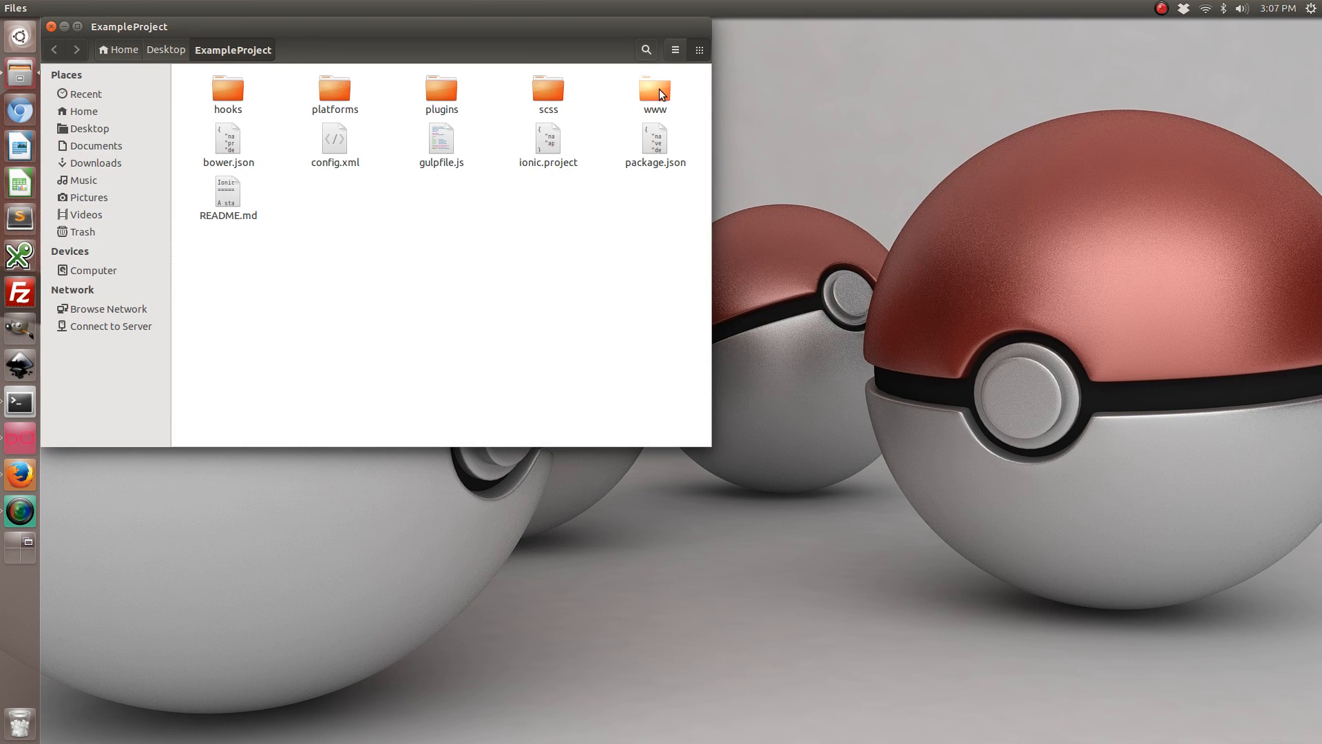
# Step: Open ExampleProject's www/js/app.js in the code editor
pyautogui.doubleClick(654, 88)
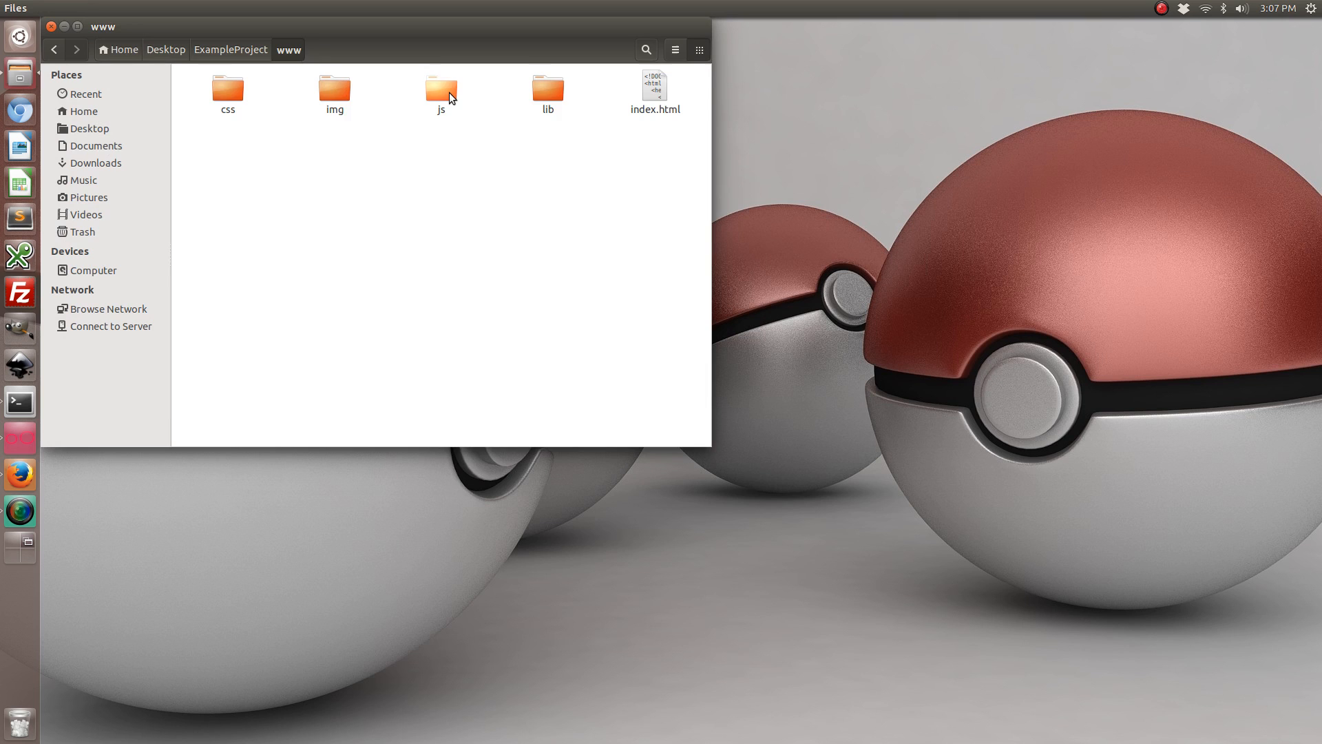
pyautogui.doubleClick(440, 88)
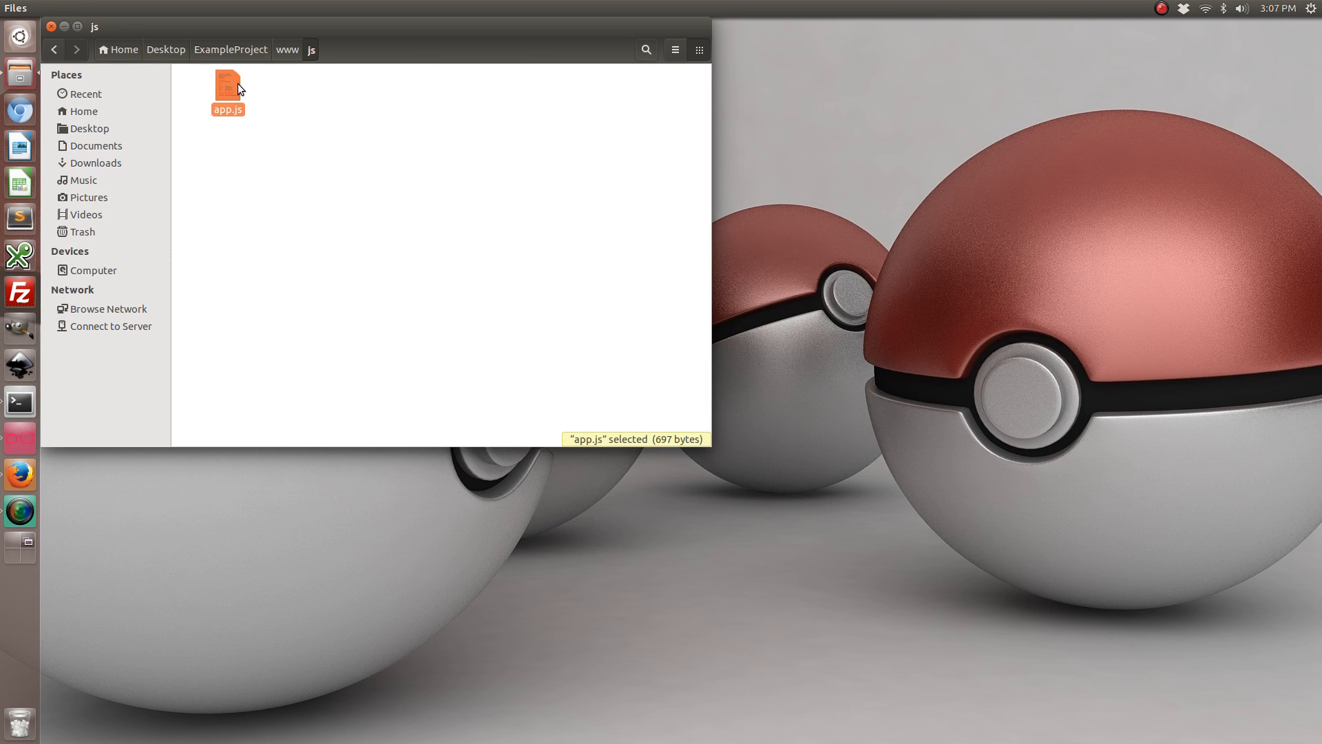
pyautogui.doubleClick(226, 84)
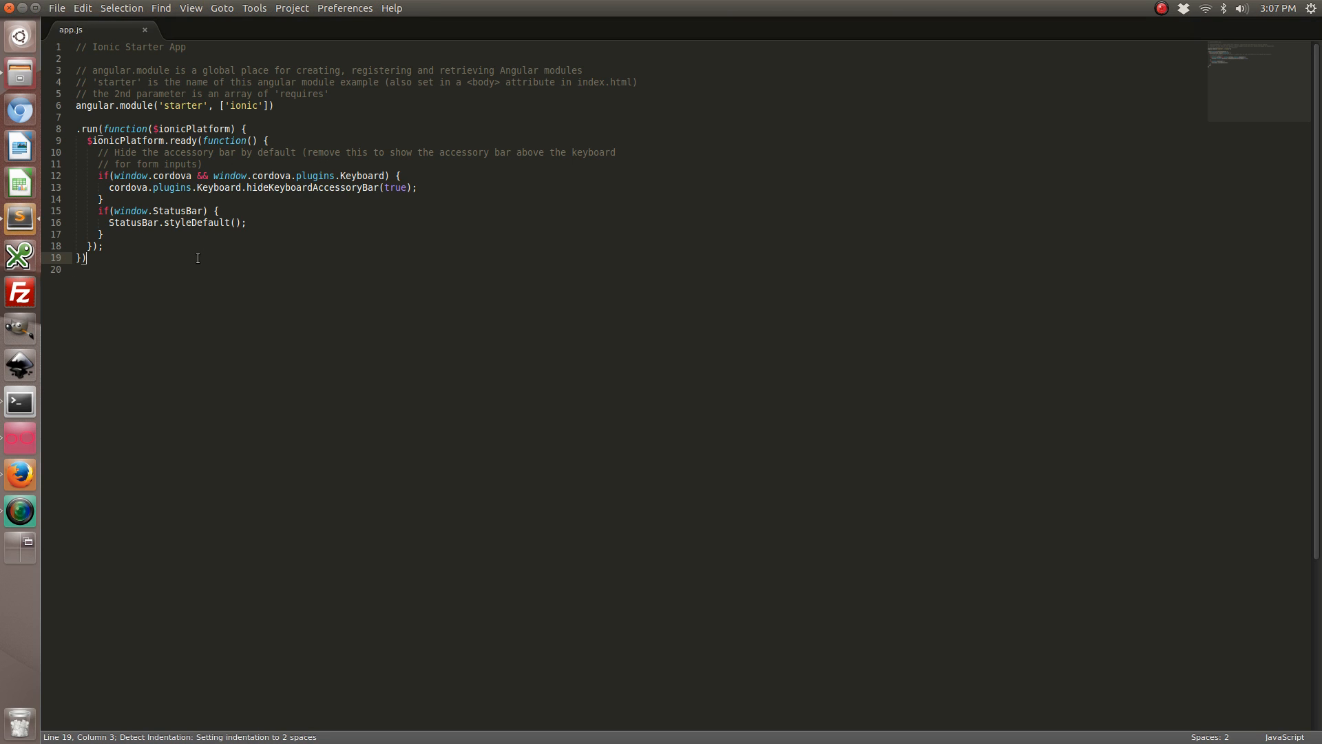
# Step: Store the starter Angular module in a variable named exampleApp
pyautogui.write(';')
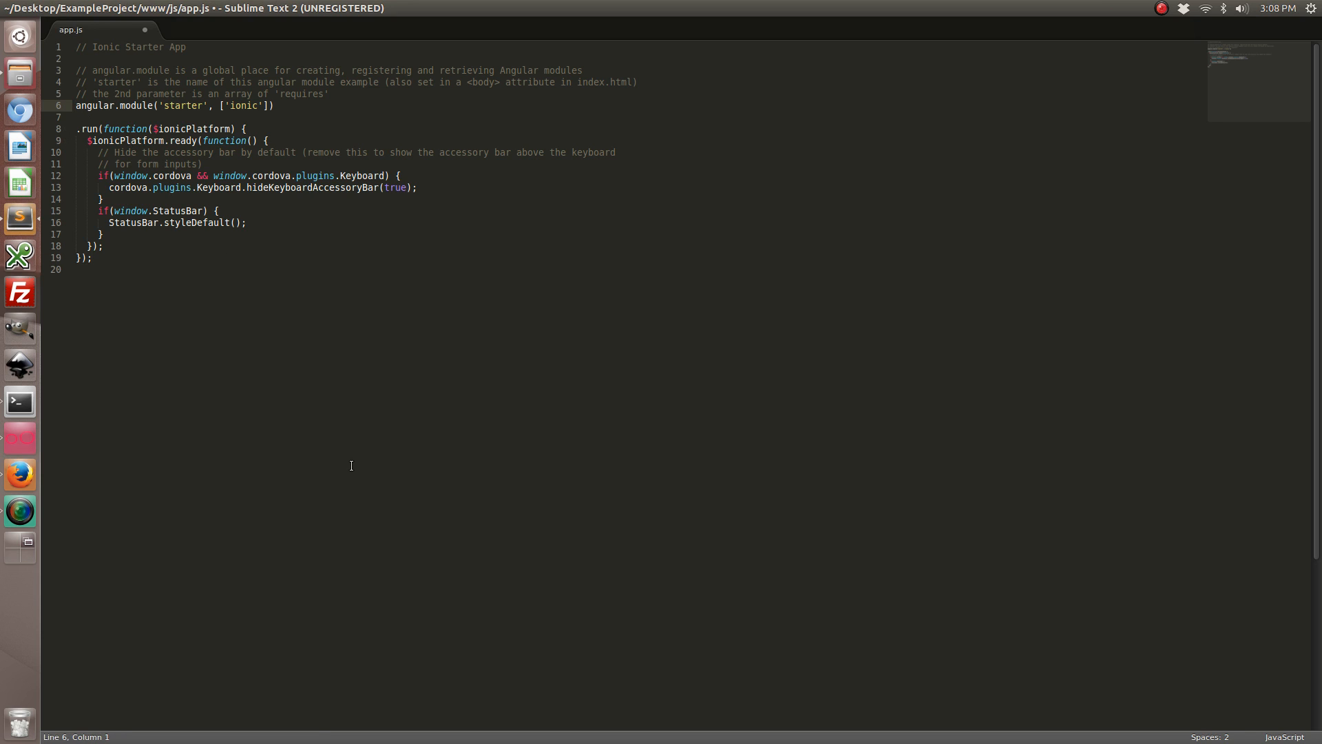
pyautogui.write('var example')
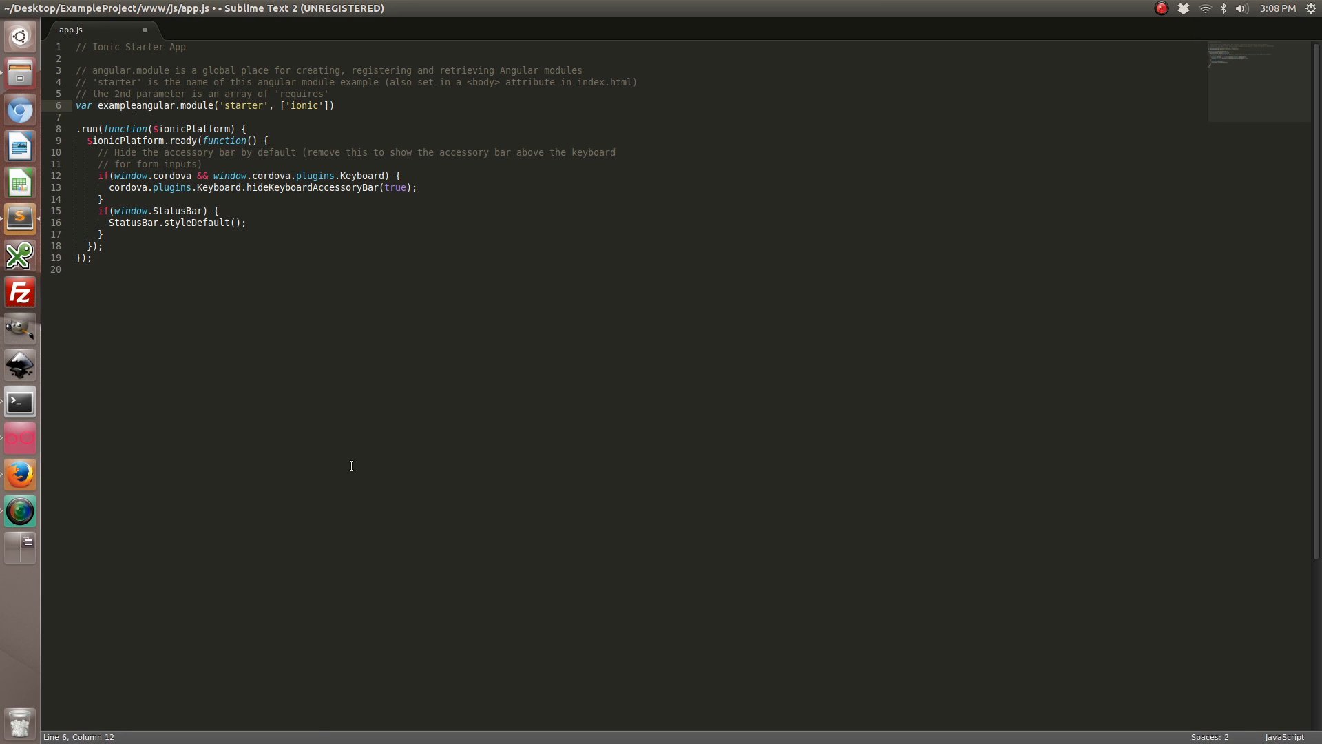
pyautogui.write('App =')
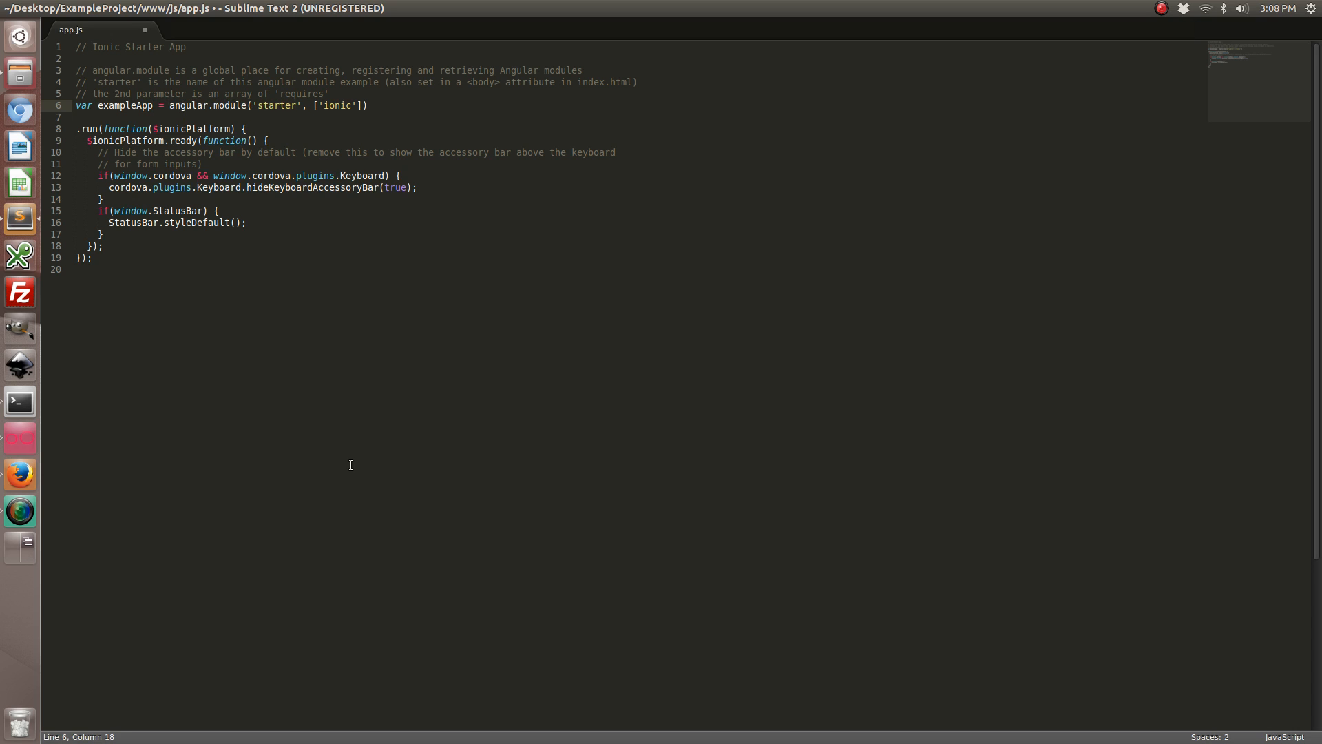
pyautogui.write('e')
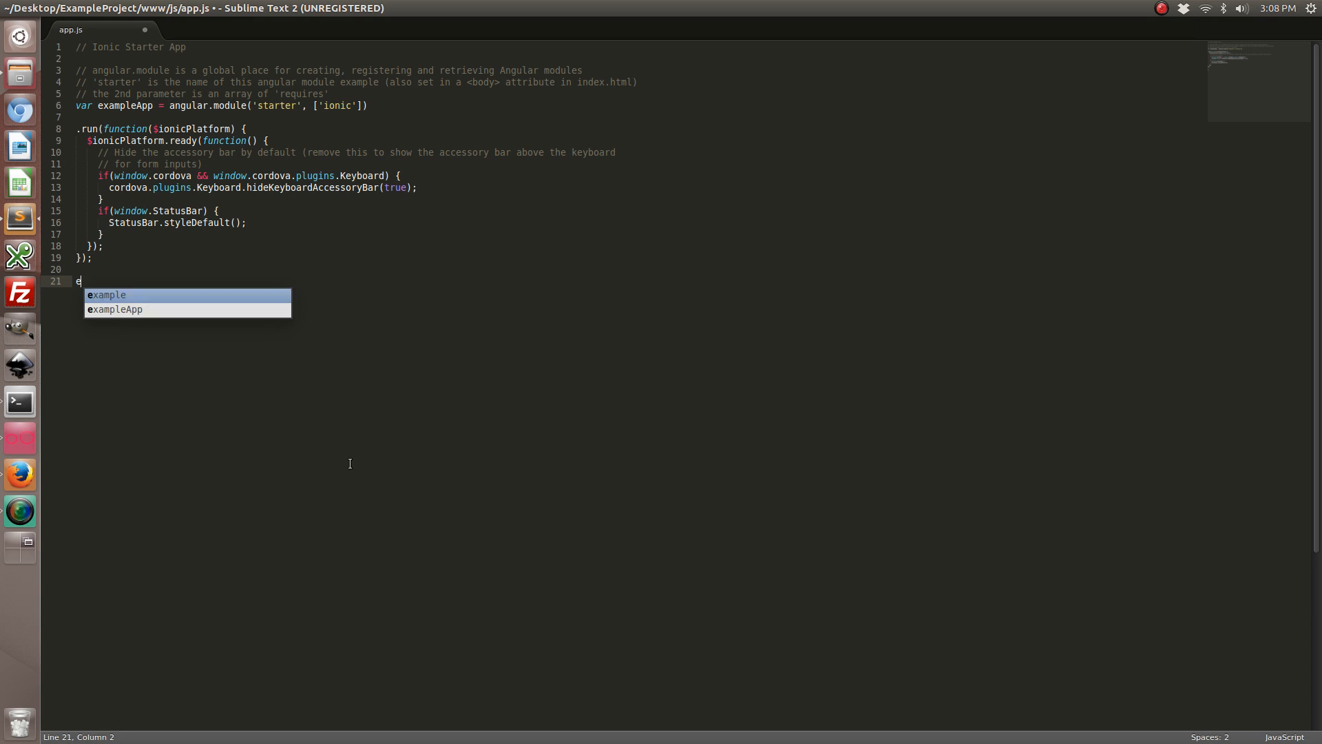
pyautogui.press('Tab')
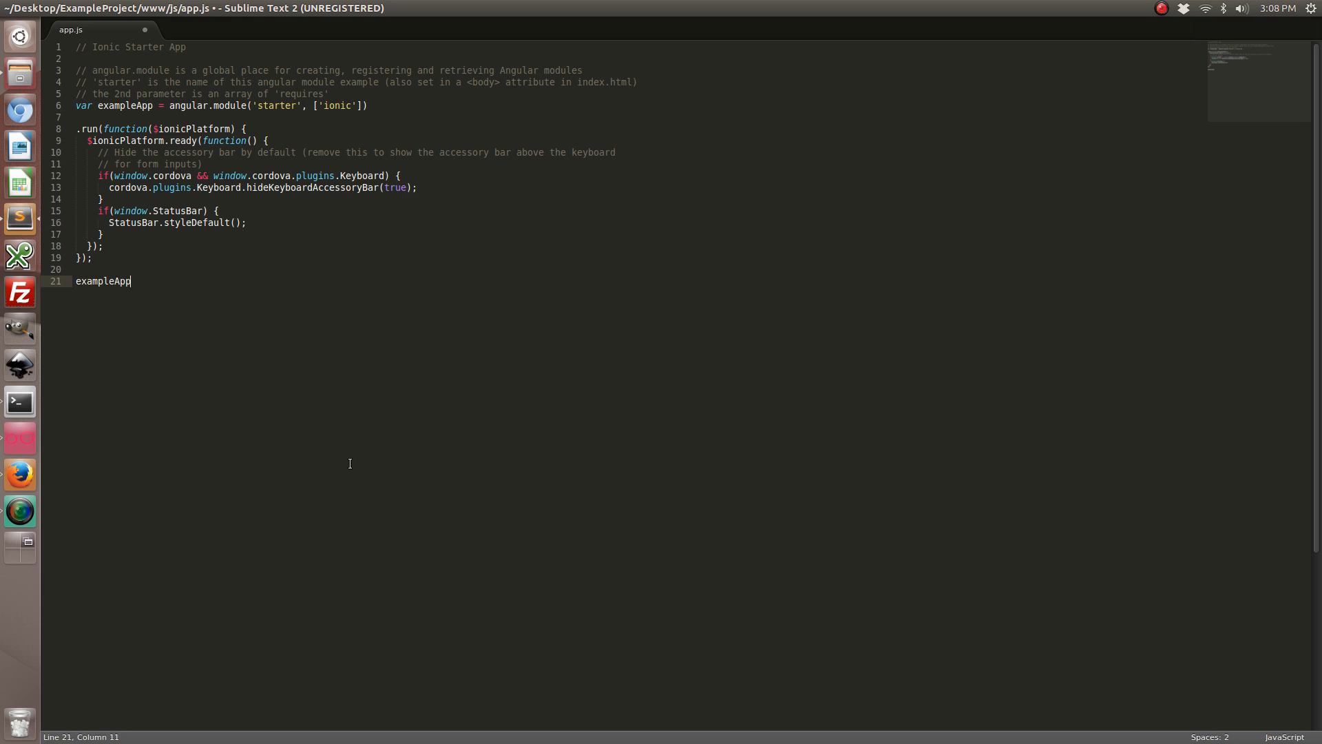
# Step: Define an empty exampleApp.controller("ExampleController", function($scope, $http) {})
pyautogui.write('.controller')
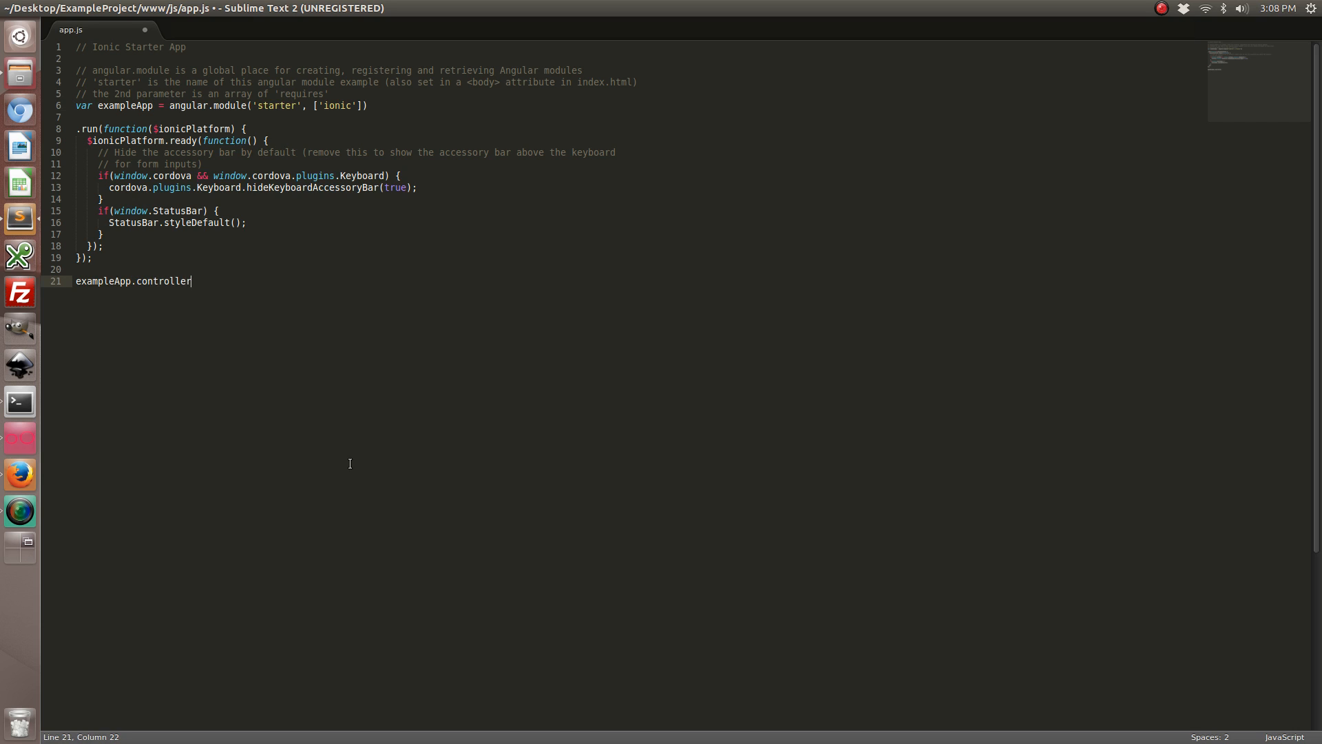
pyautogui.write('("ExampleController')
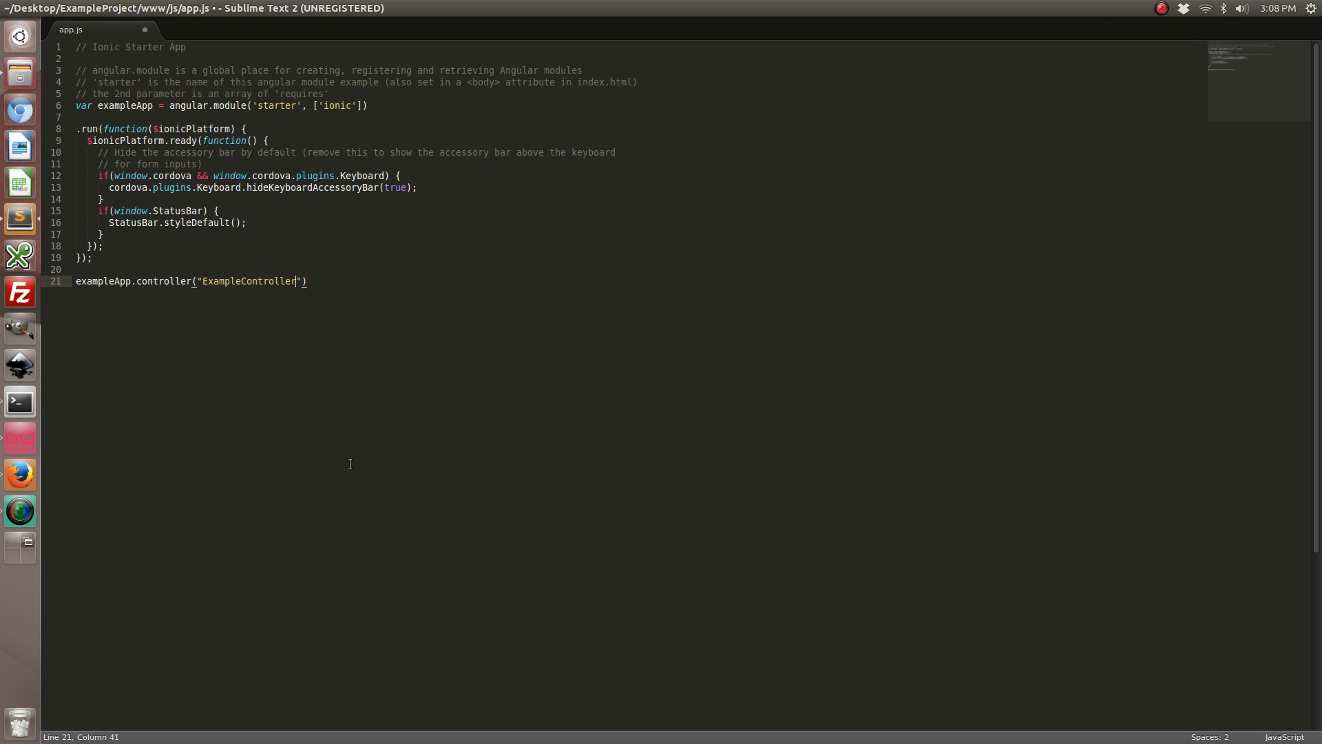
pyautogui.write(', function()')
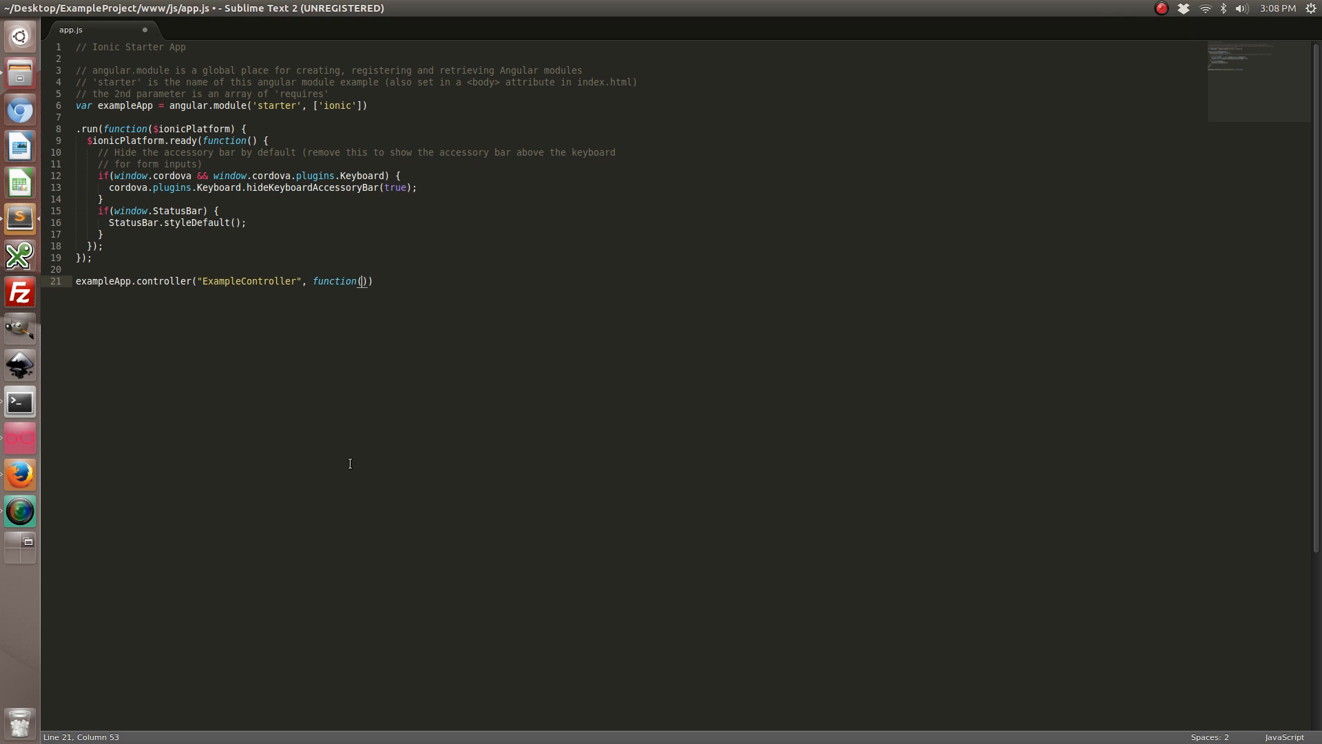
pyautogui.write('$scope,')
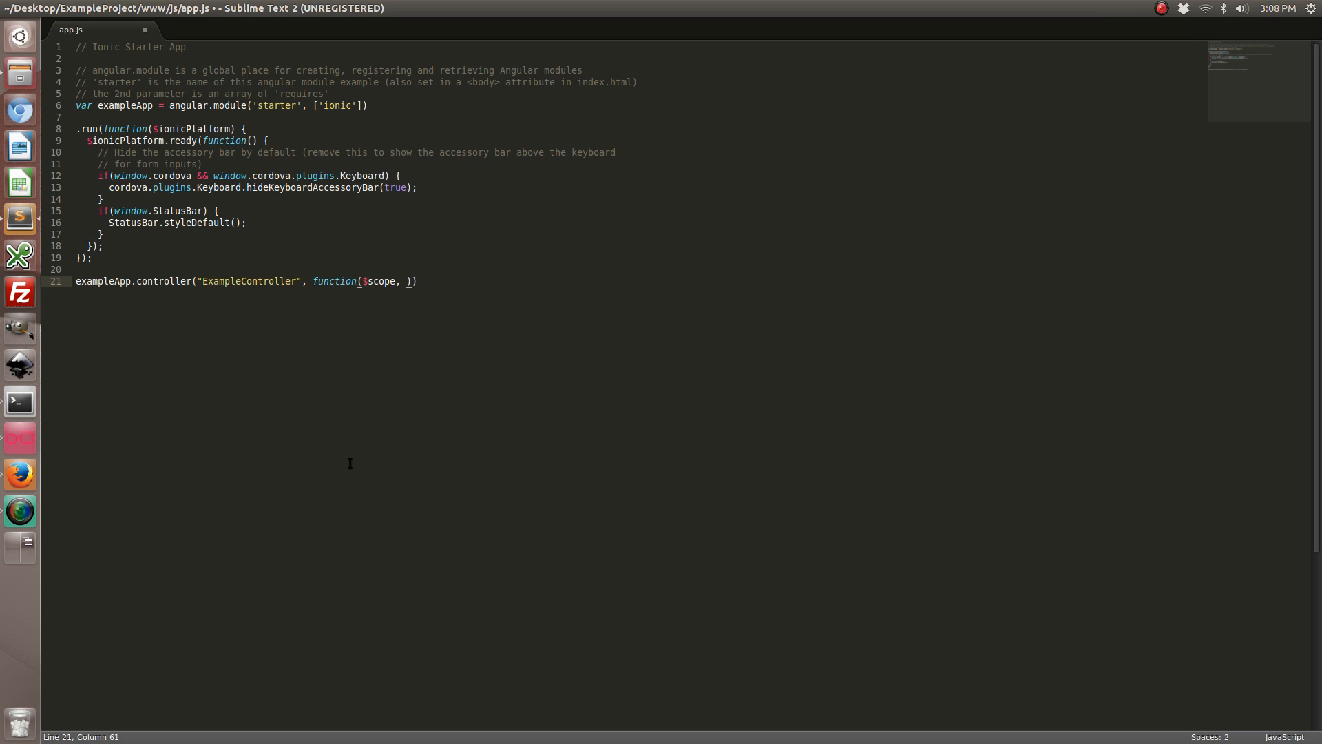
pyautogui.write('$http')
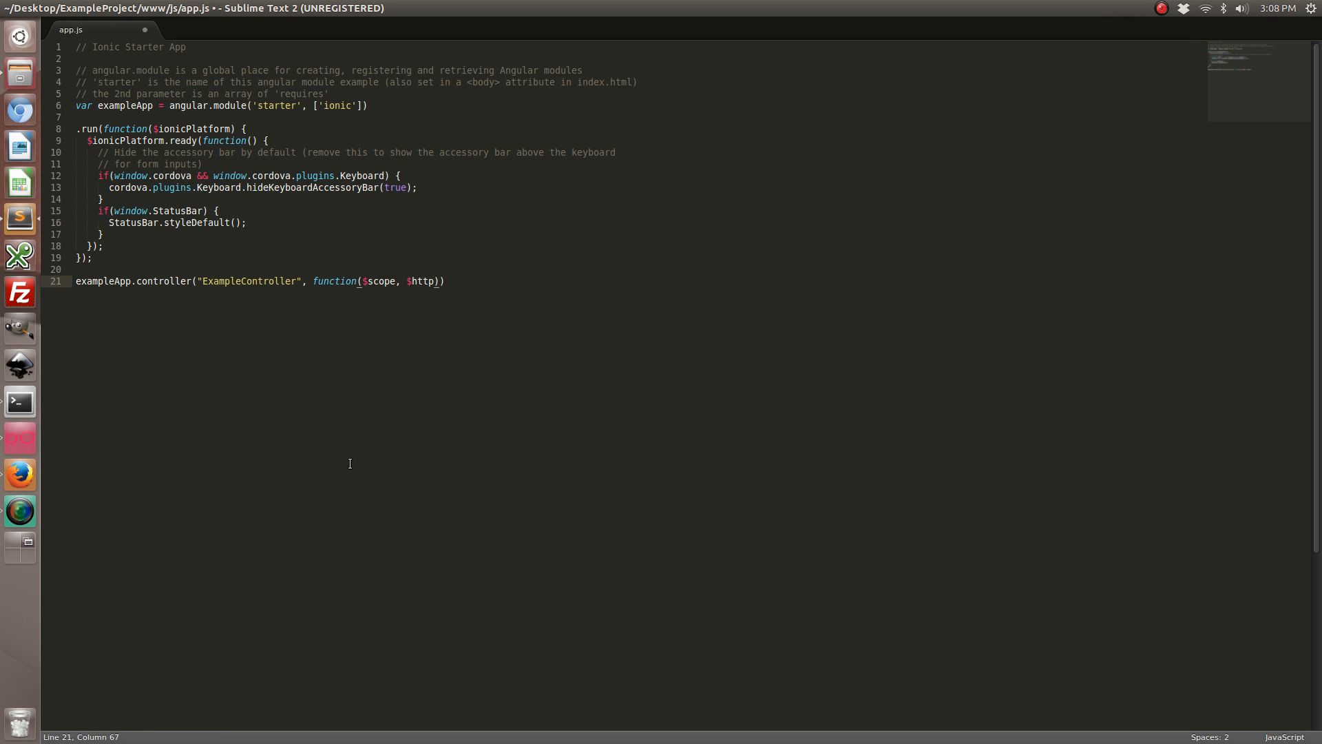
pyautogui.write('{}')
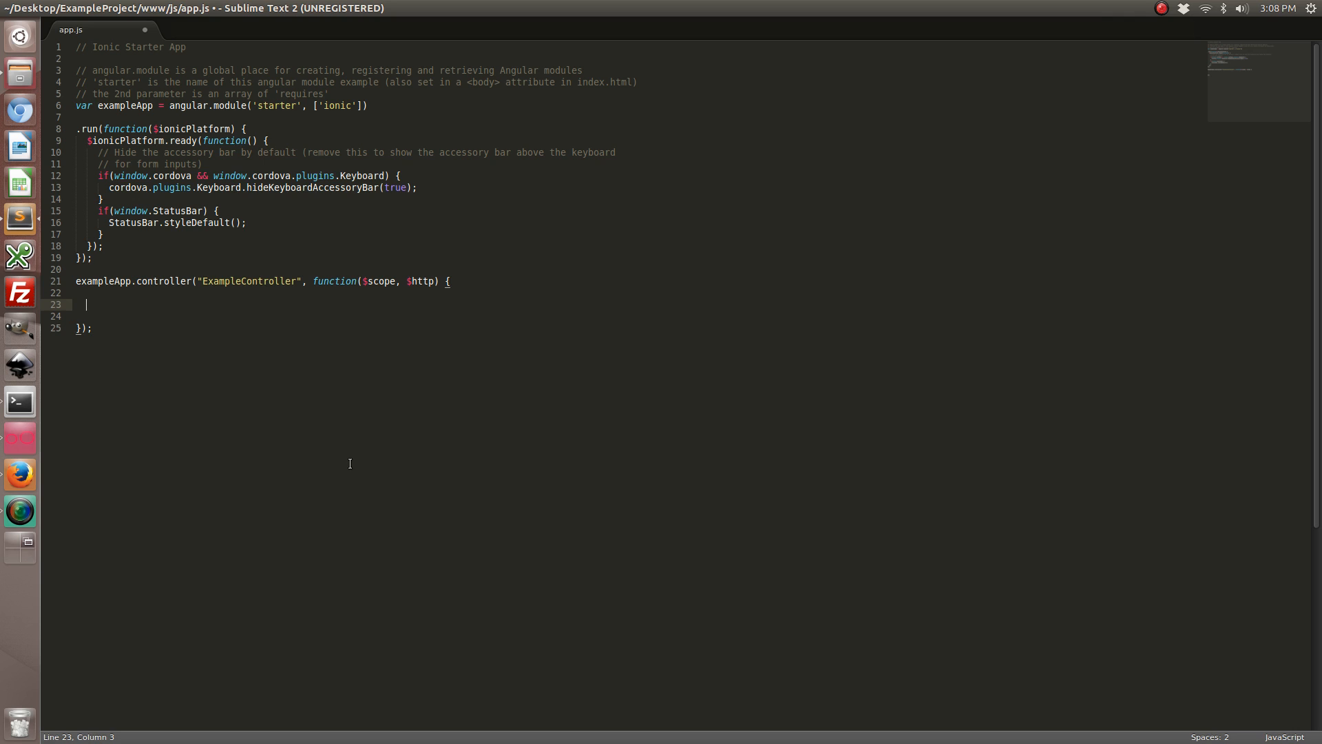
# Step: Add $scope.getData = function() { $http.get("") } inside ExampleController
pyautogui.write('$scope')
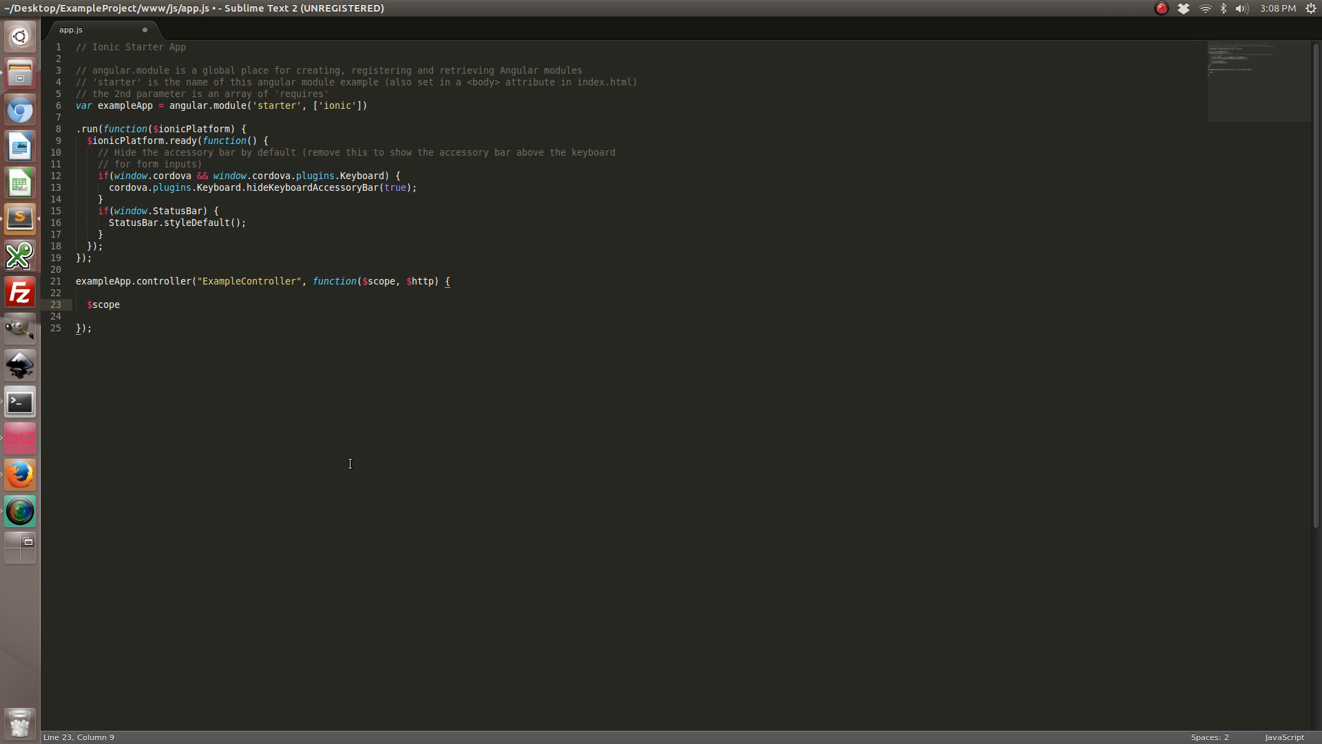
pyautogui.write('.getData')
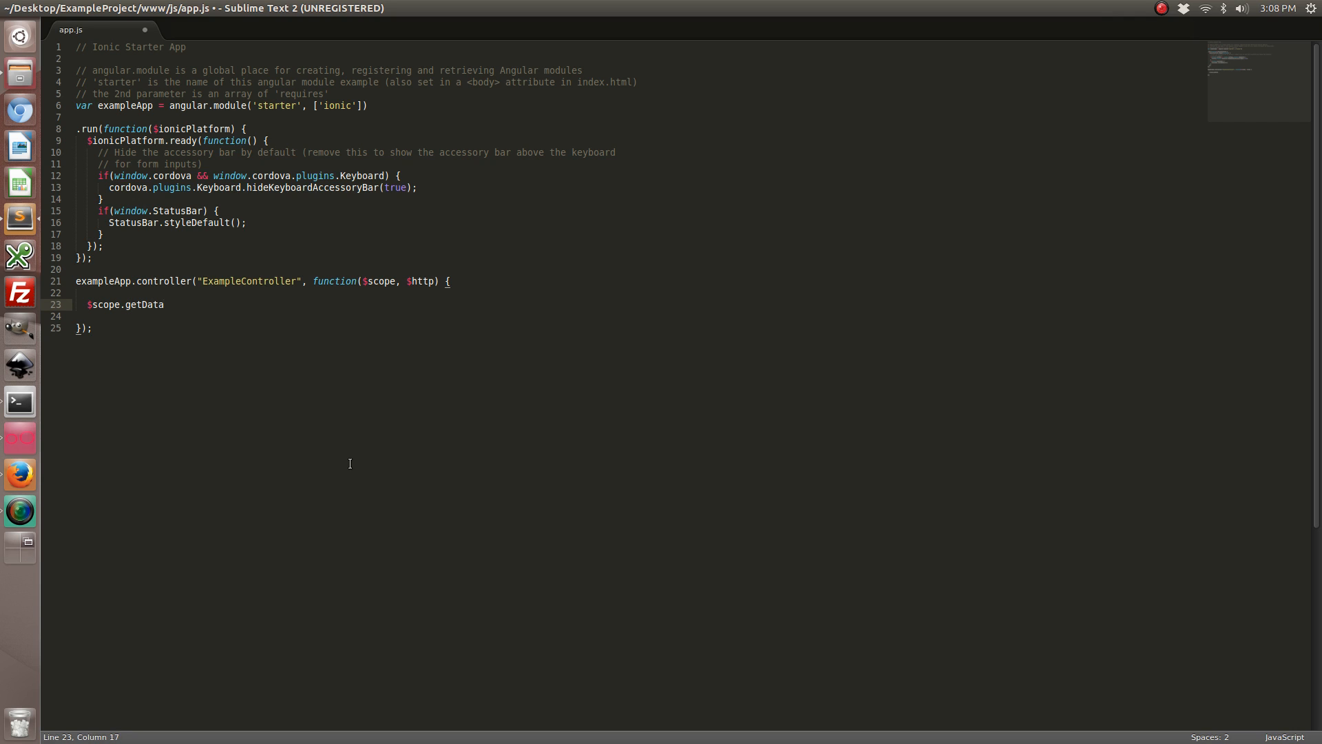
pyautogui.write('= function')
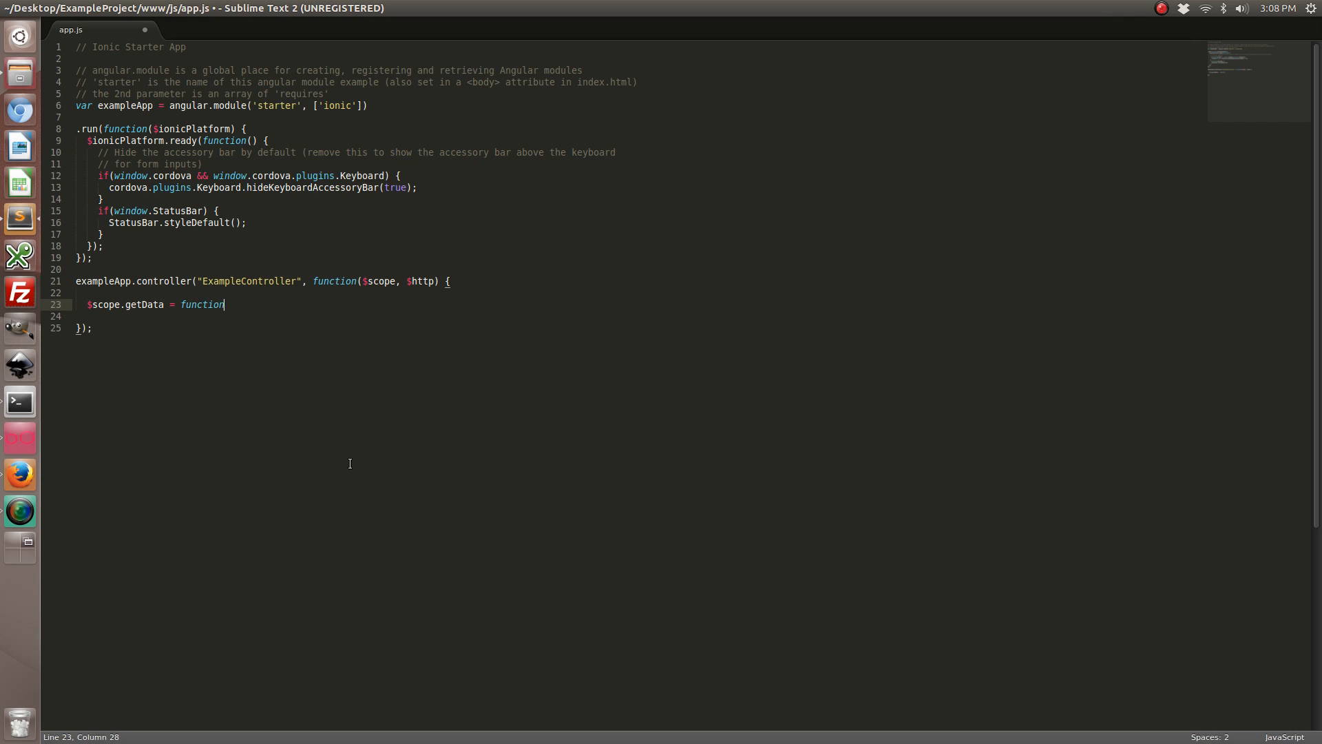
pyautogui.write('() {')
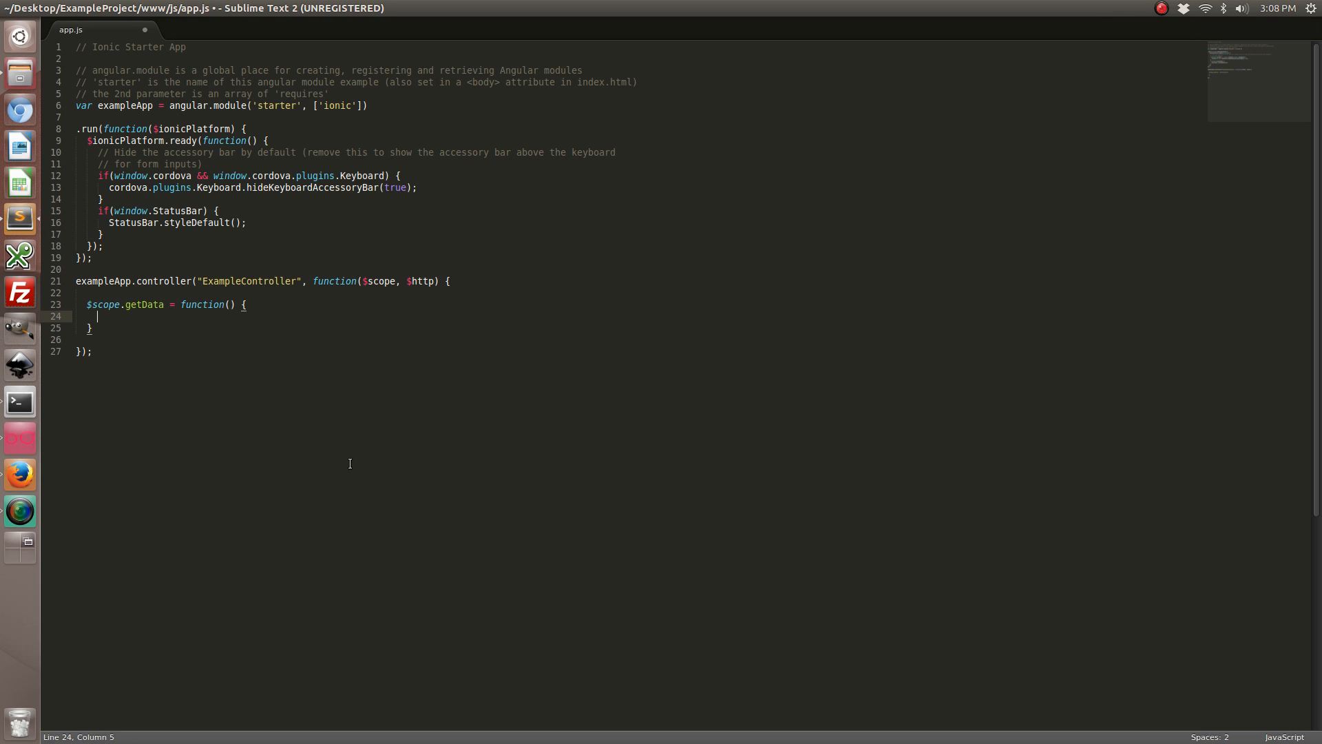
pyautogui.write('$')
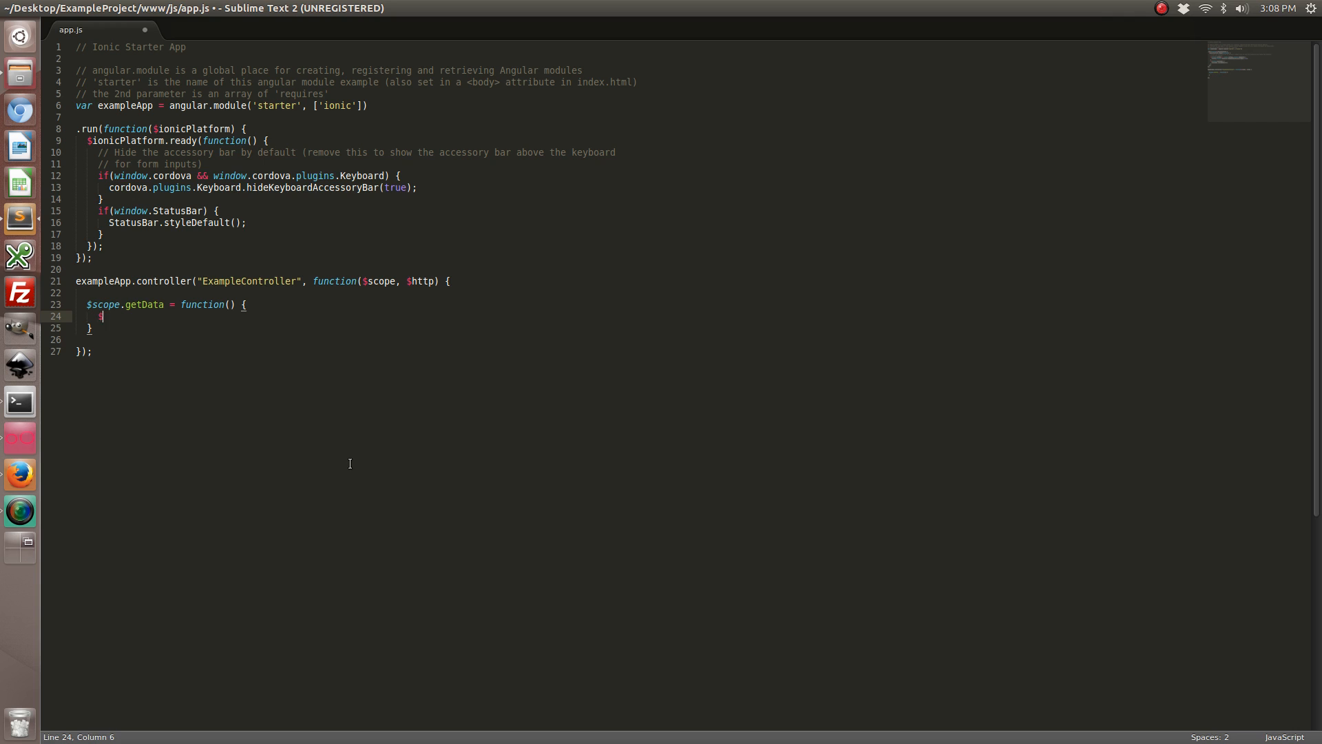
pyautogui.write('$http.get(')
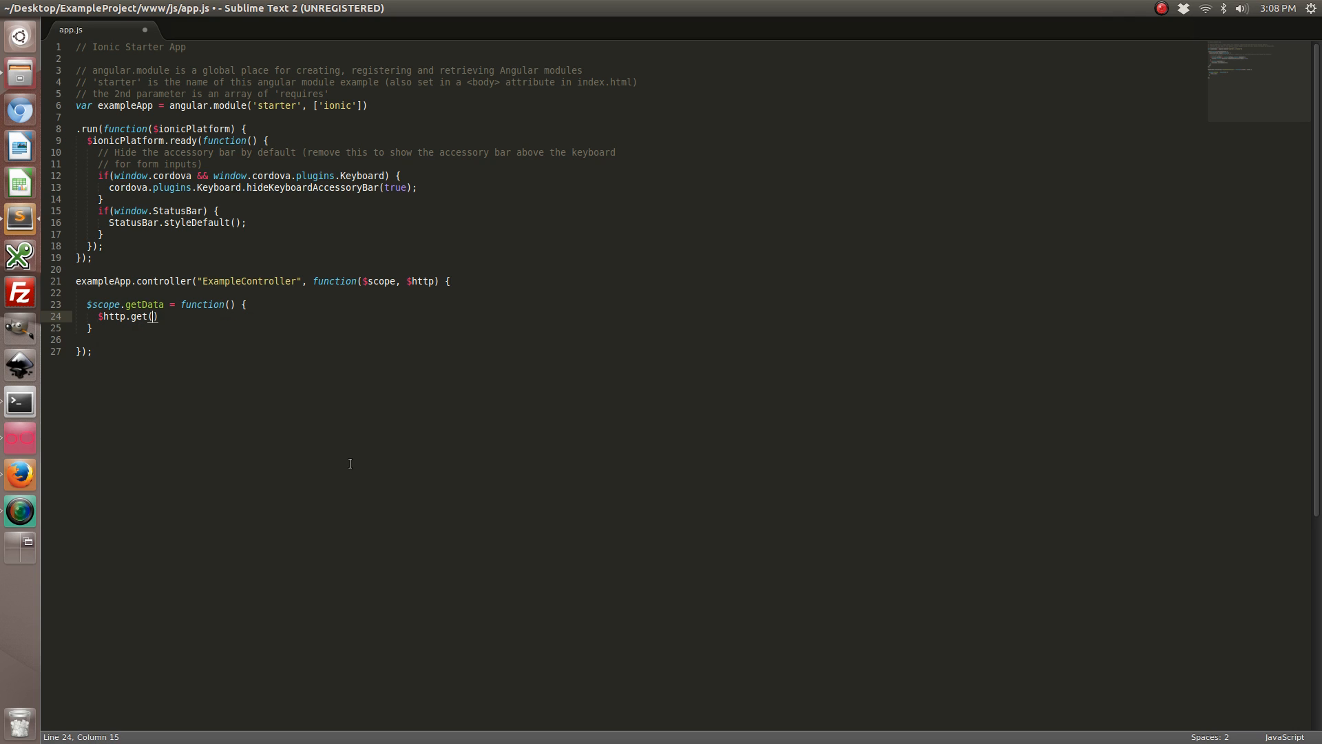
pyautogui.write('""')
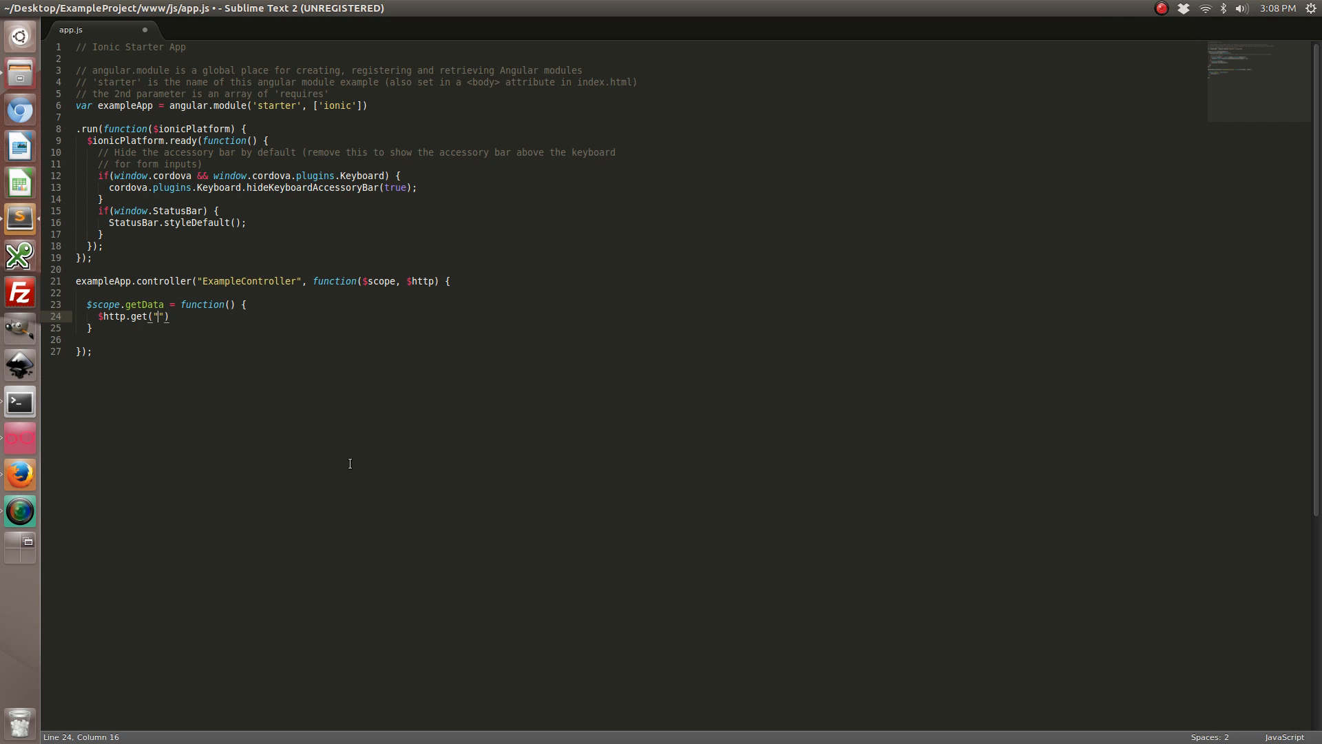
pyautogui.write('h')
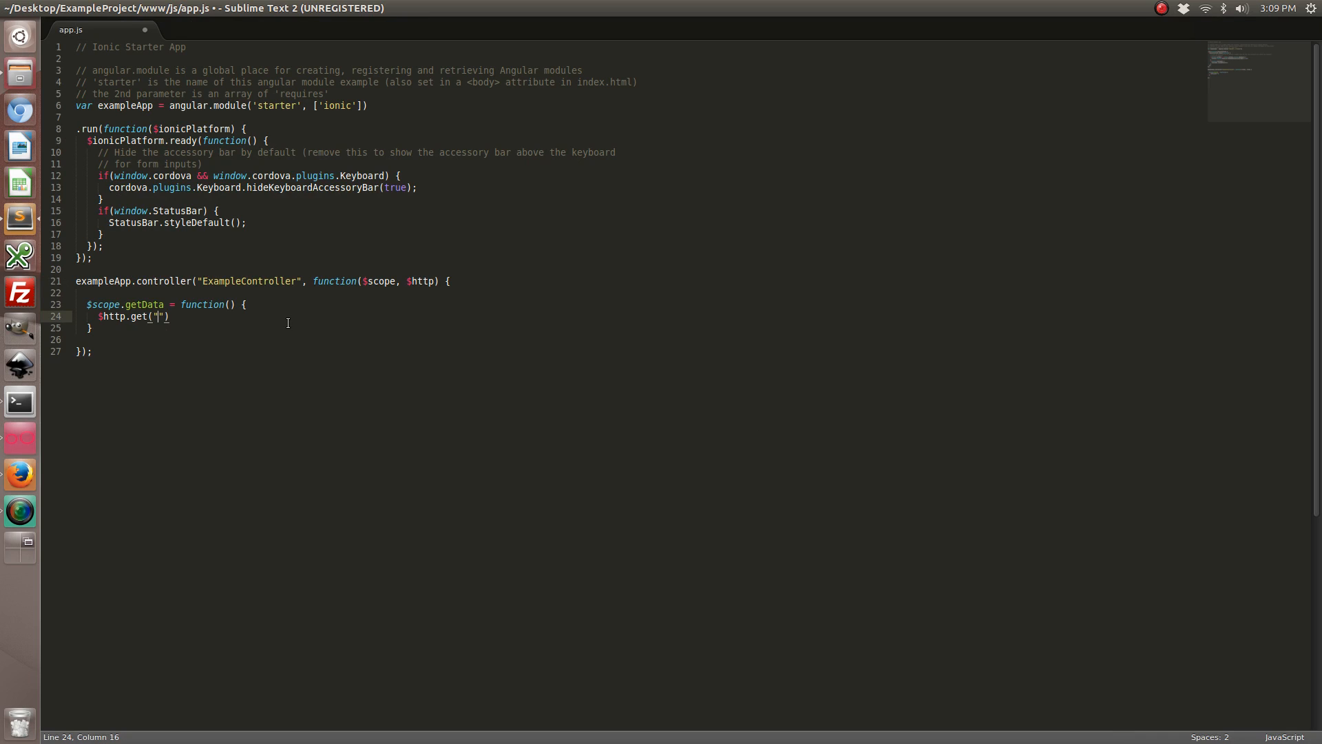
# Step: Pass the echo.jsontest.com firstname/lastname URL and a params object to $http.get
pyautogui.write('http://echo.jsontest.com/firstname/Nic/lastname/Raboy/state/California')
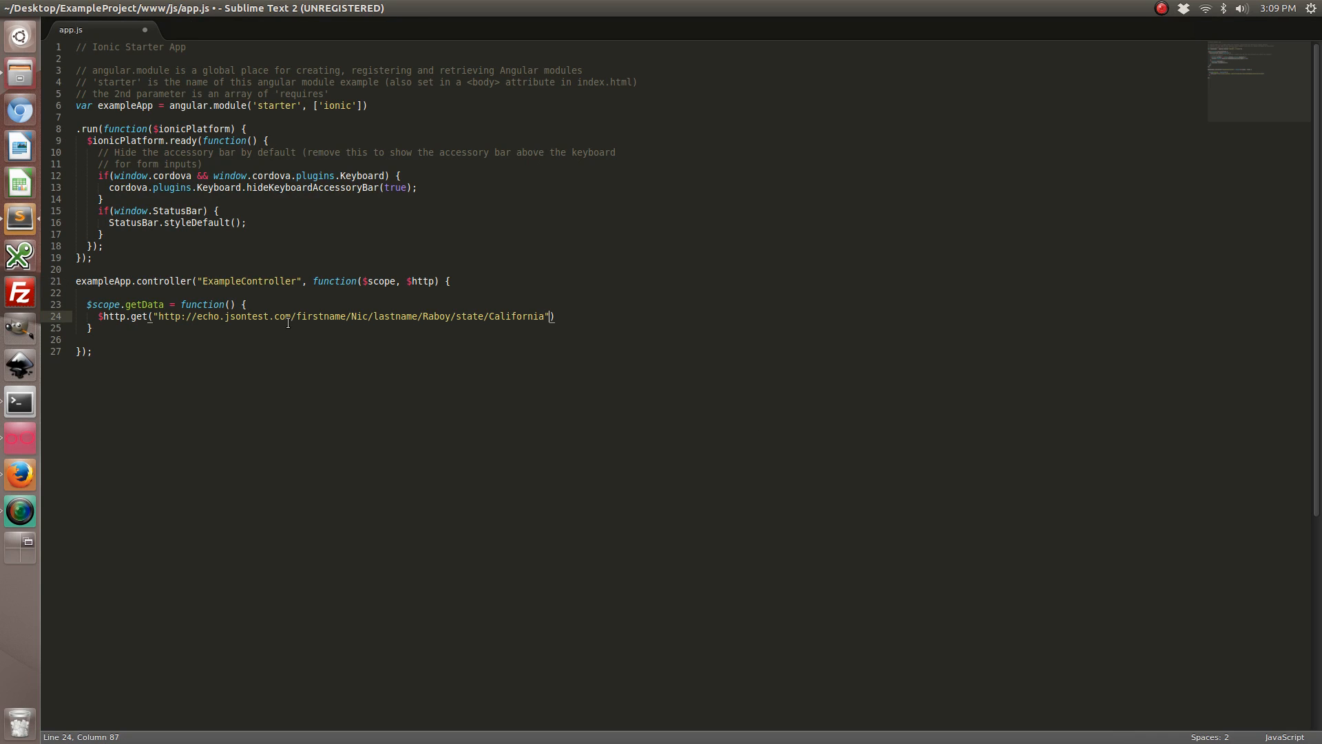
pyautogui.write(',')
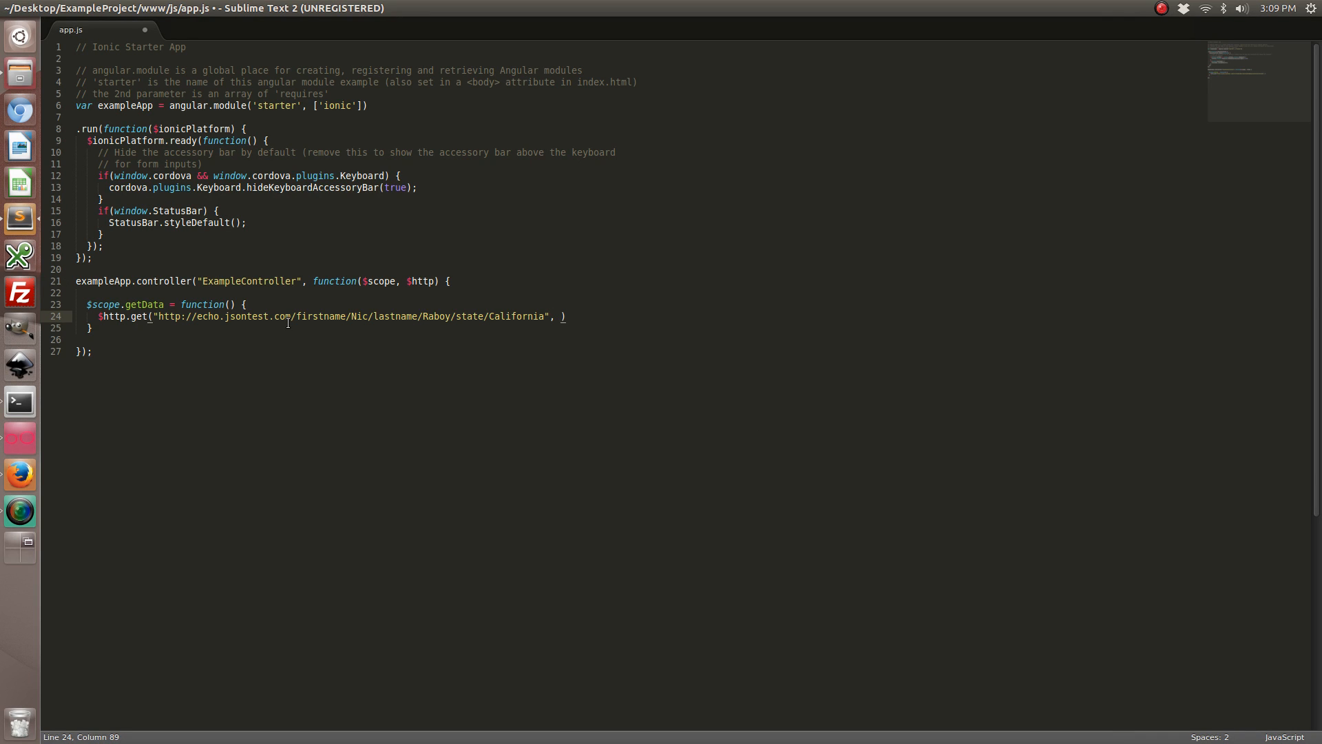
pyautogui.write('{ }')
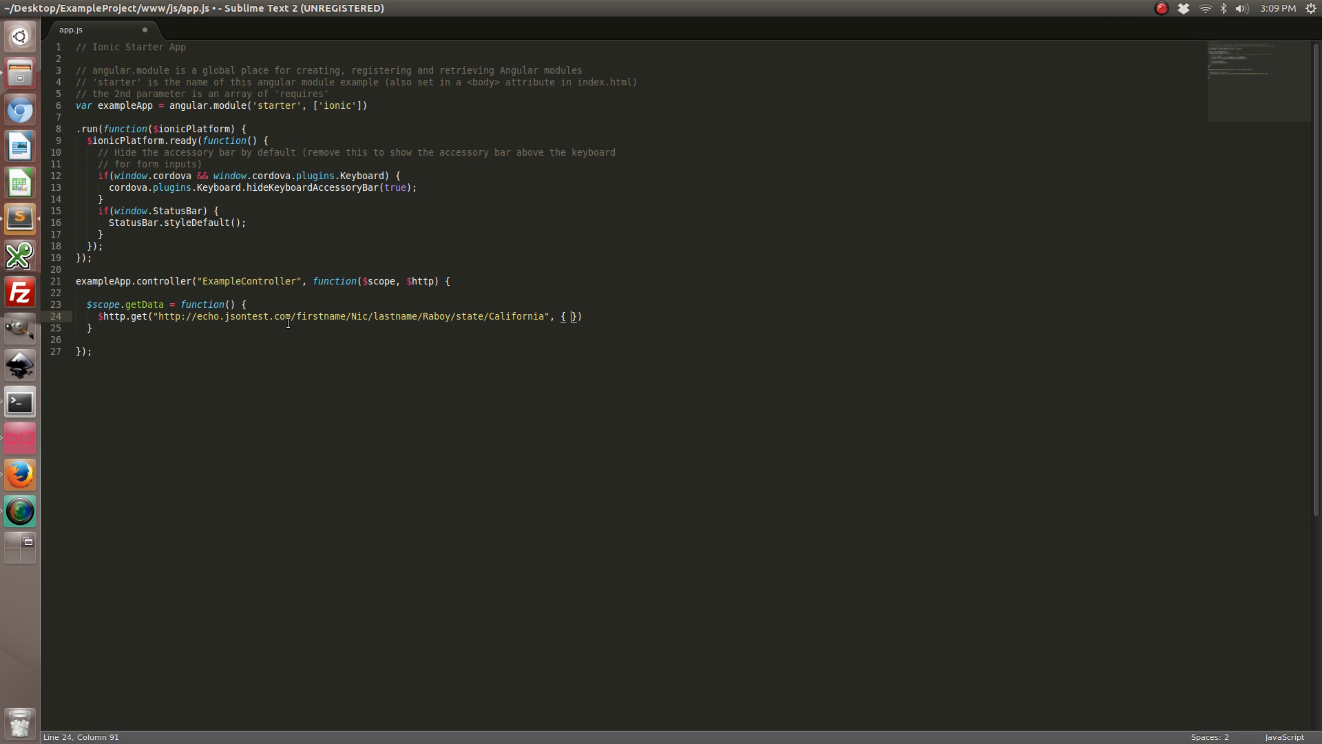
pyautogui.write('params: {}')
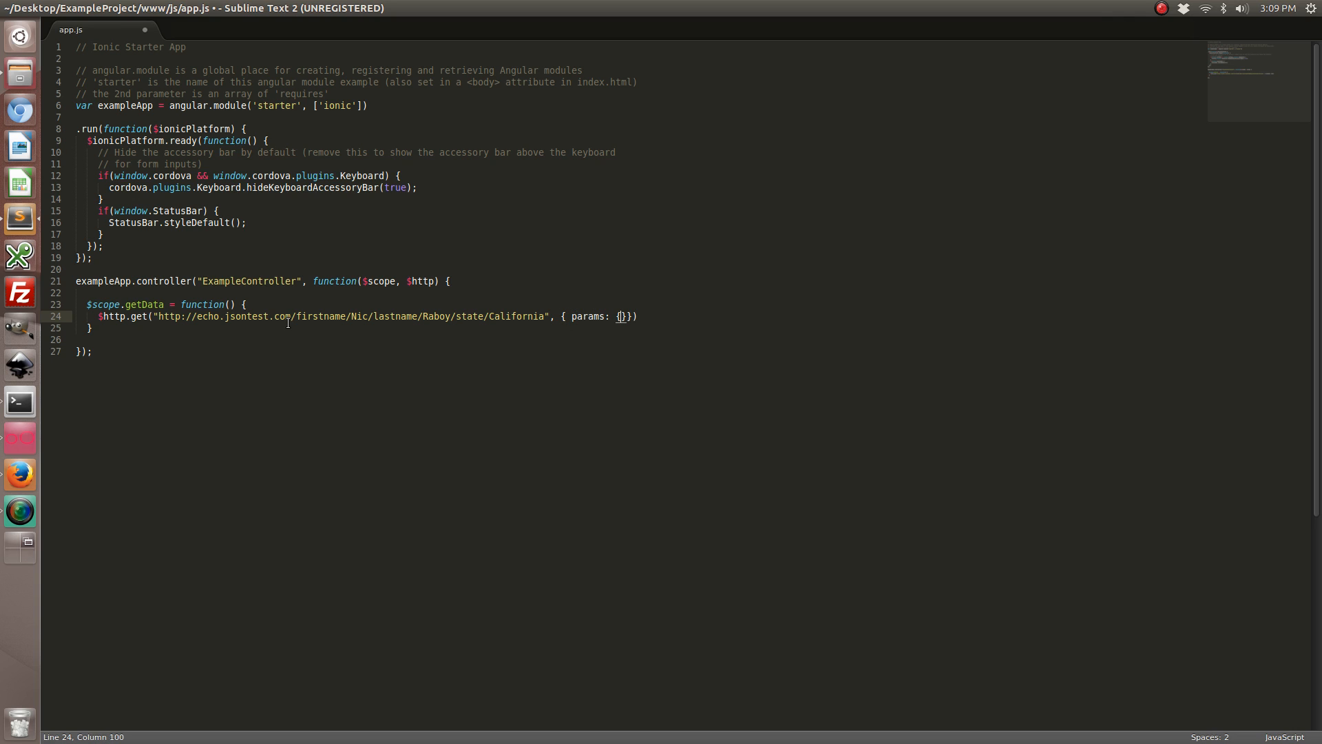
pyautogui.write('"key1":')
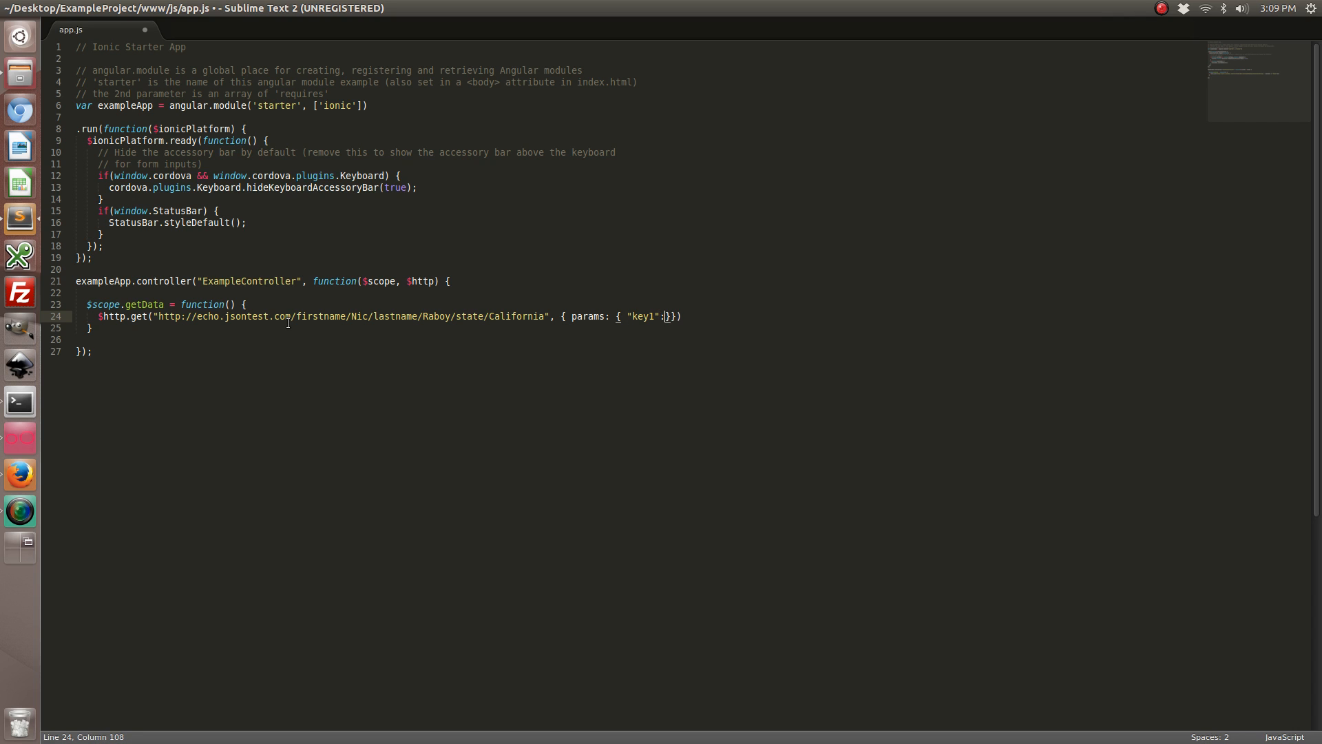
pyautogui.write('"value",')
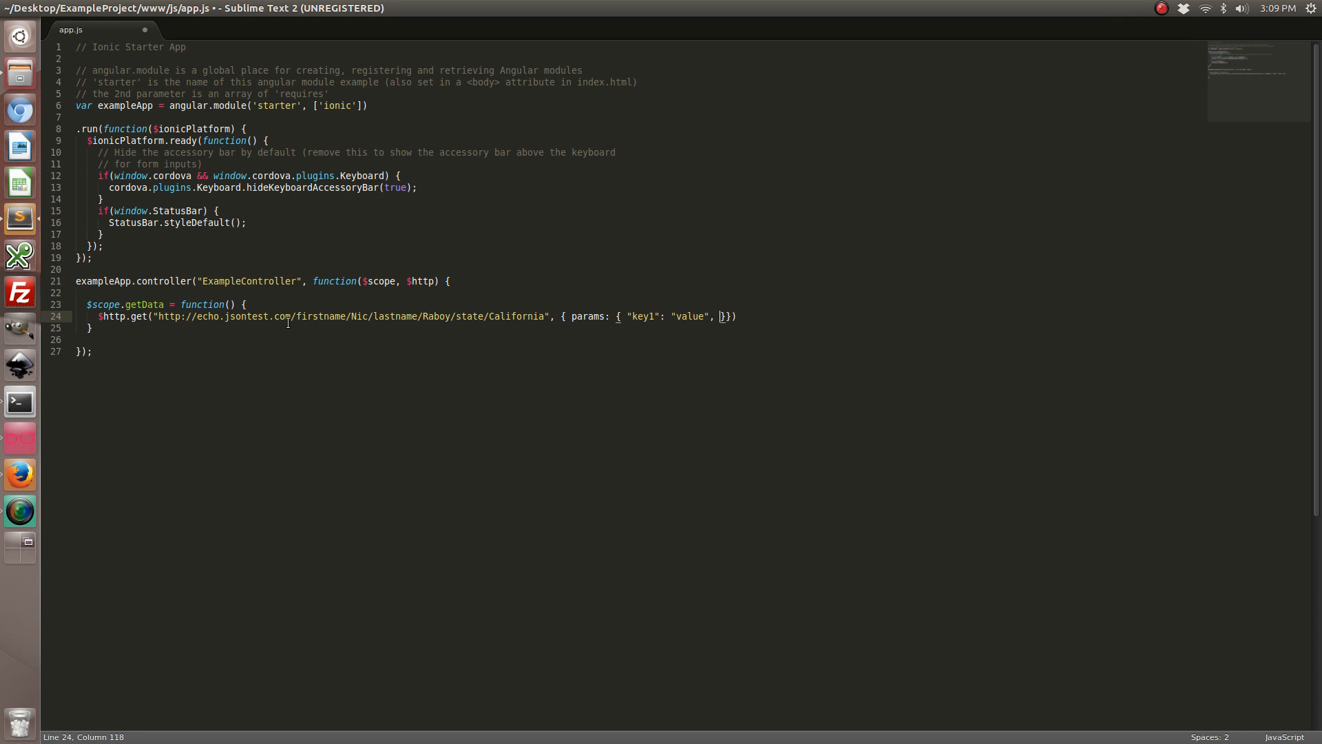
pyautogui.write('"key2": "value2')
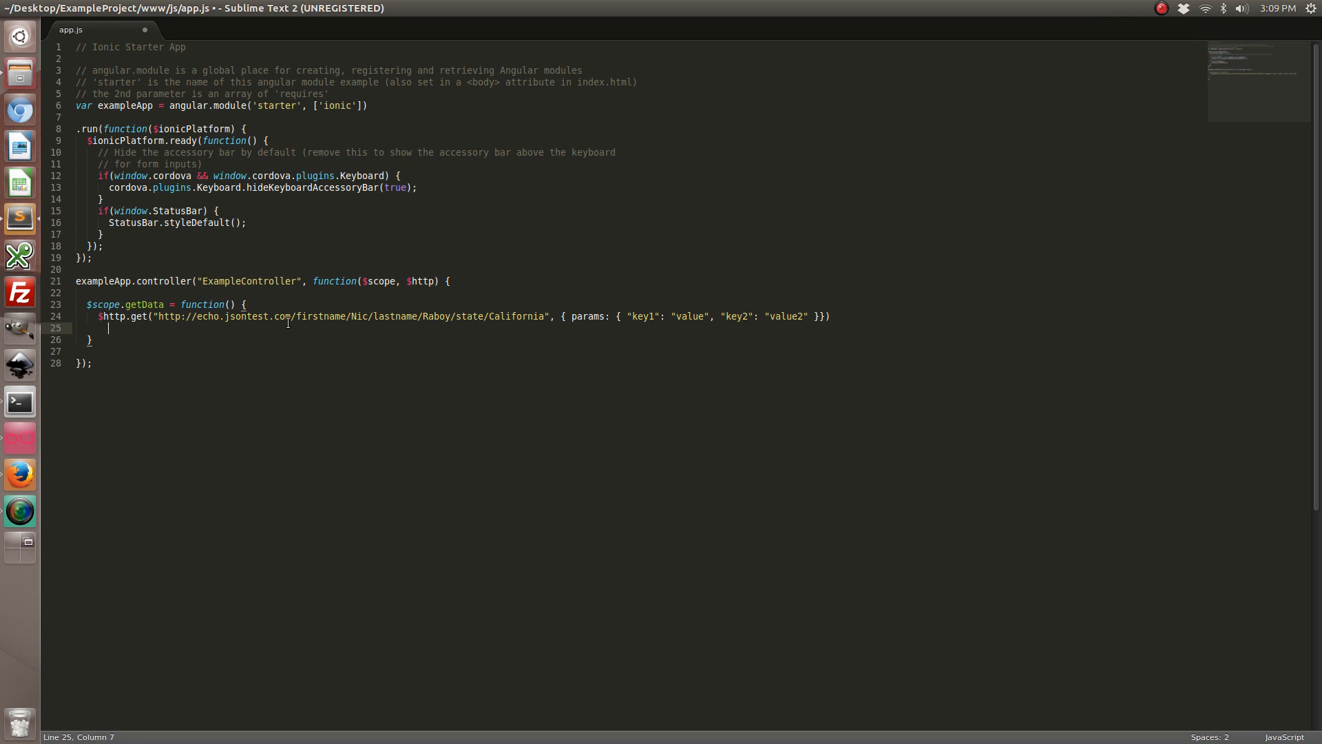
# Step: Chain .success storing data.firstname and data.lastname on $scope
pyautogui.write('.succ')
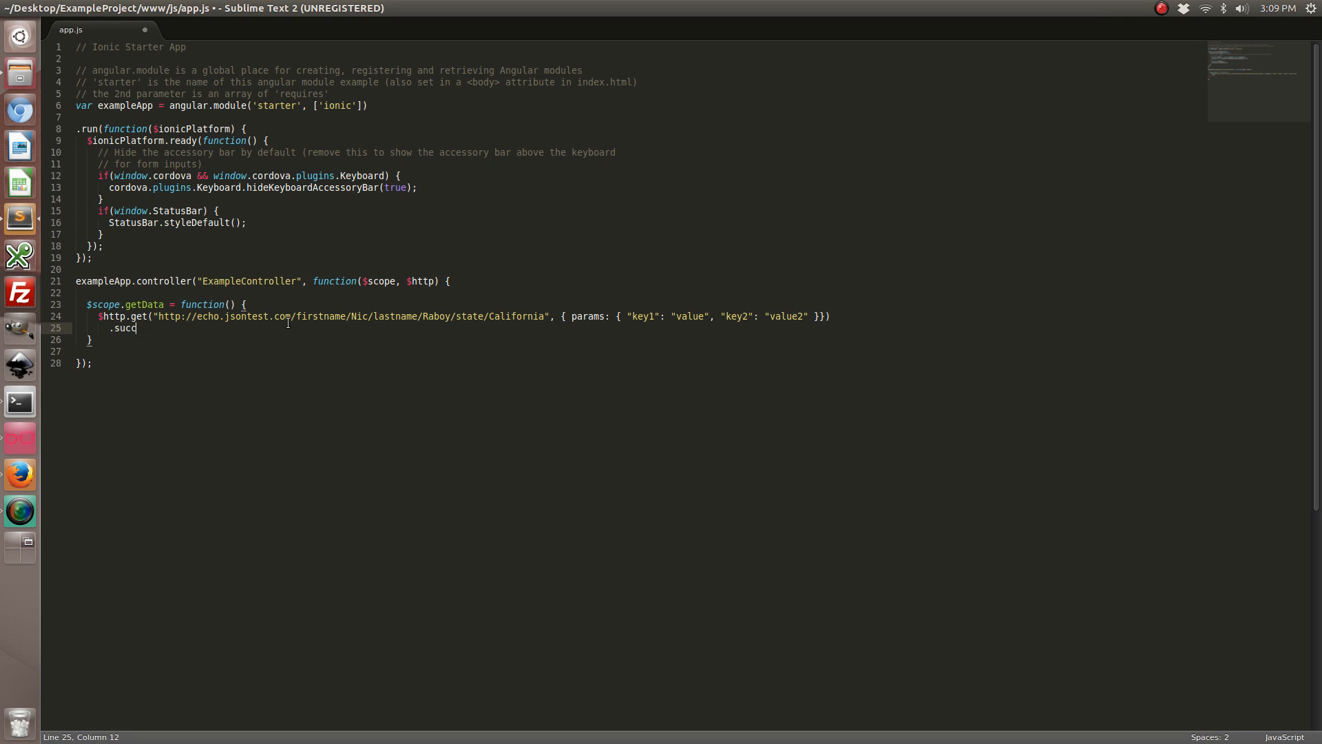
pyautogui.write('ess()')
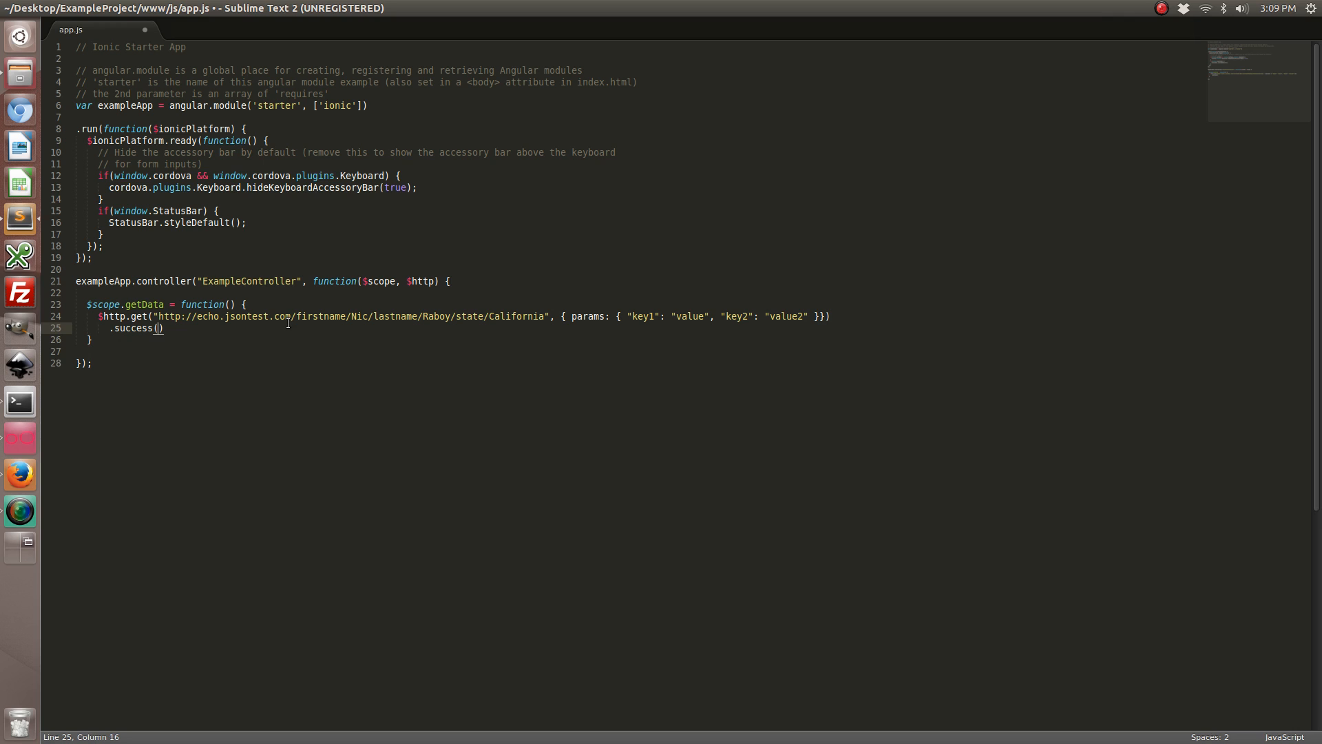
pyautogui.write('function(data')
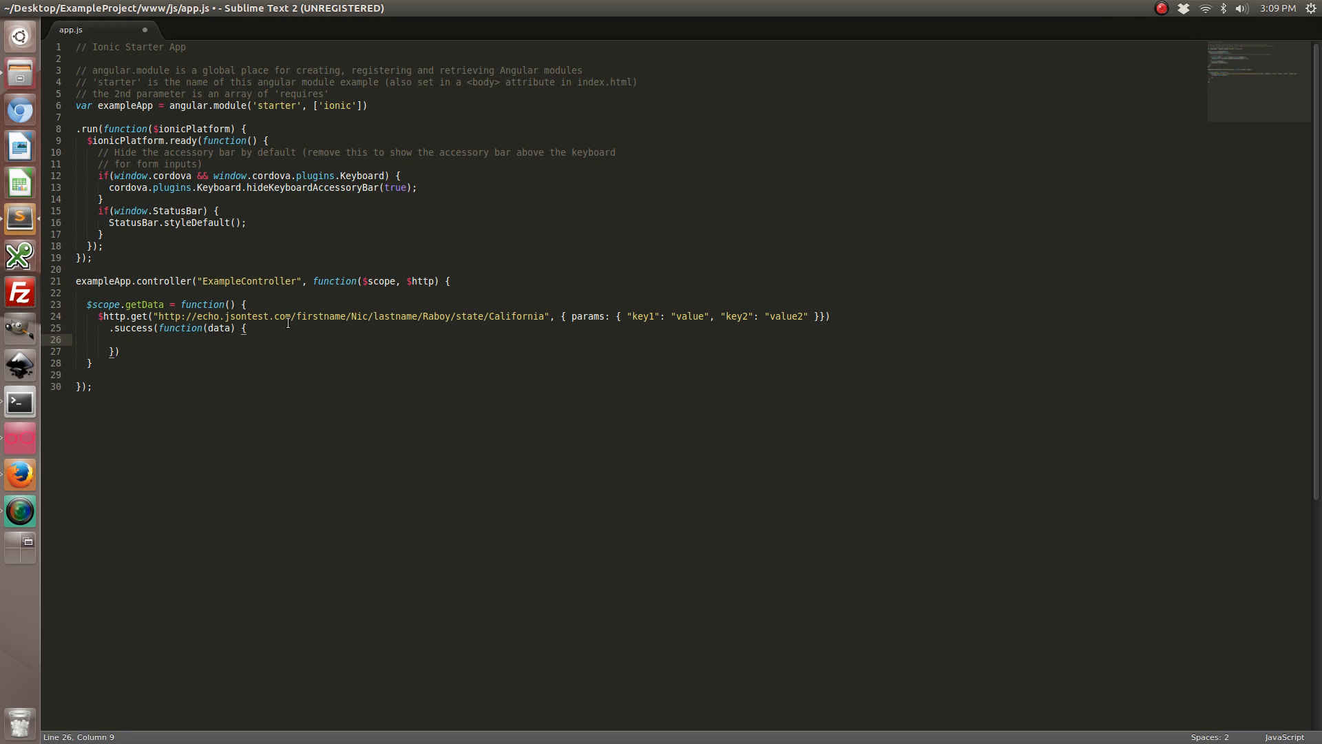
pyautogui.write('$scope')
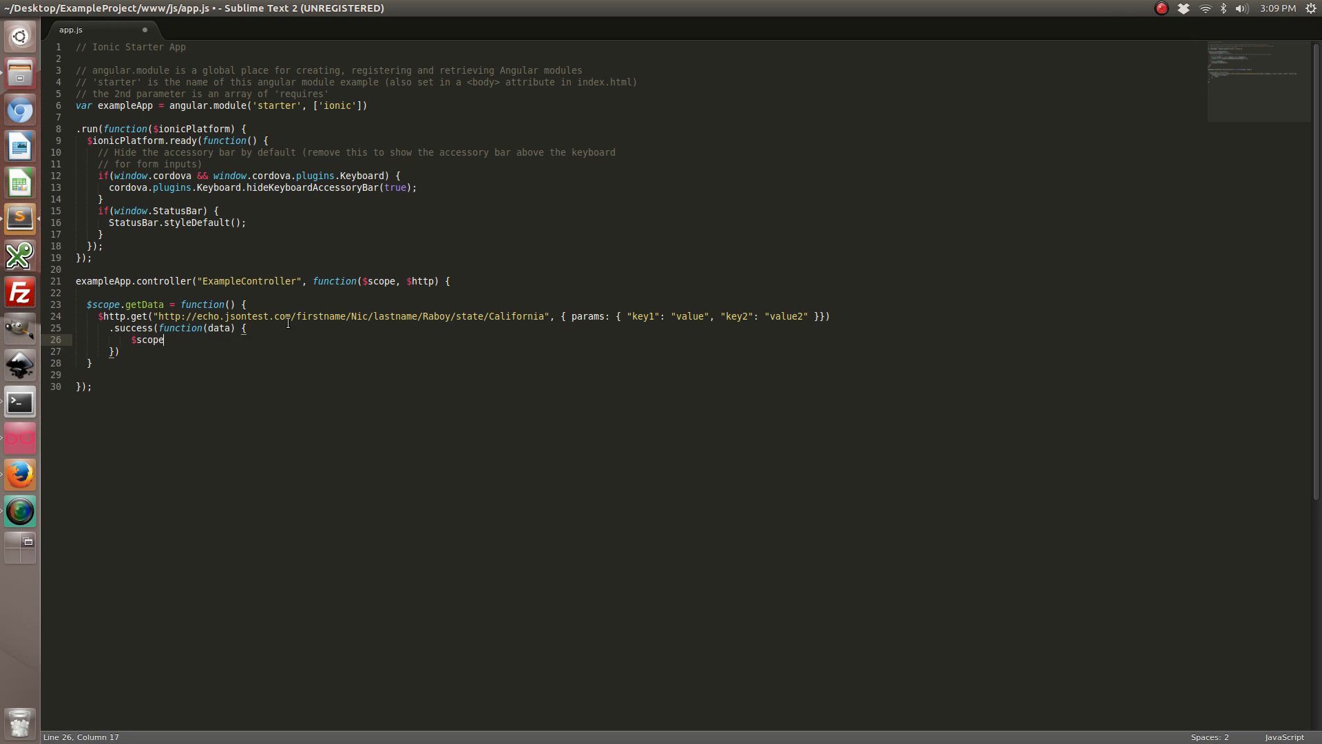
pyautogui.write('.firstname =')
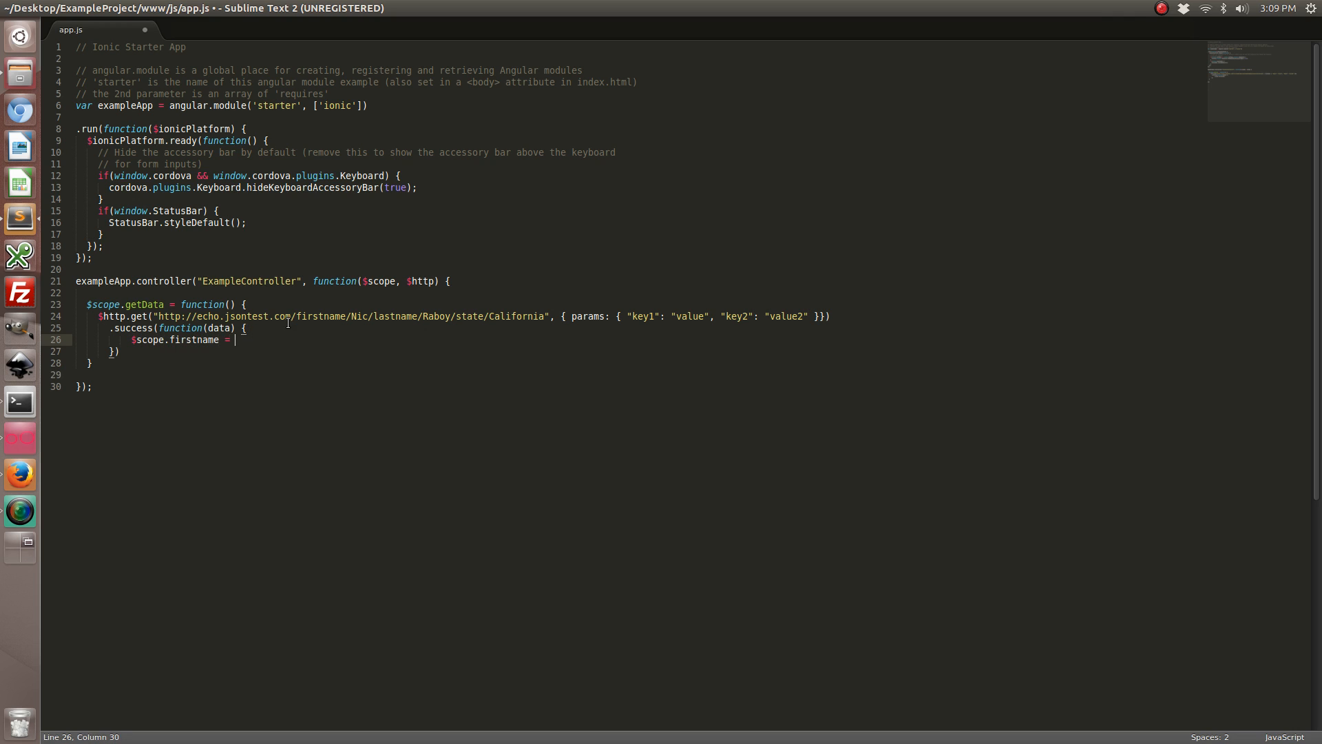
pyautogui.write('data.firstname;')
pyautogui.write('$scope.')
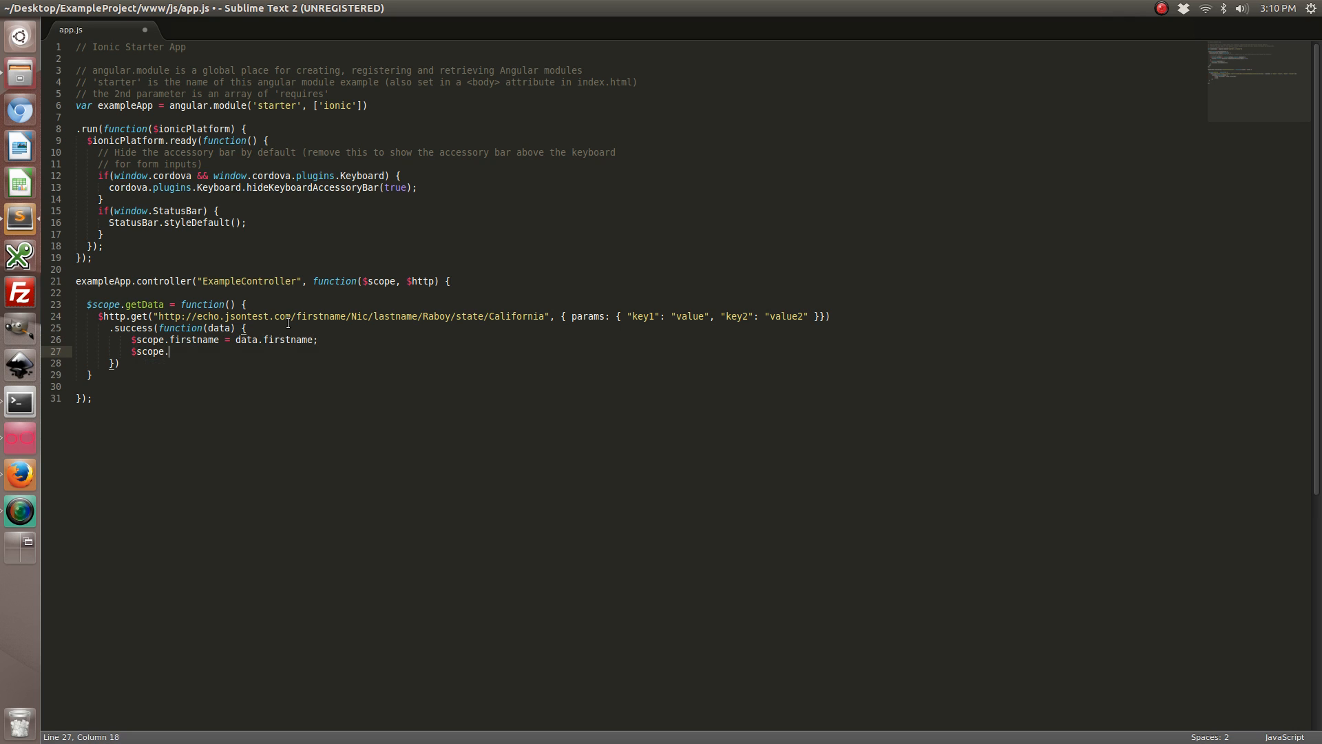
pyautogui.write('lastname = d')
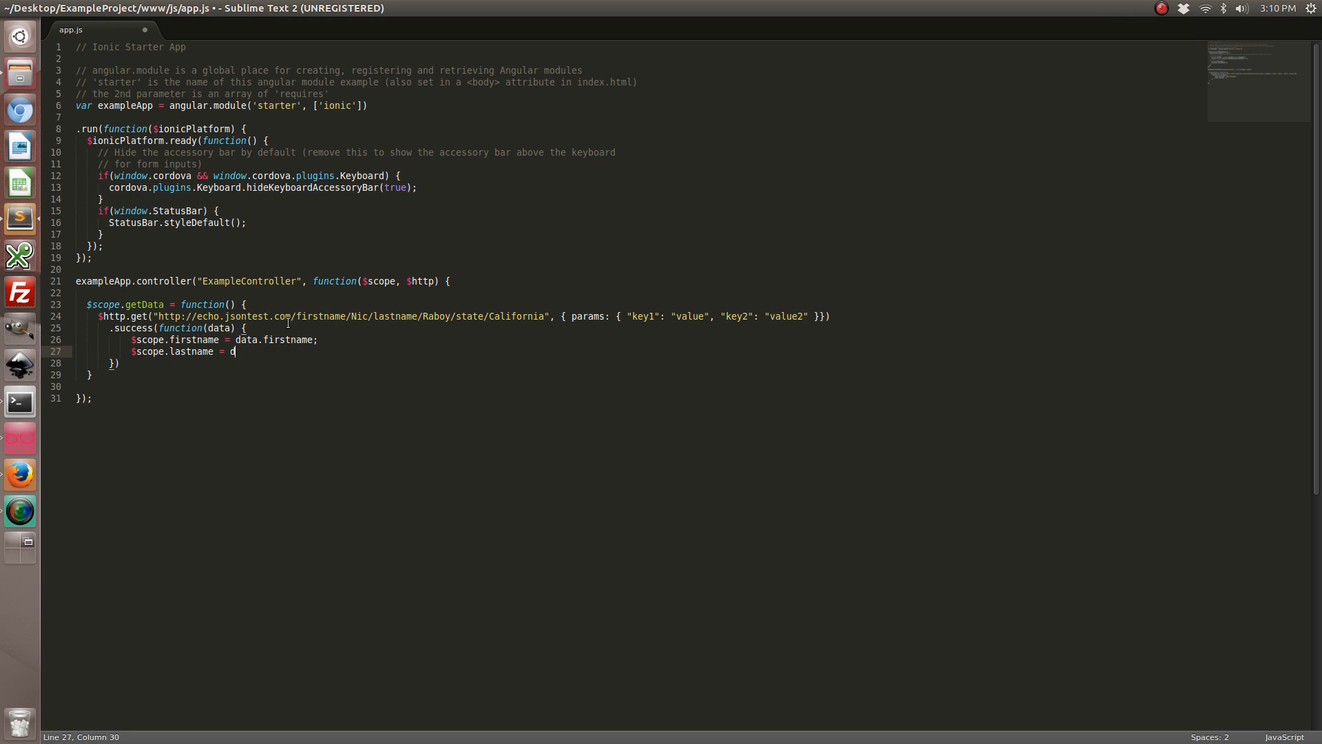
pyautogui.write('ata.lastname;')
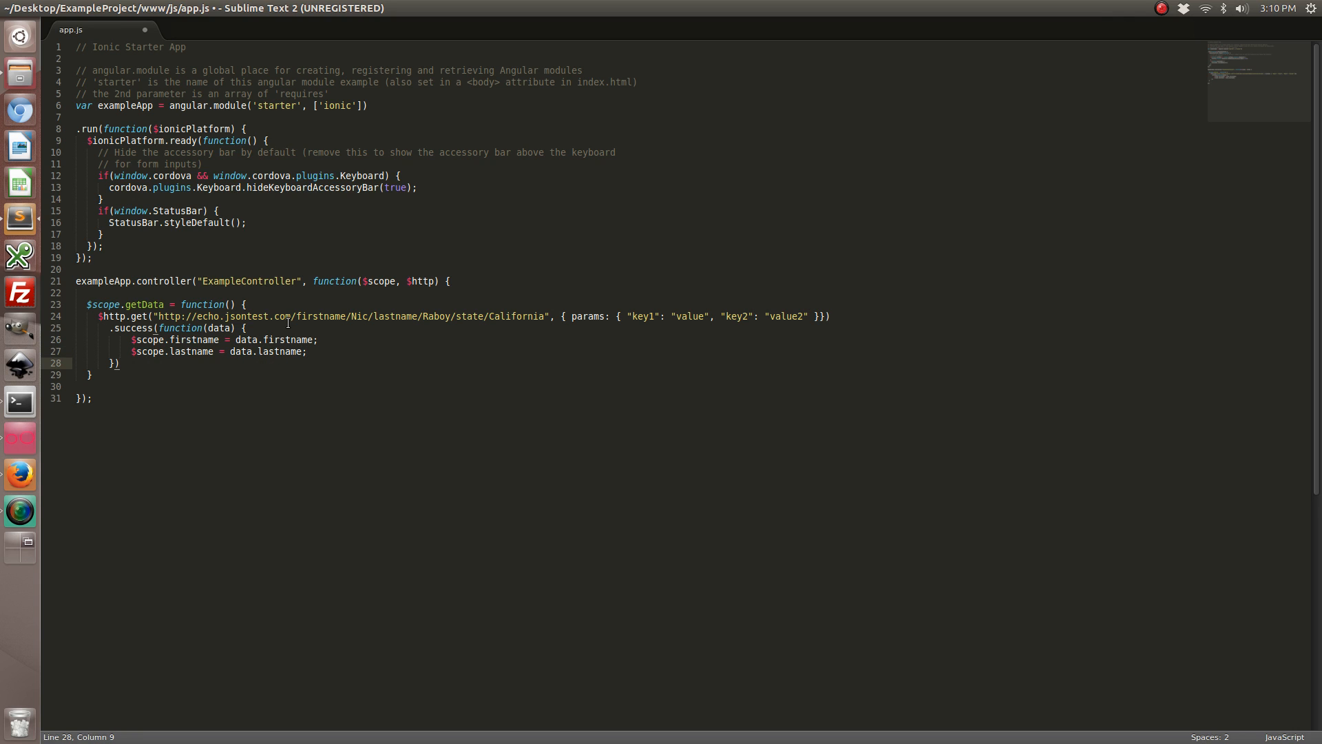
# Step: Chain .error that alerts "something went wrong"
pyautogui.write('.')
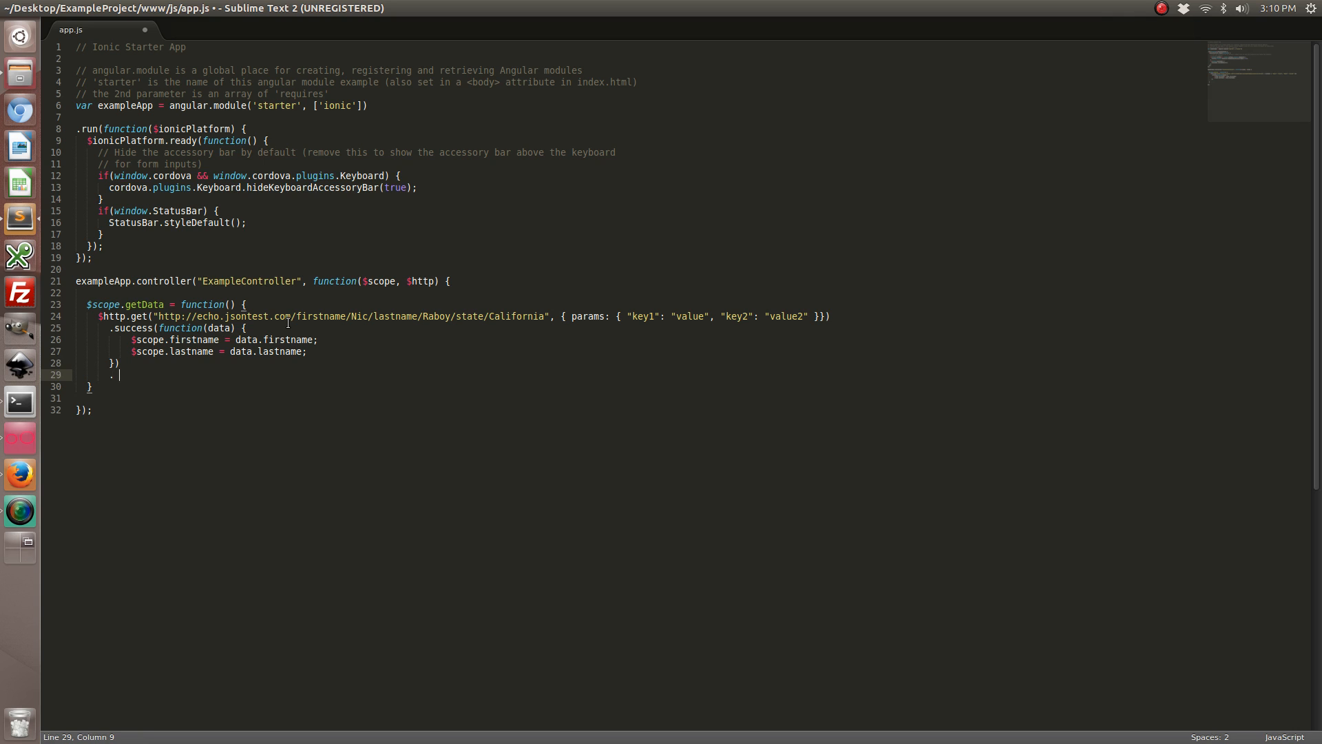
pyautogui.write('error()')
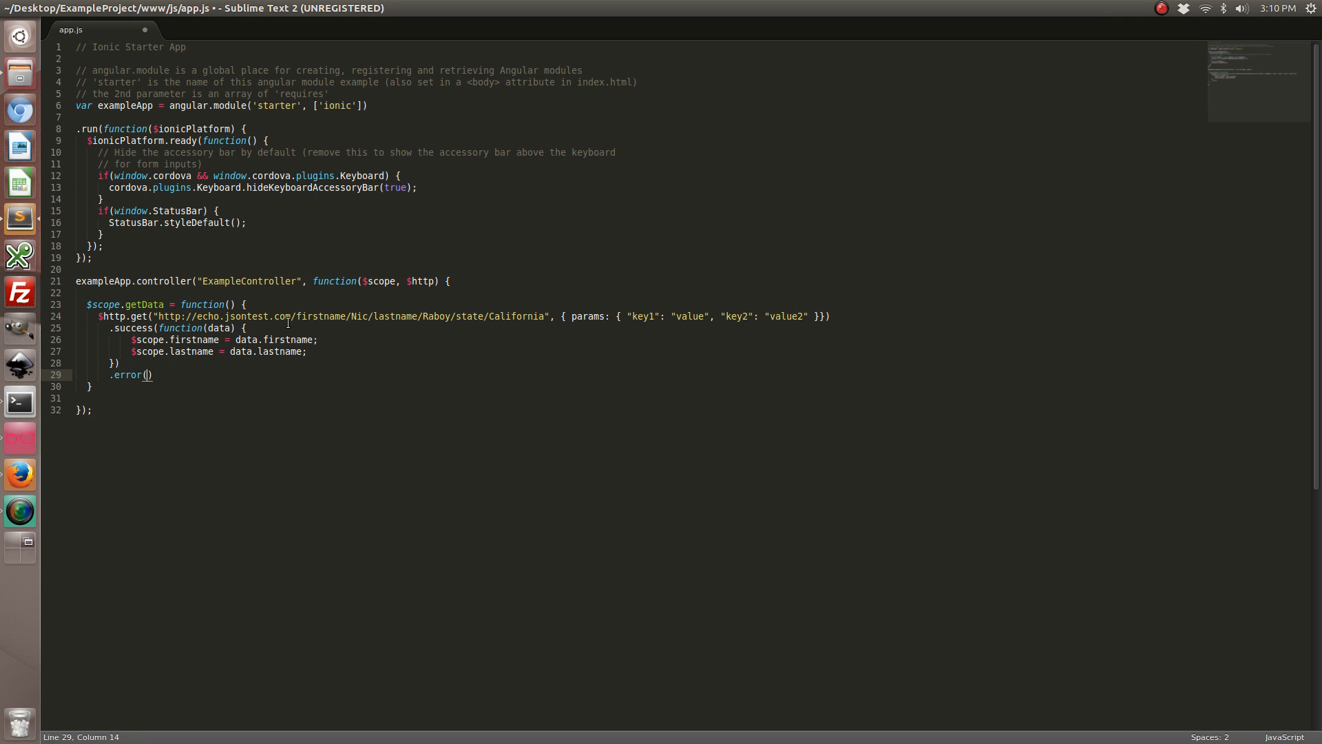
pyautogui.write('function(data)')
pyautogui.write('alert')
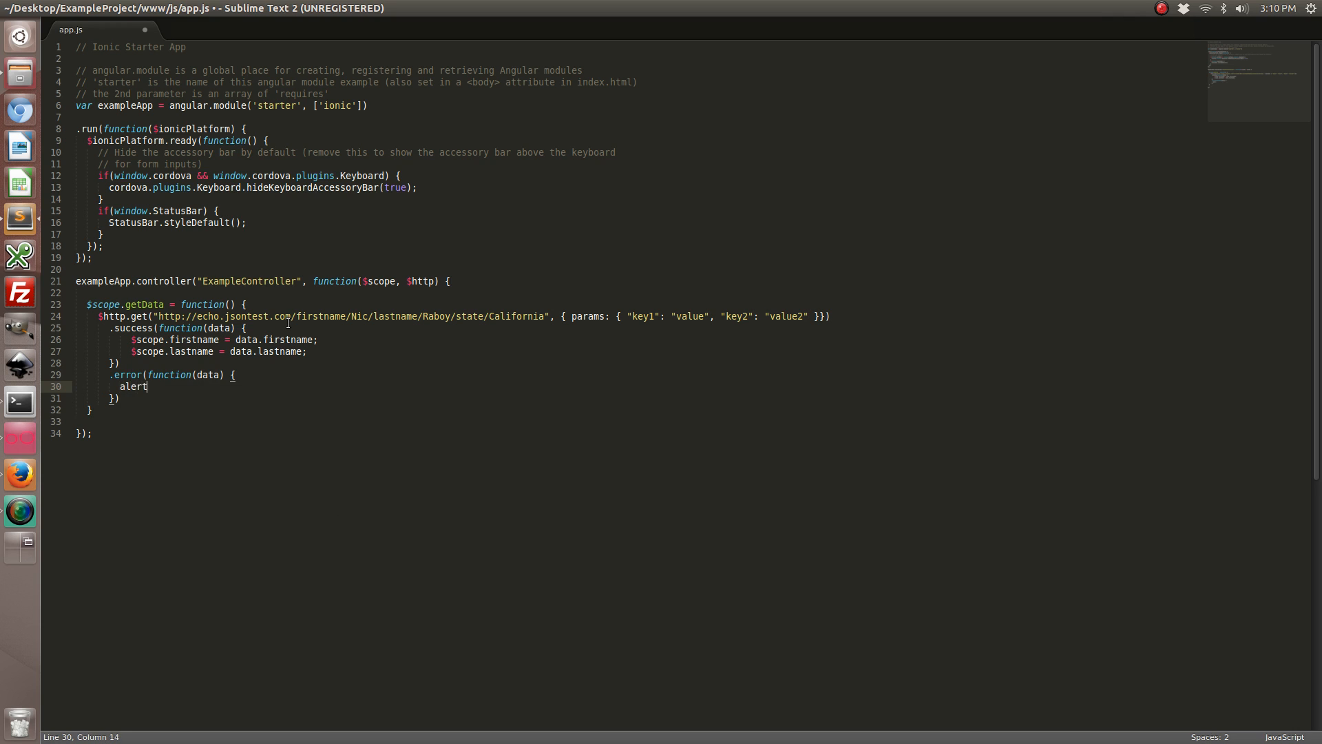
pyautogui.write('()')
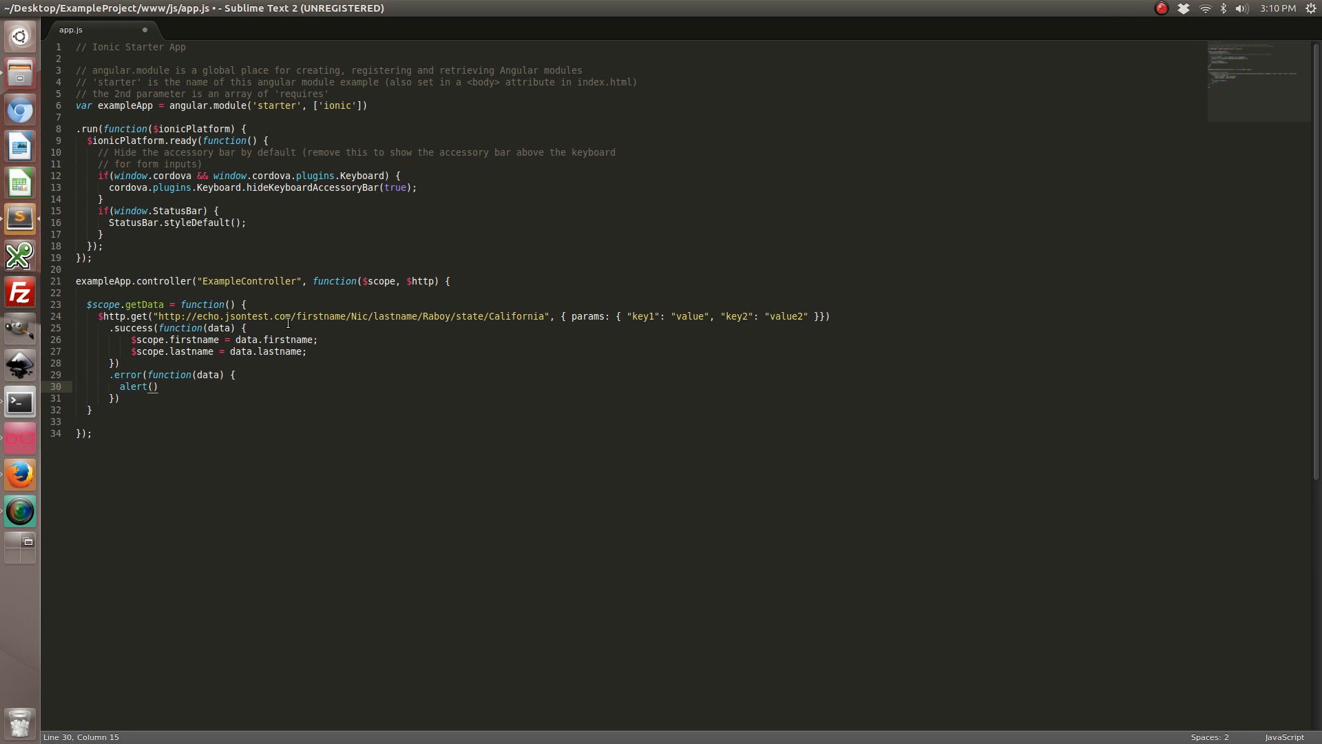
pyautogui.write('"something went wrd"')
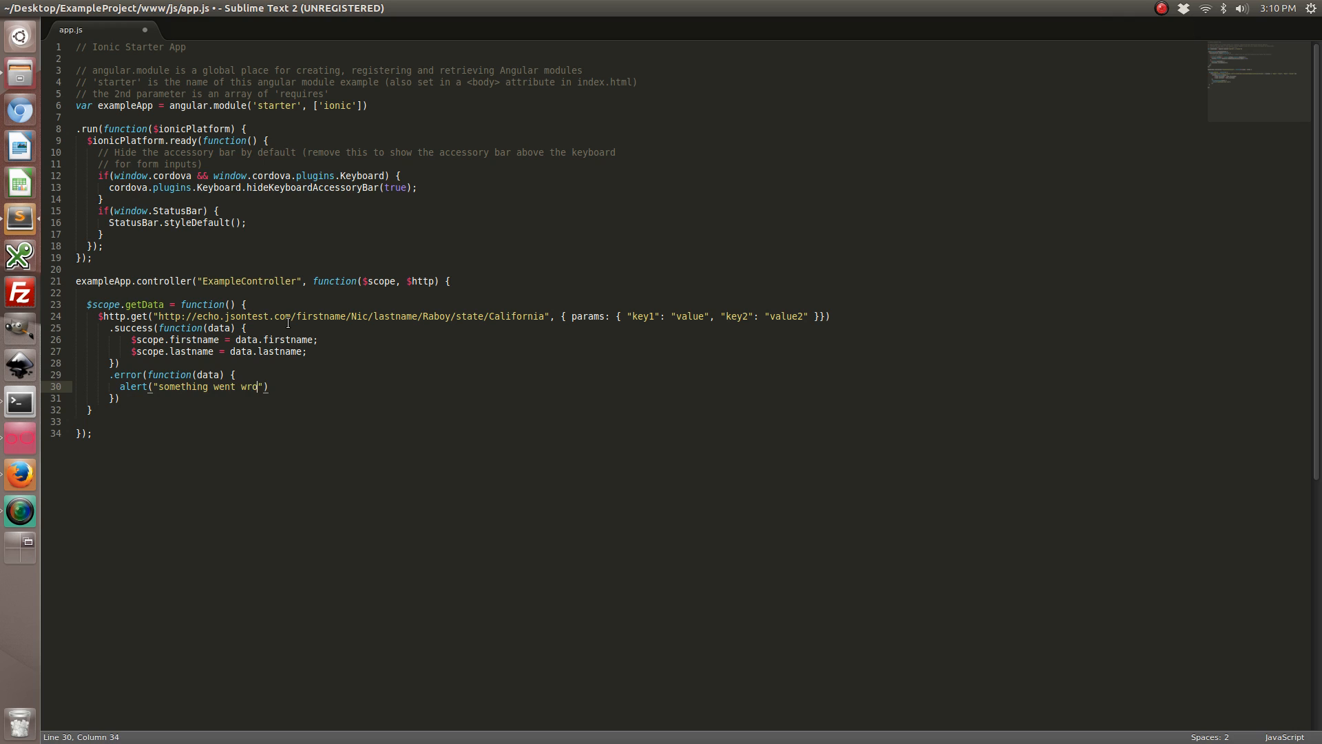
pyautogui.write('ong");')
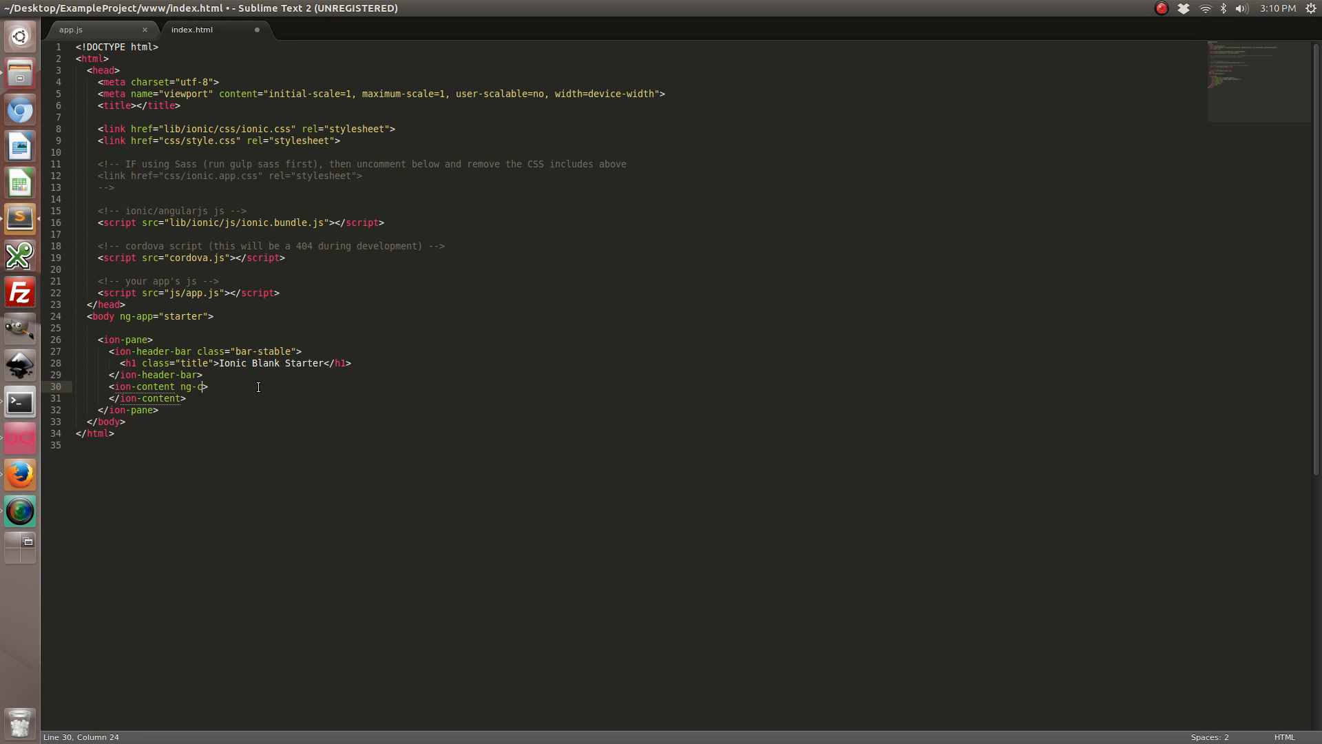
# Step: Set ng-controller="ExampleController" and add a 'Do something' button with ng-click="getData()"
pyautogui.write('ontroller=""')
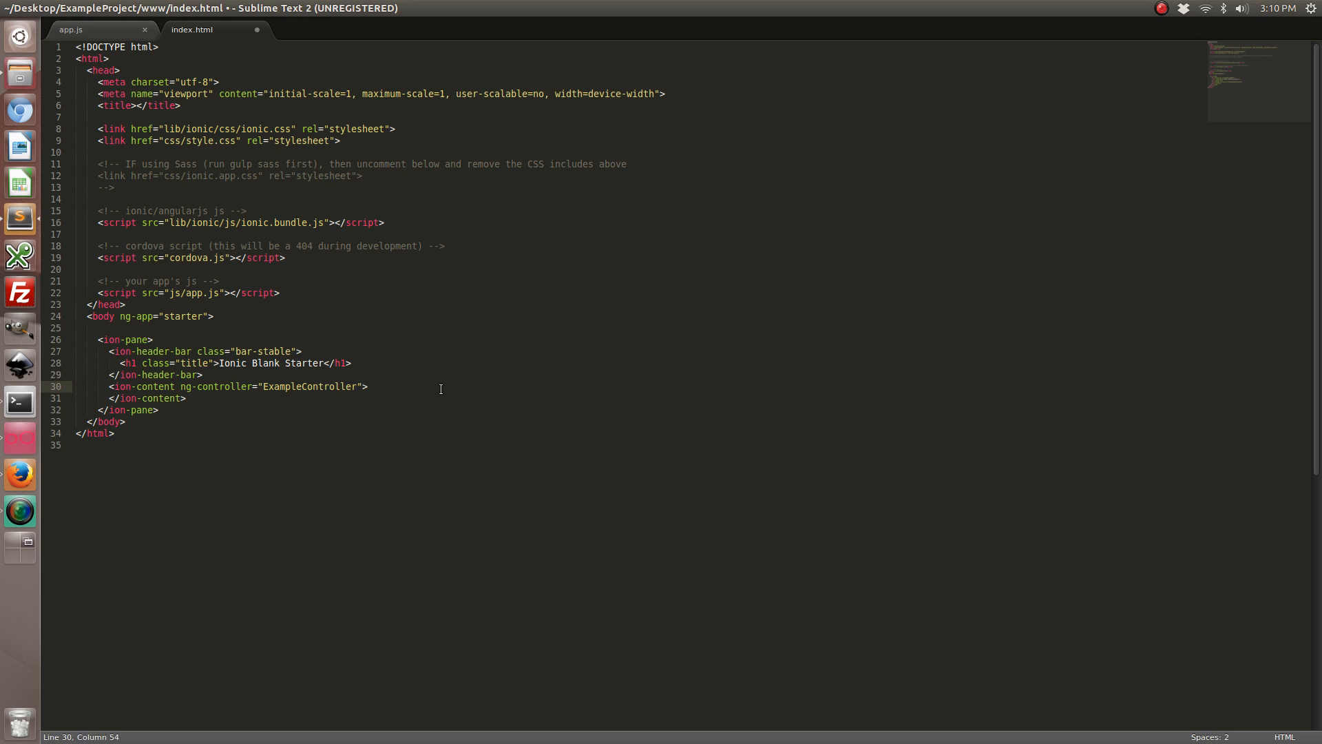
pyautogui.write('button')
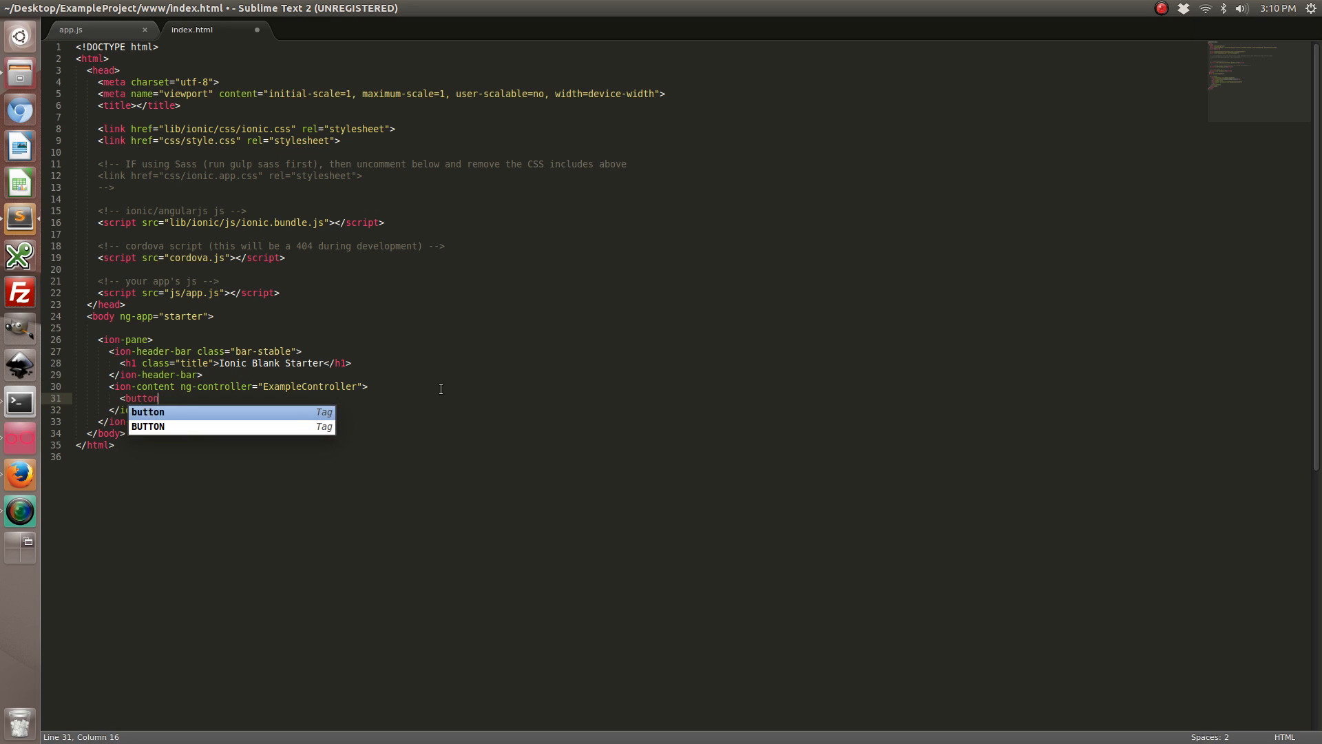
pyautogui.write('class=""')
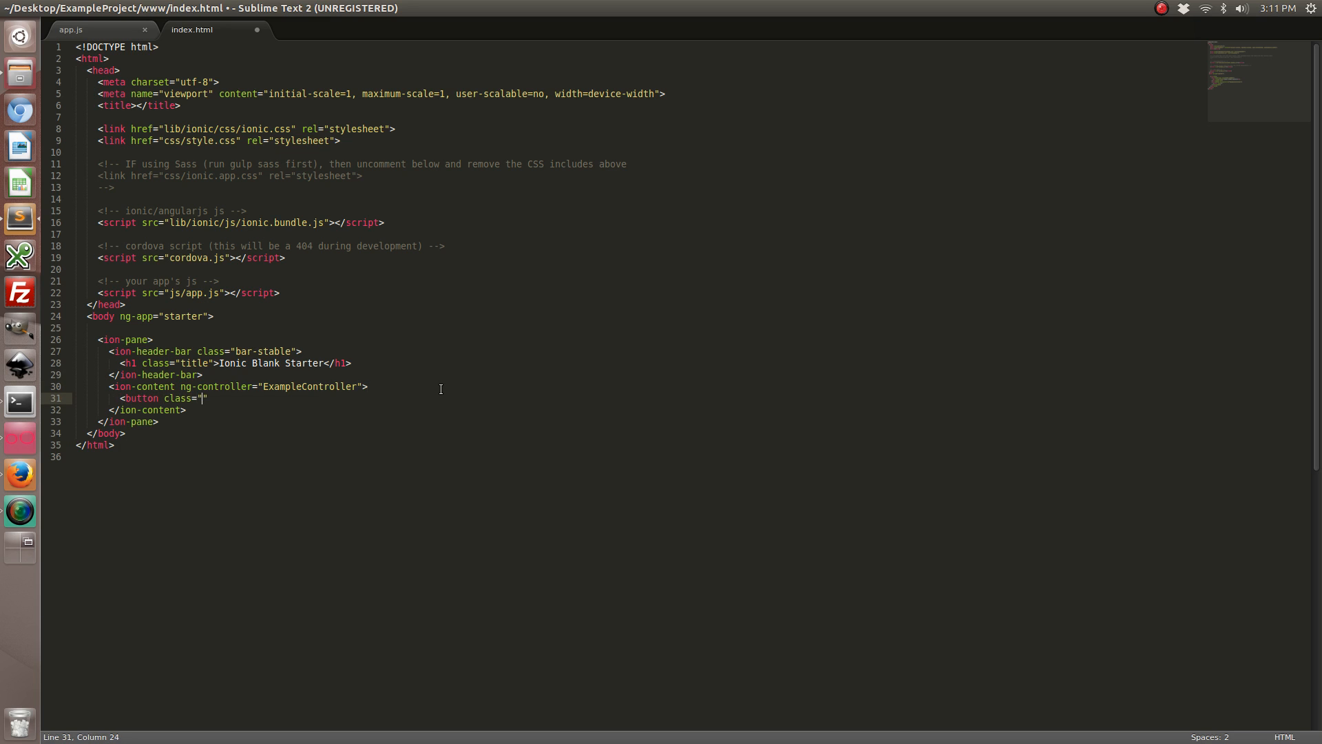
pyautogui.write('button" ng-')
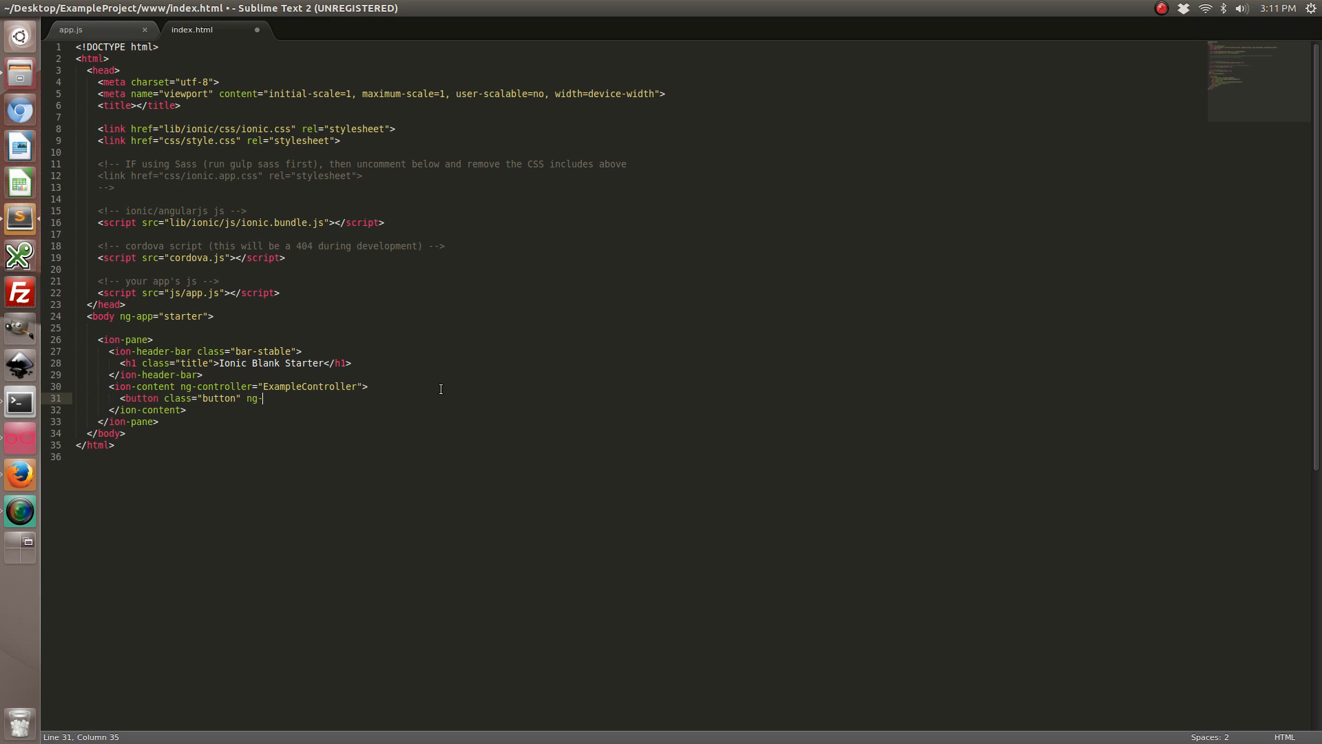
pyautogui.write('click="get"')
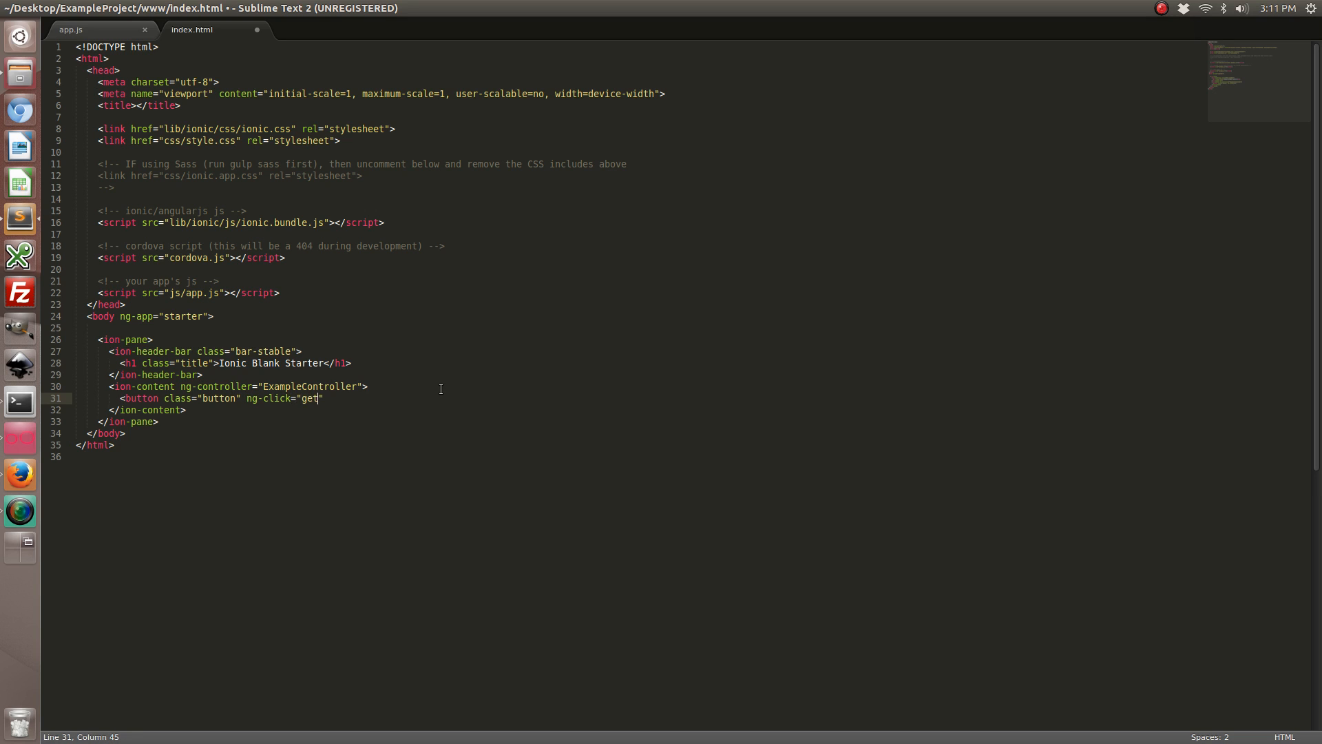
pyautogui.write('Data()"')
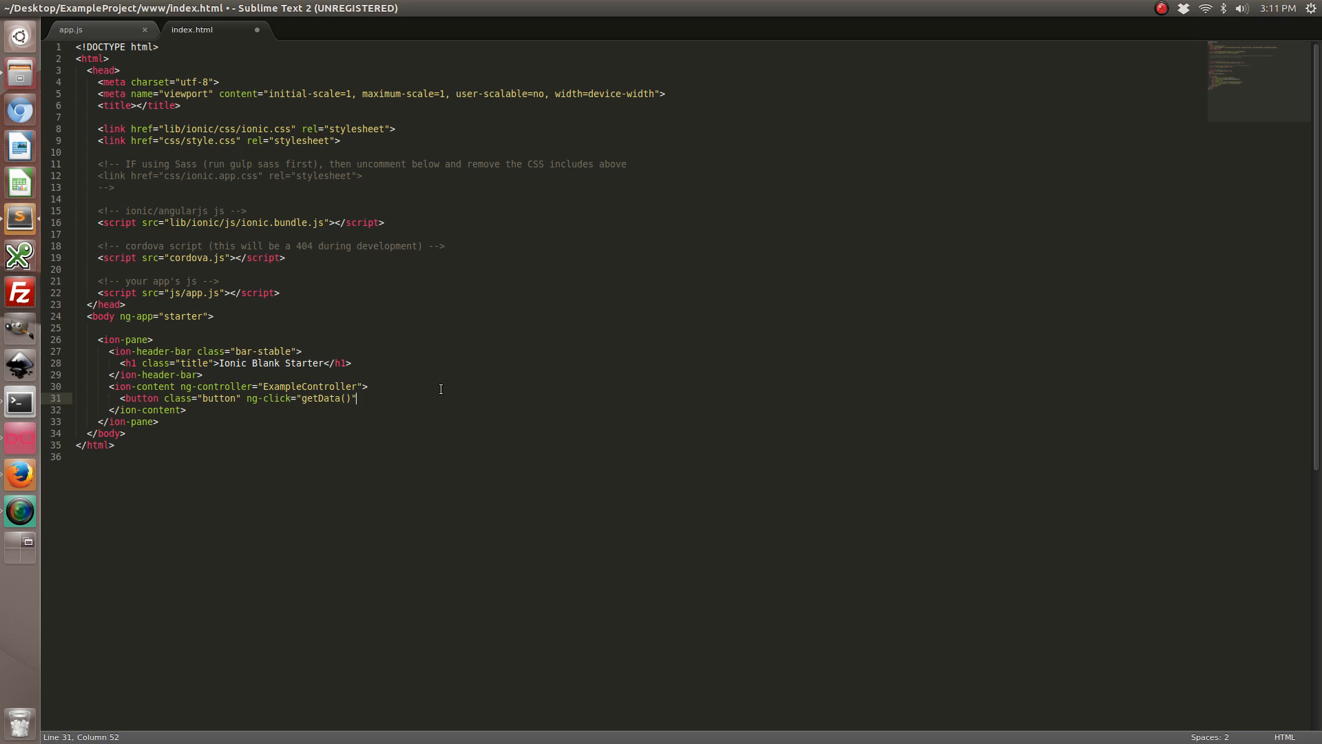
pyautogui.write('>Do something</')
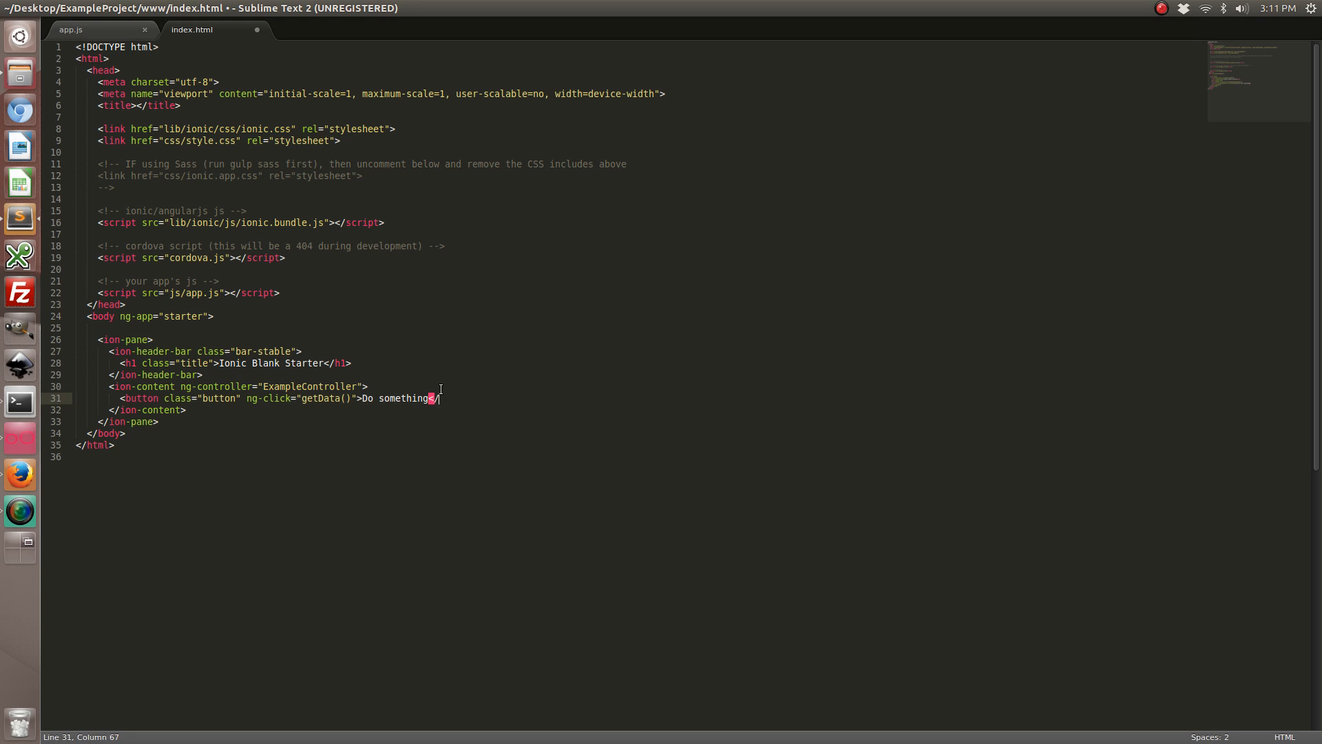
pyautogui.write('button>')
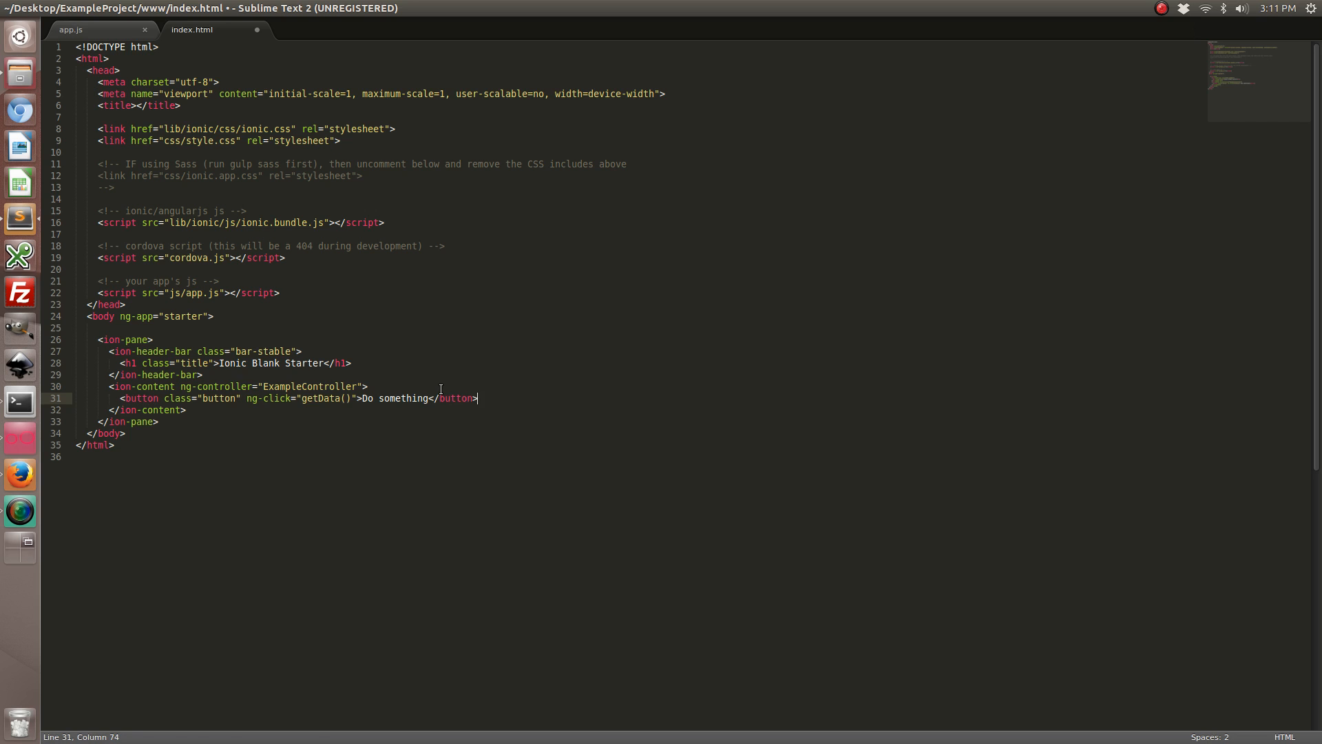
pyautogui.click(18, 74)
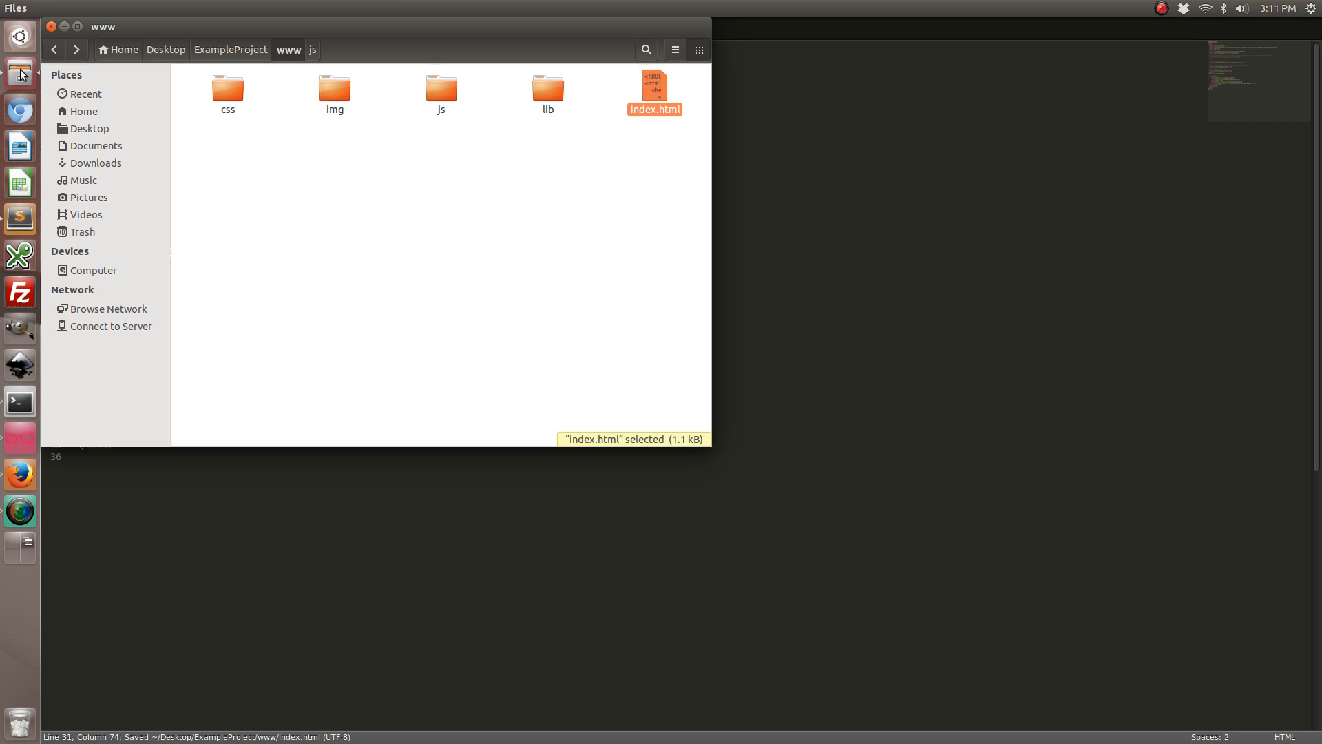
# Step: Open index.html in Firefox from the file manager's context menu
pyautogui.rightClick(655, 93)
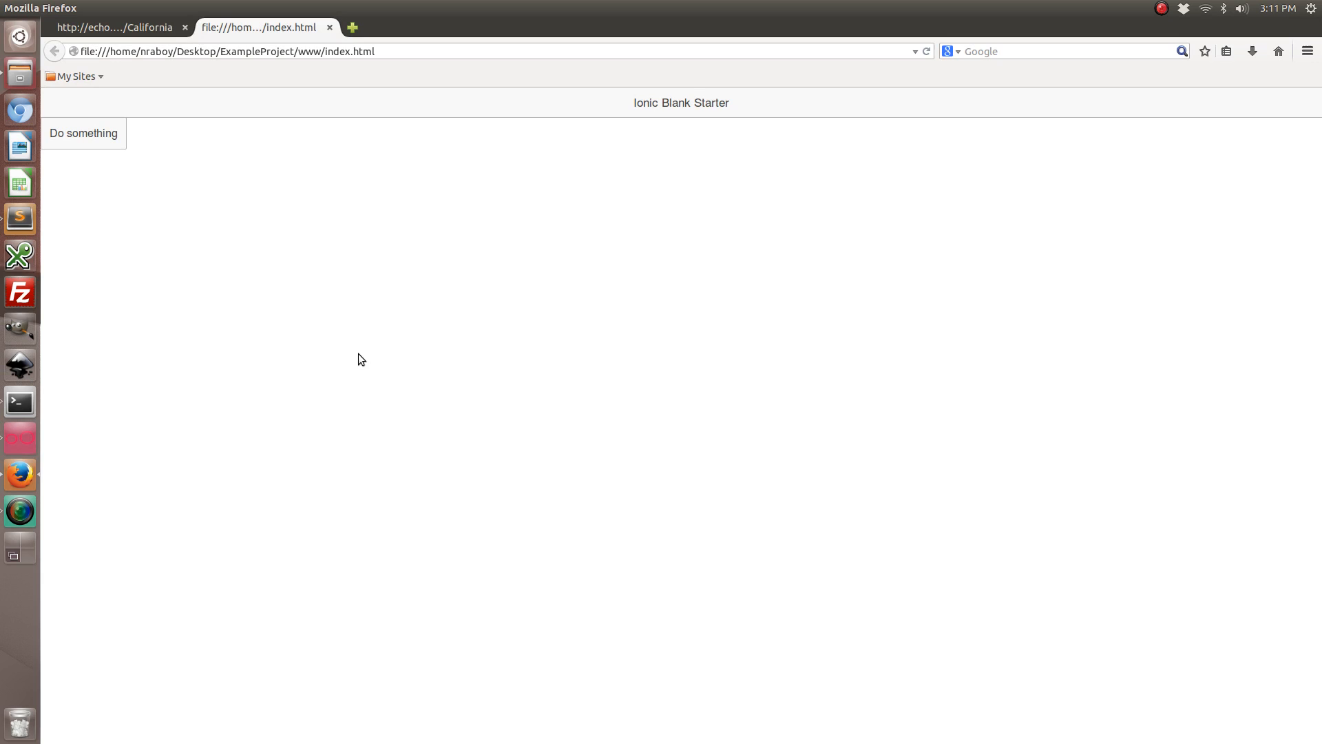
pyautogui.moveTo(103, 138)
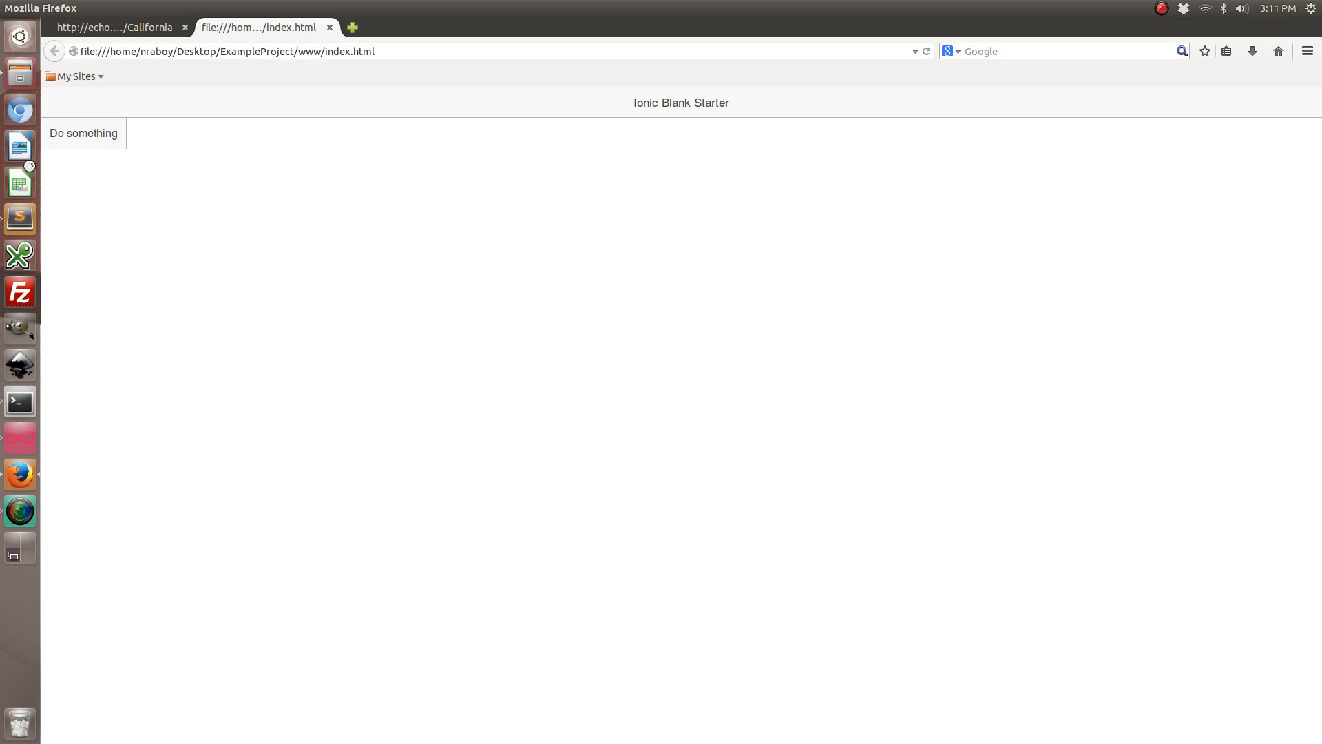
pyautogui.moveTo(54, 283)
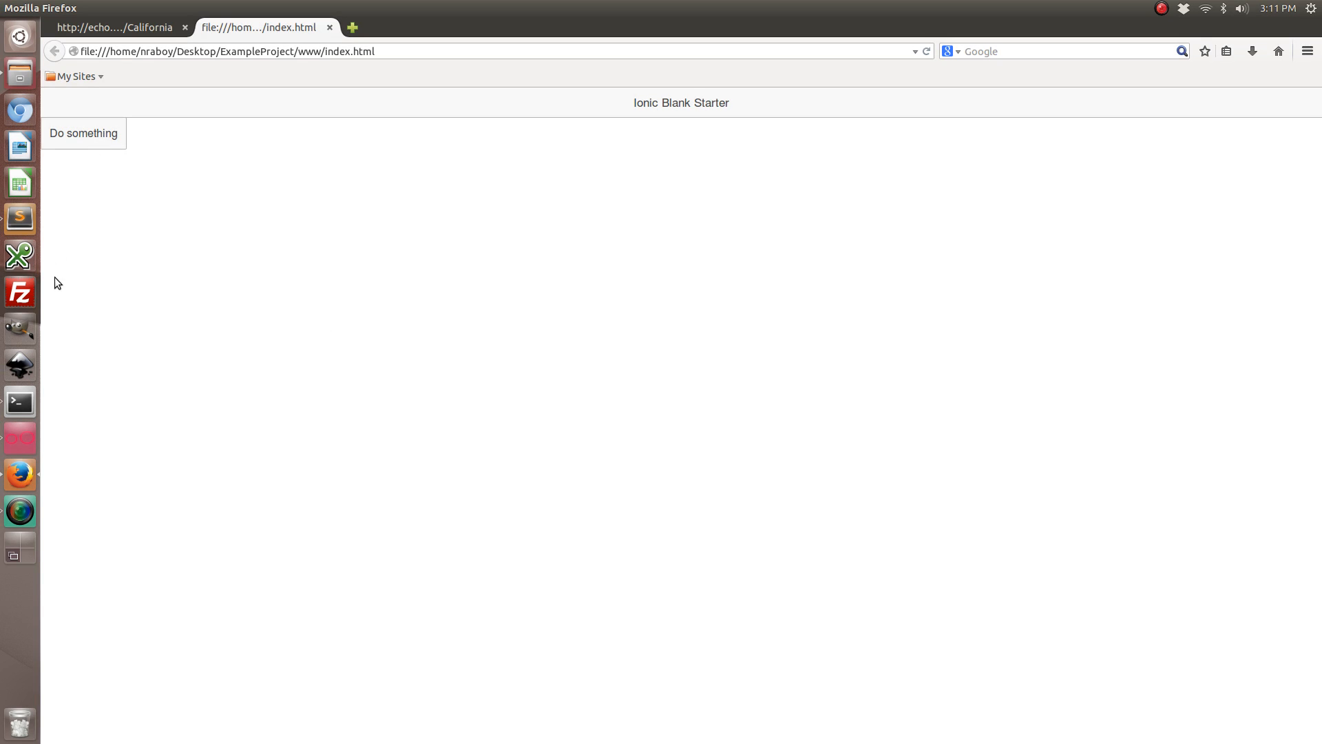
pyautogui.moveTo(19, 219)
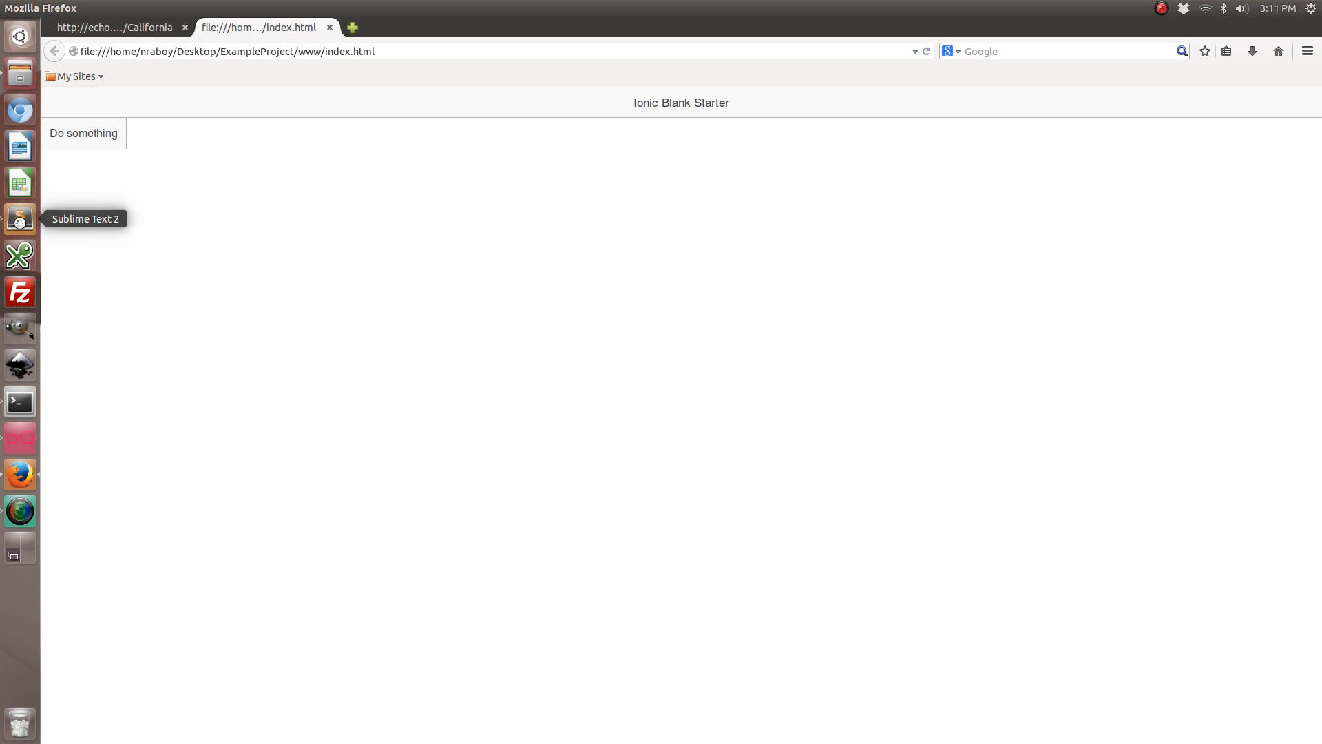
# Step: Add <br> and 'name: {{firstname}} {{lastname}}' below the button, then save index.html
pyautogui.click(19, 218)
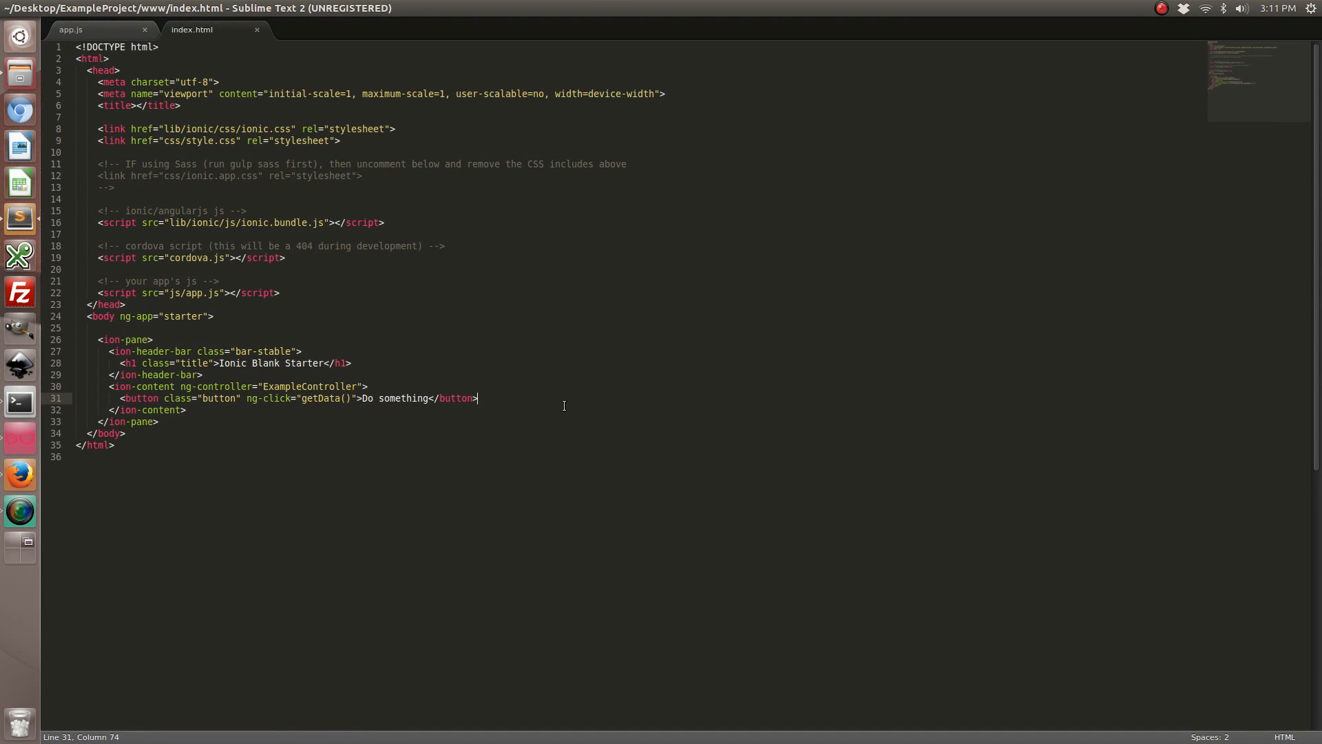
pyautogui.write('<br>')
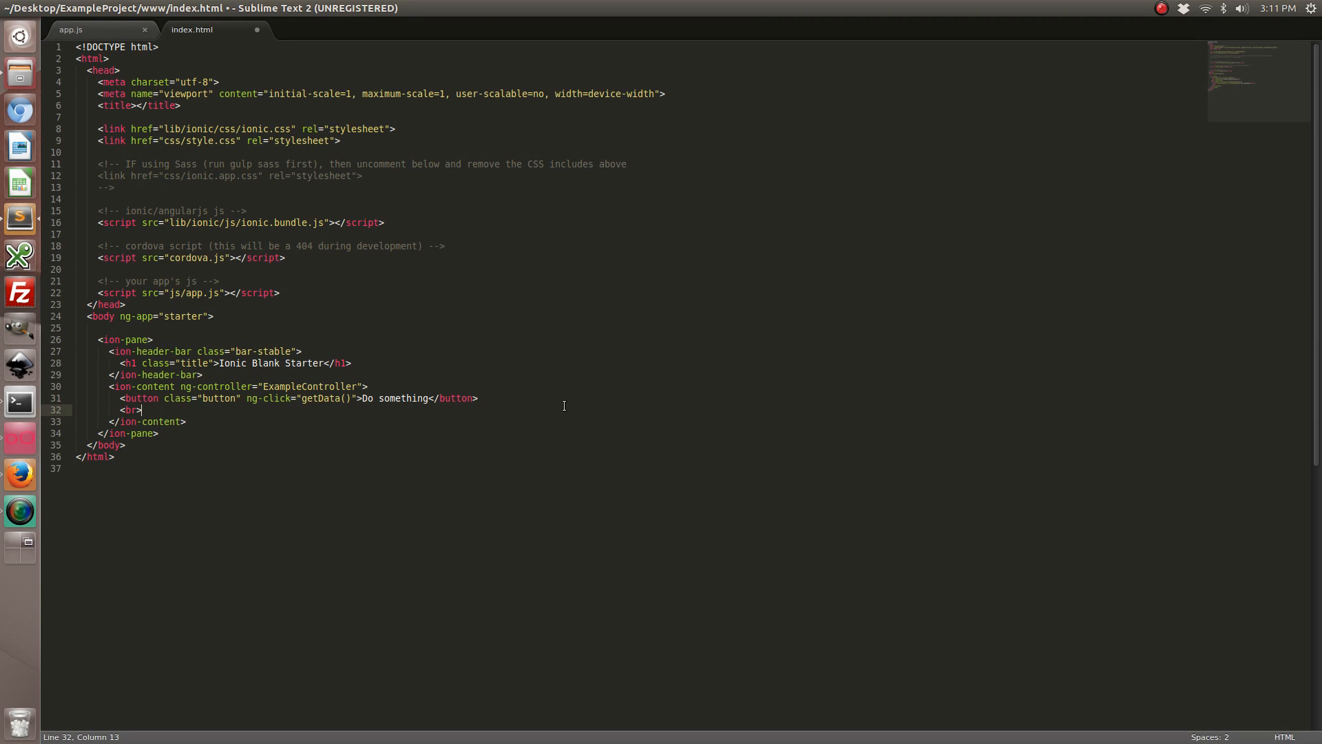
pyautogui.write('na')
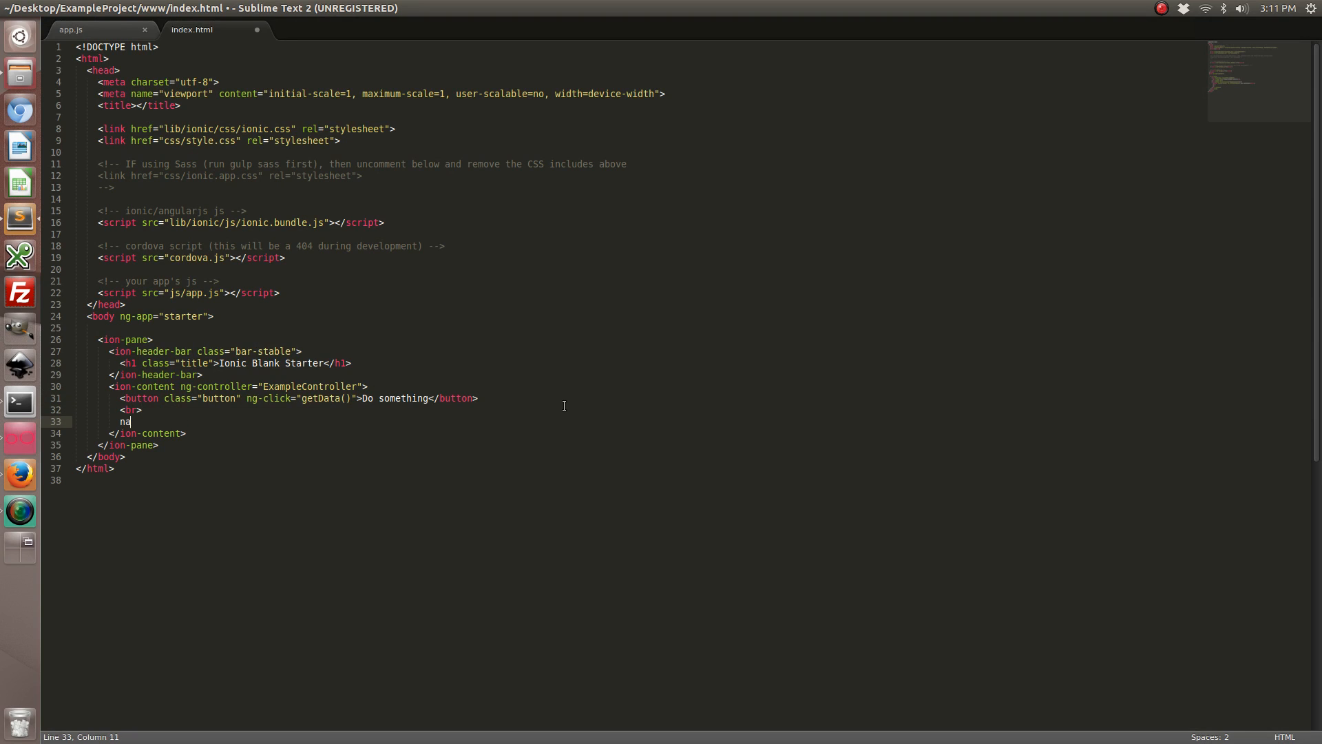
pyautogui.write('me: {}')
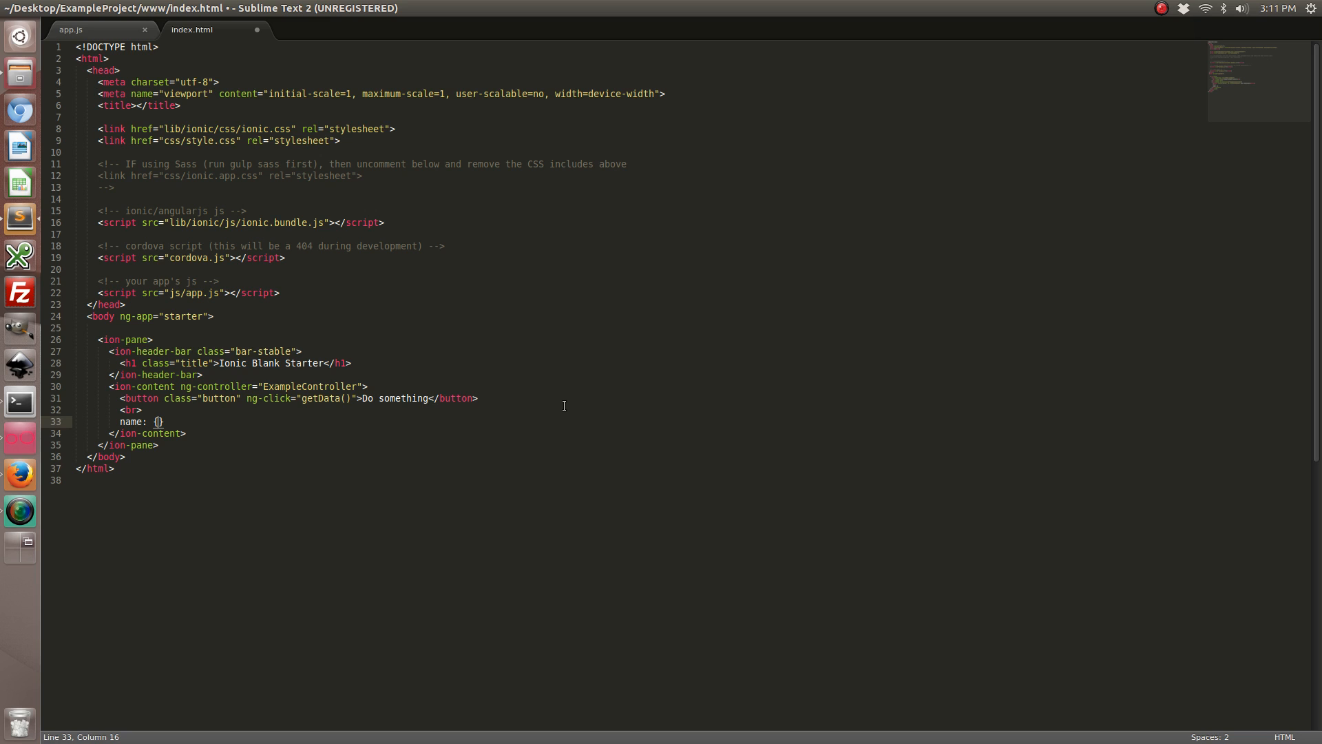
pyautogui.write('firstname')
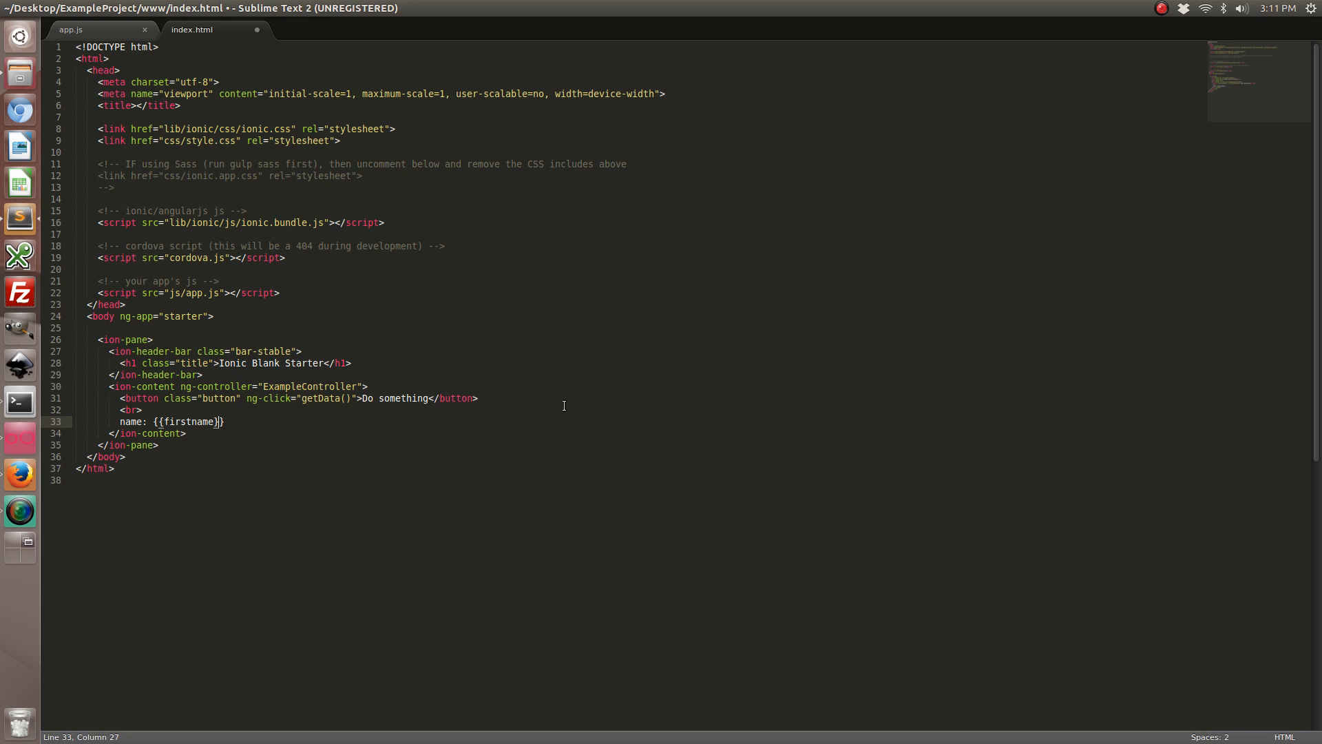
pyautogui.write('{}')
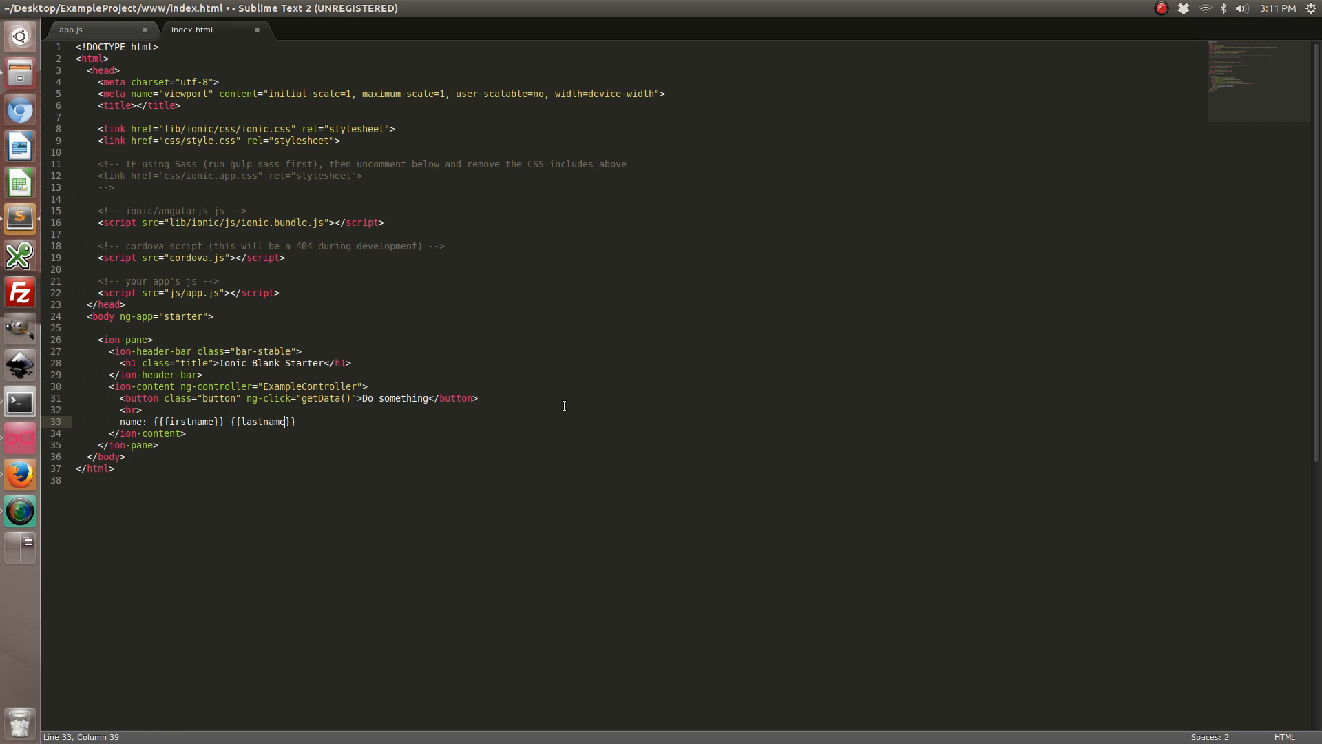
pyautogui.press('ctrl+s')
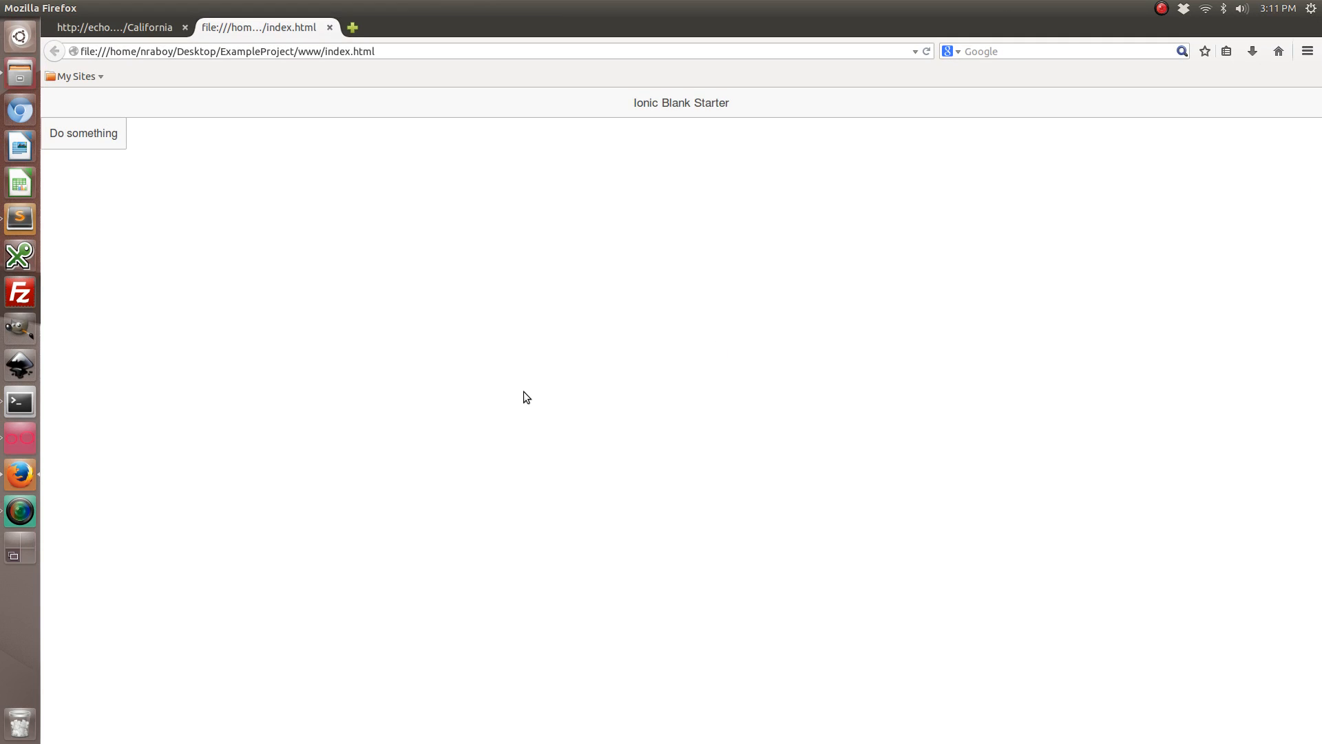
# Step: Reload the page, click Do something, and compare the name with the jsontest JSON
pyautogui.click(83, 132)
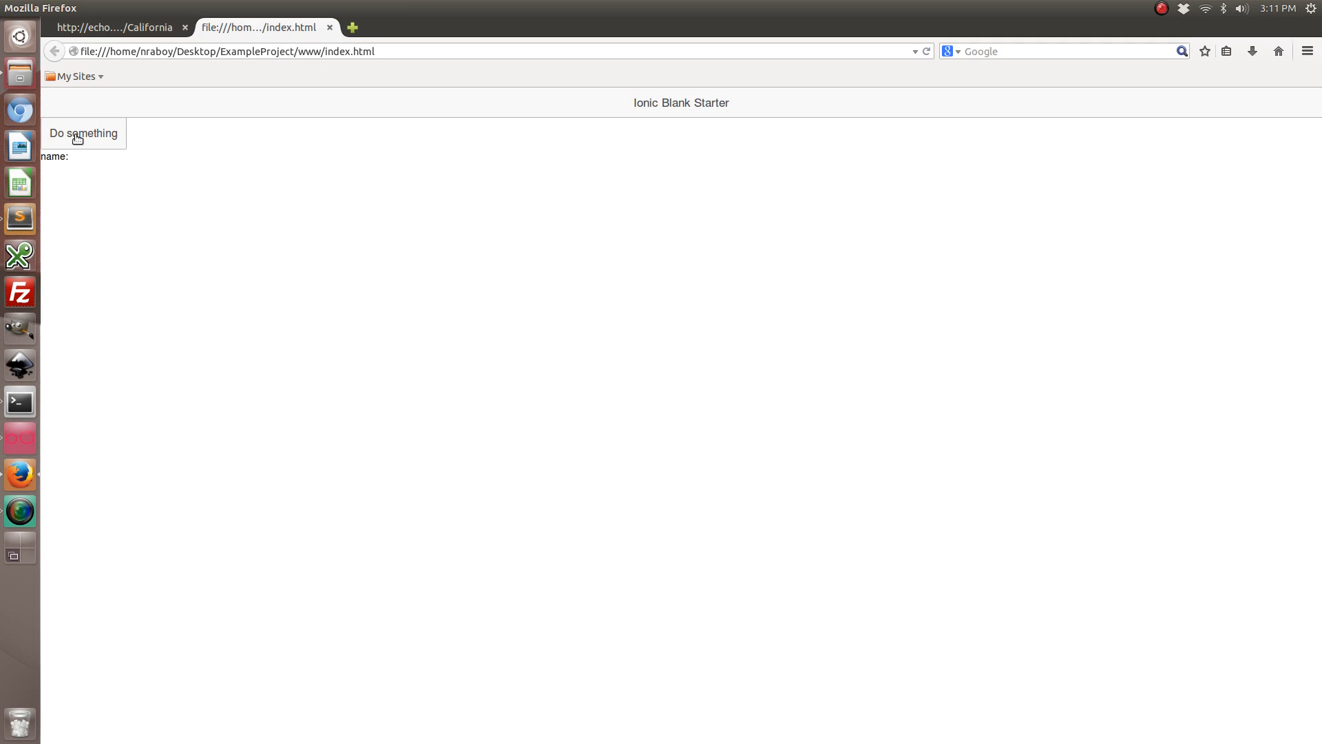
pyautogui.click(82, 132)
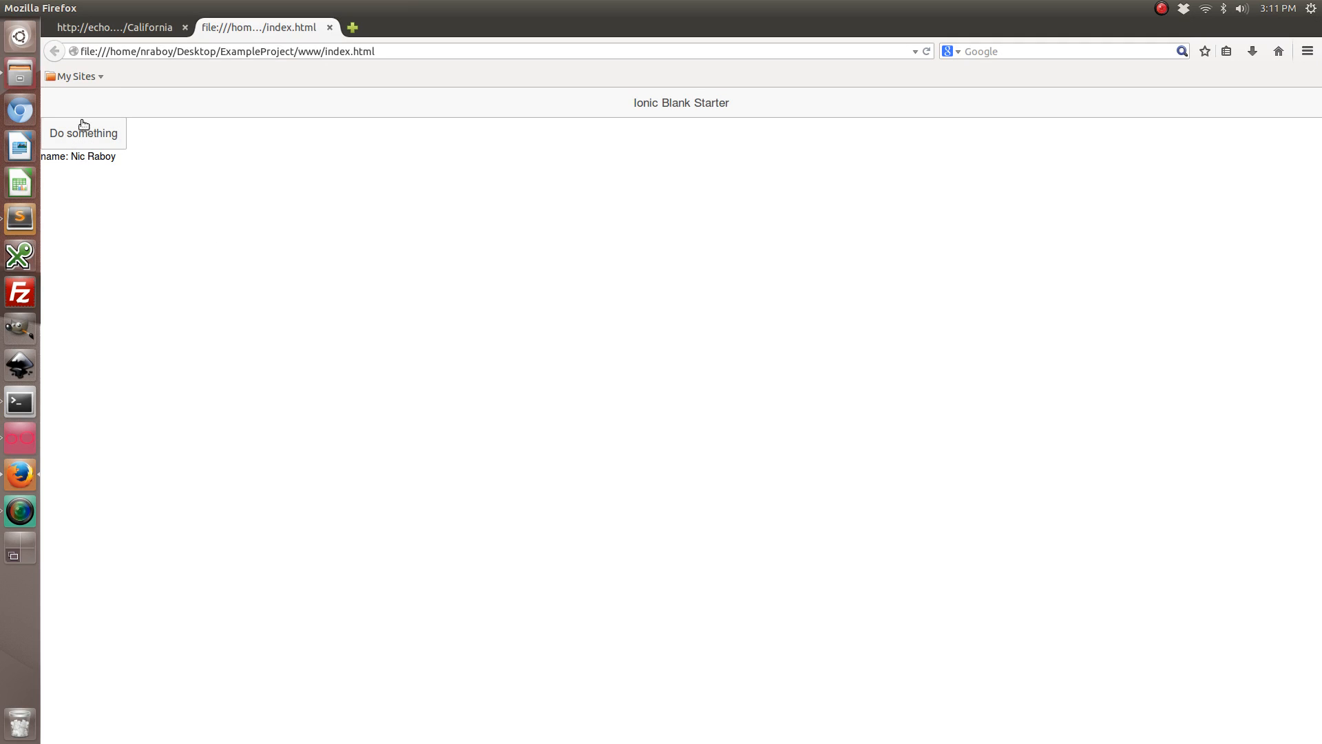
pyautogui.click(116, 26)
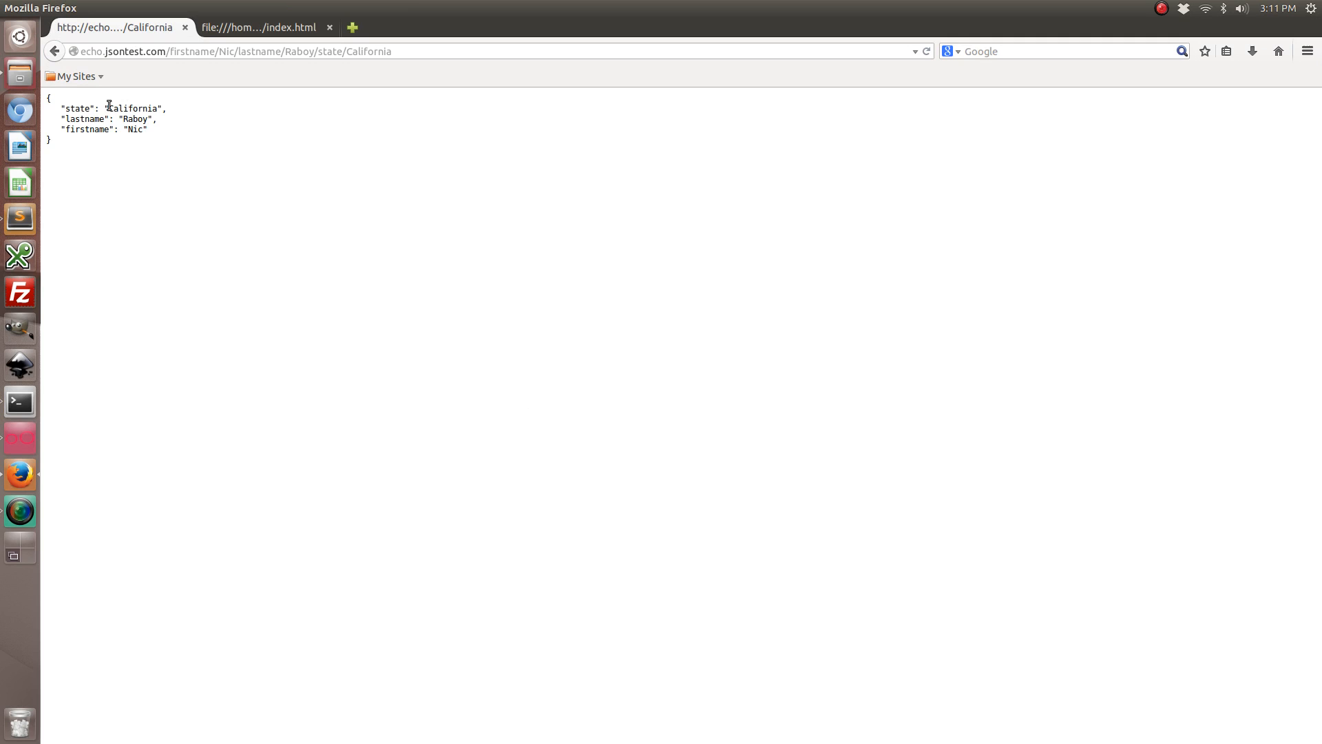
pyautogui.click(259, 27)
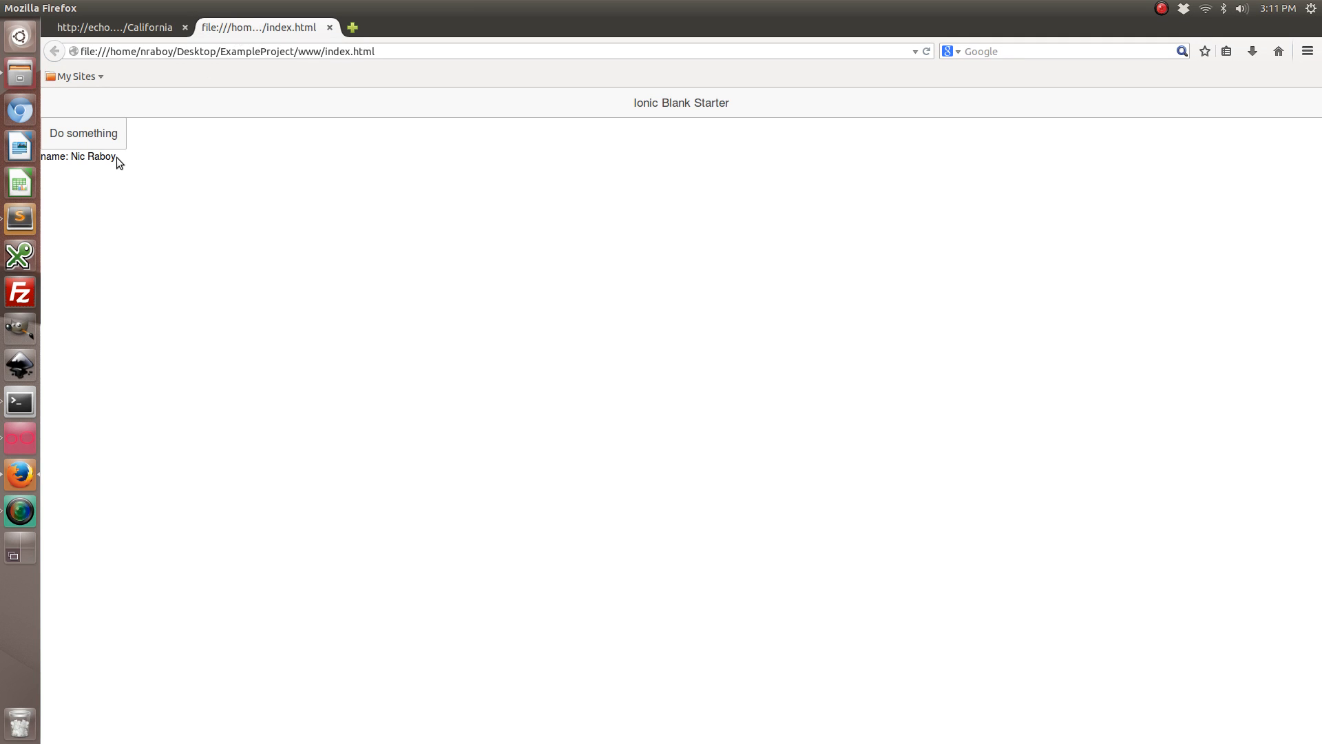
pyautogui.moveTo(19, 401)
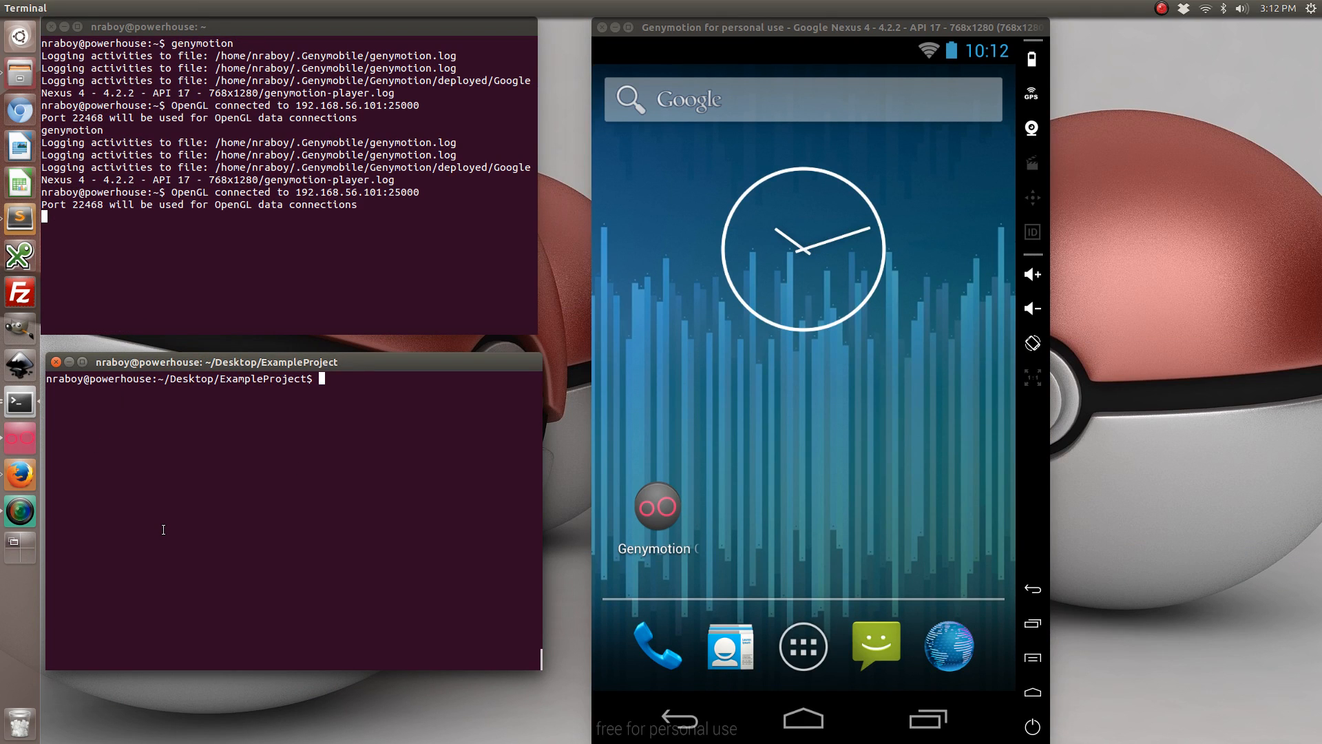
# Step: Run 'ionic build android' in the ExampleProject folder
pyautogui.write('ionic build')
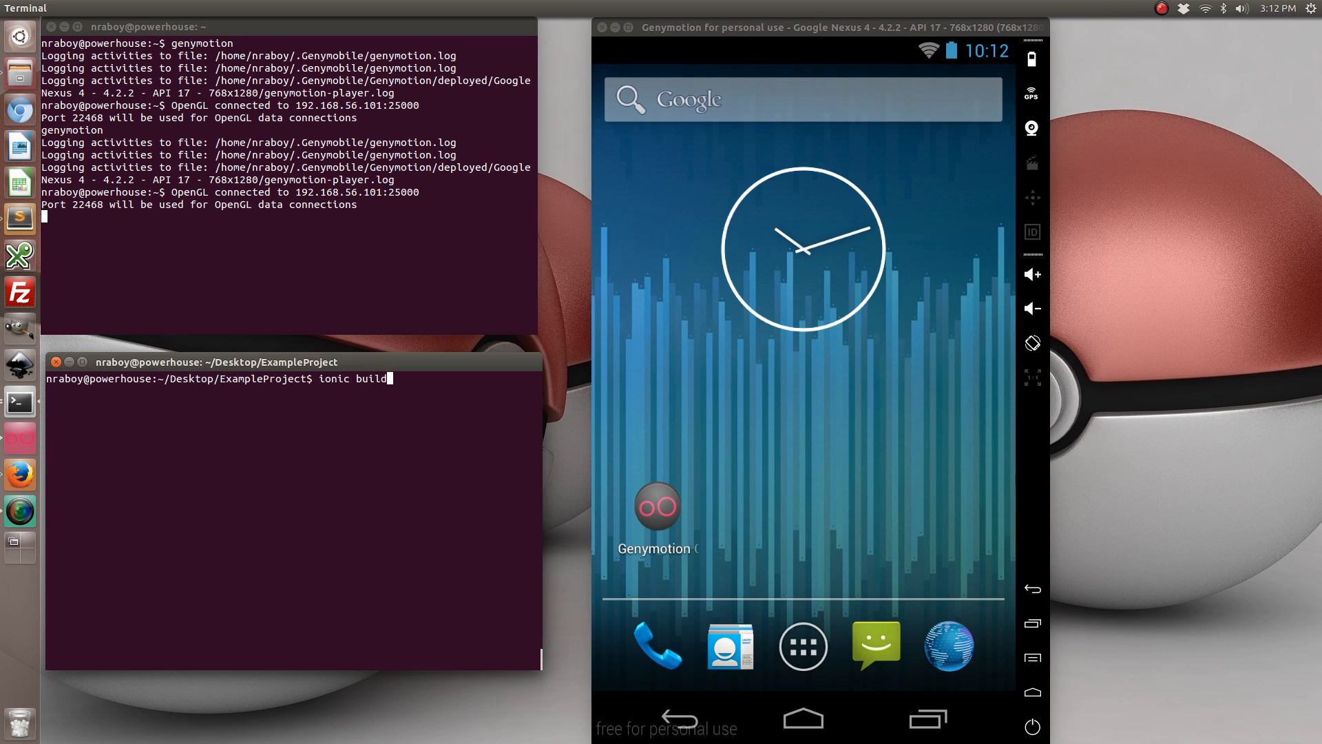
pyautogui.write('android')
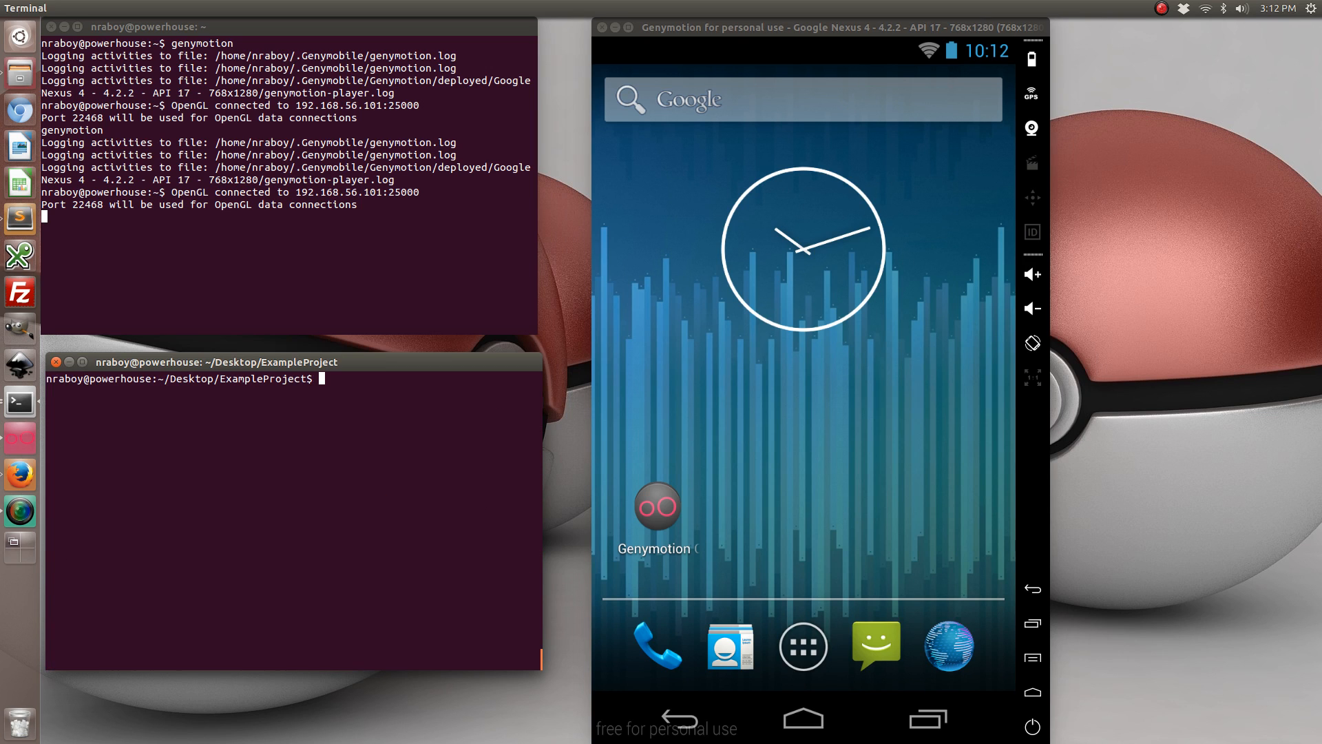
# Step: Reinstall platforms/android/ant-build/ExampleProject-debug.apk onto the emulator with adb install -r
pyautogui.write('adb install -r')
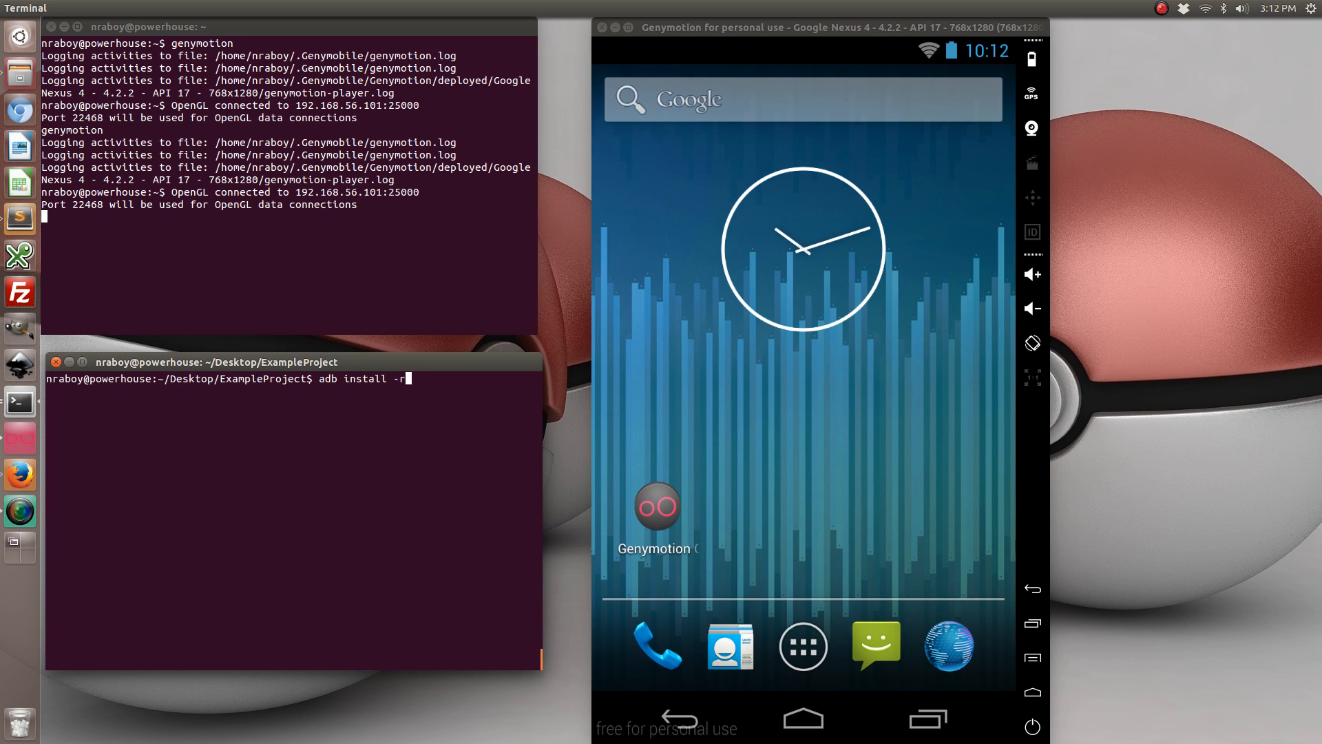
pyautogui.write('platforms/android/')
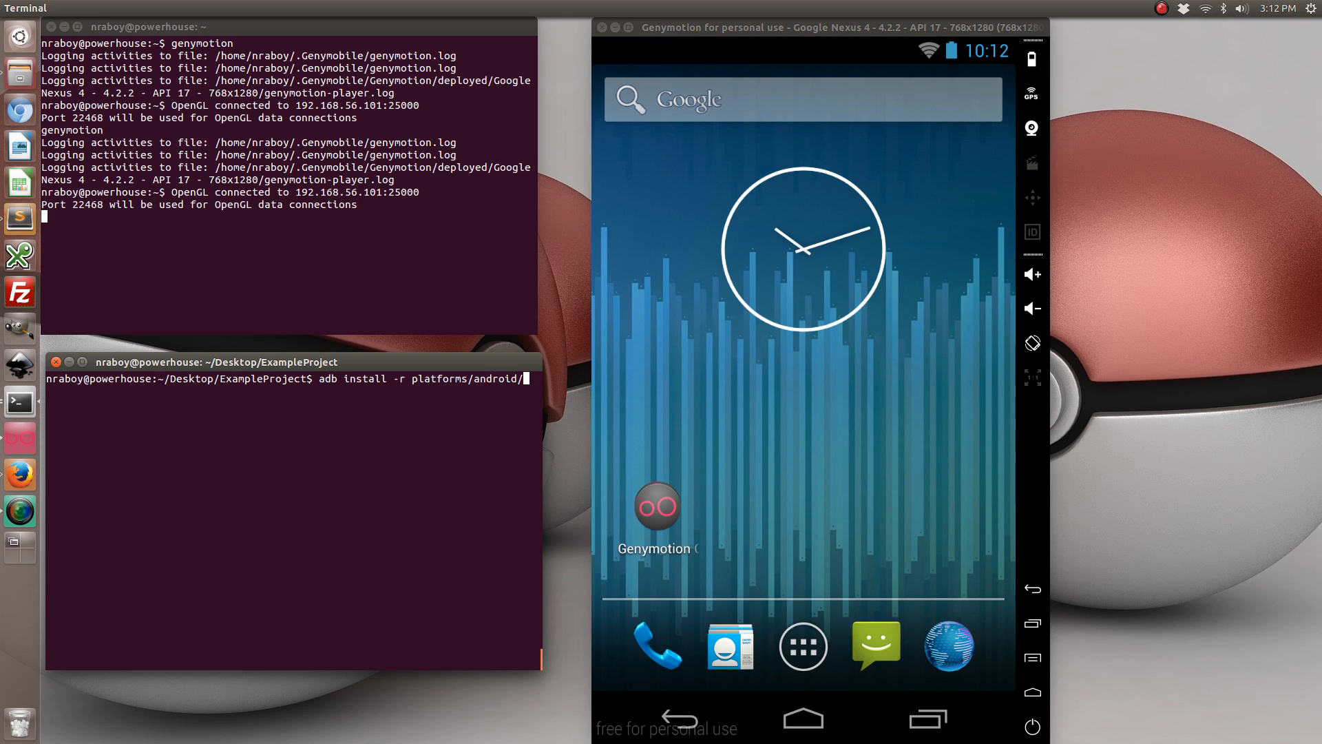
pyautogui.write('ant-build/')
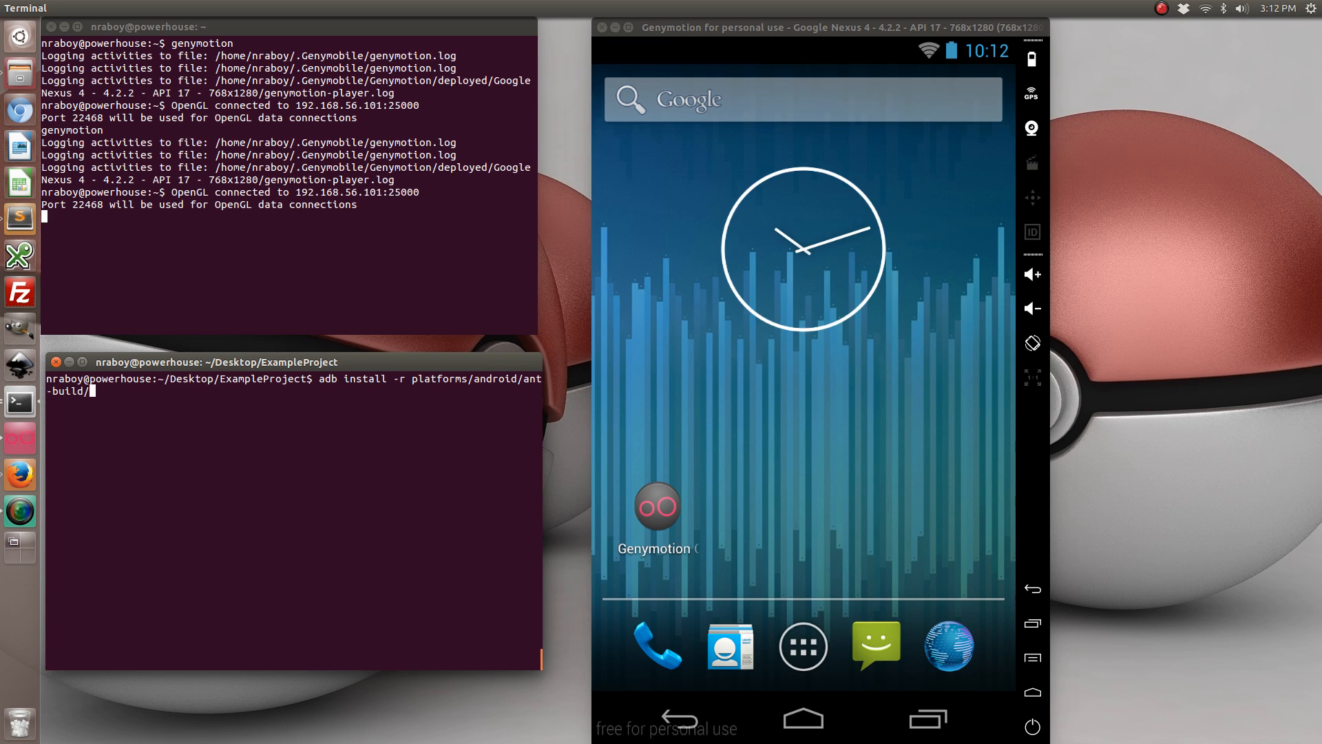
pyautogui.write('ExampleProject-debug.apk')
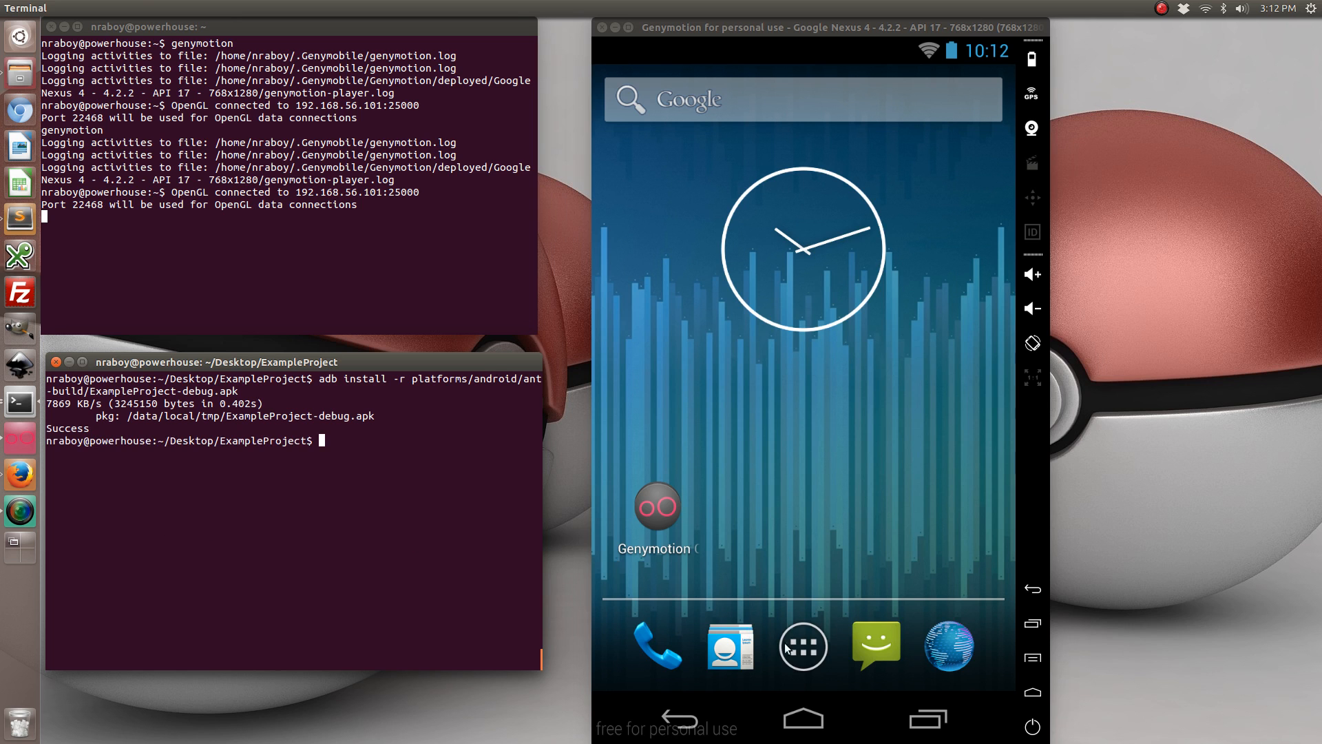
pyautogui.click(801, 647)
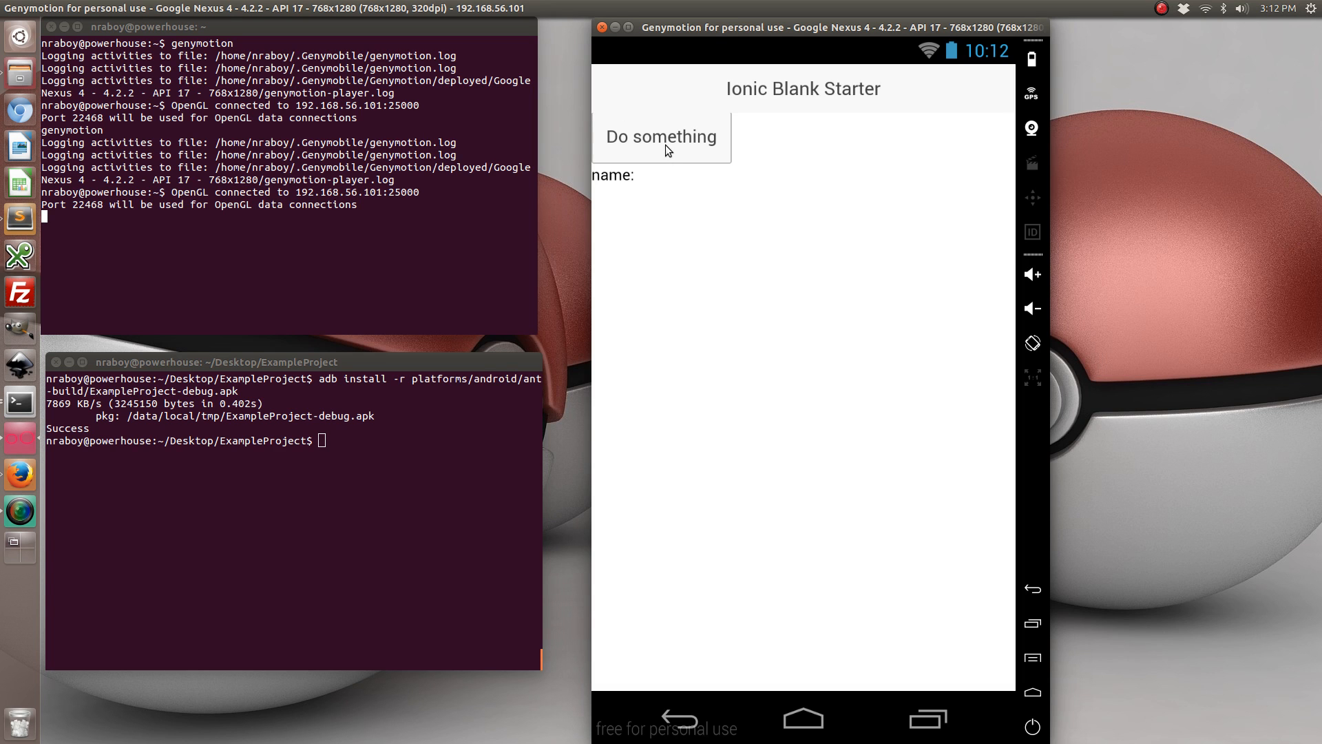
# Step: Tap Do something in the ExampleProject app to fetch the name
pyautogui.click(662, 137)
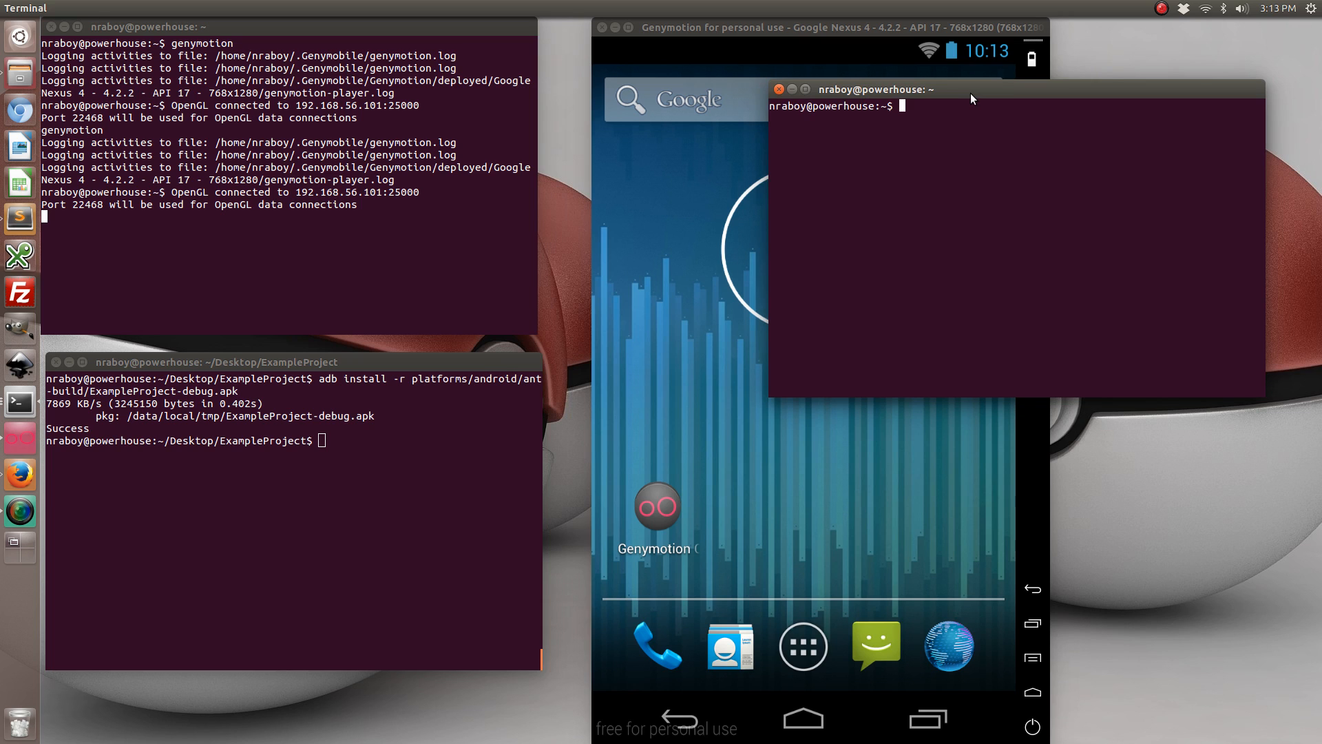
# Step: Start python -m SimpleHTTPServer in the Sample folder on port 8000
pyautogui.write('cd Sample/')
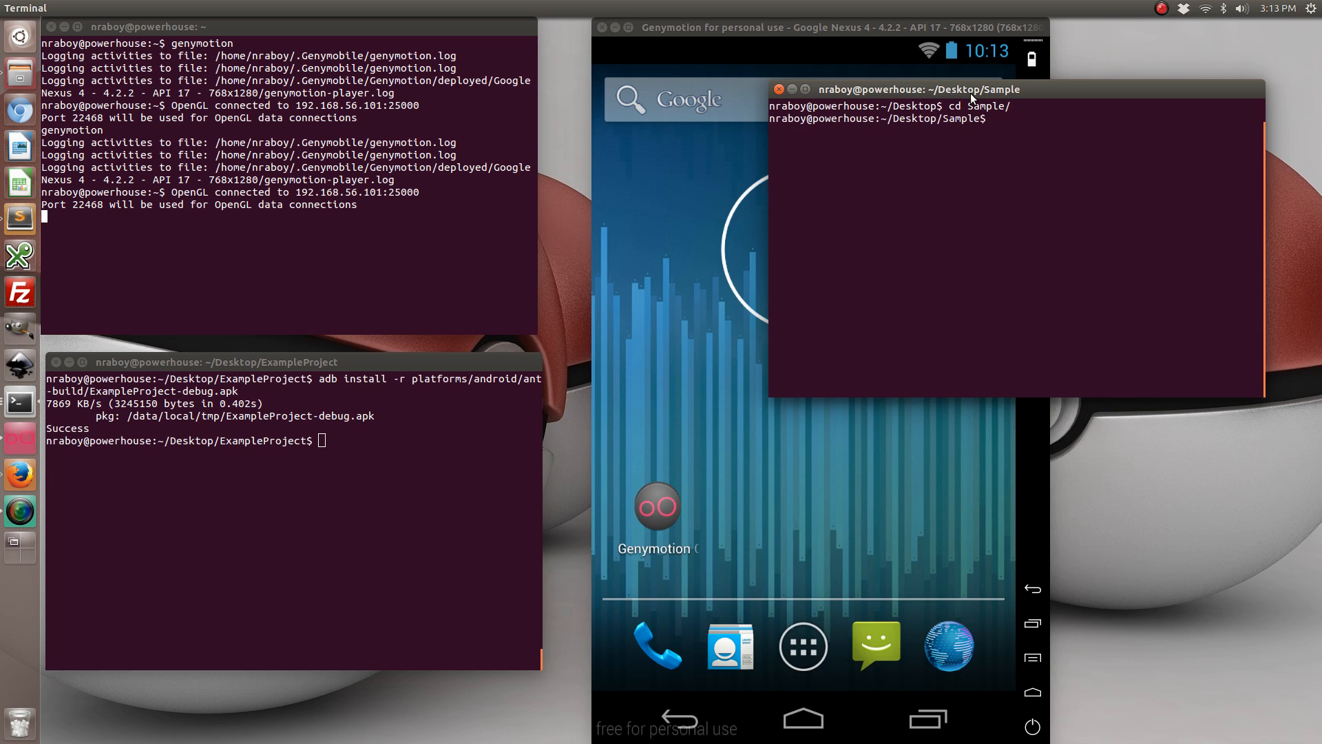
pyautogui.write('python -m')
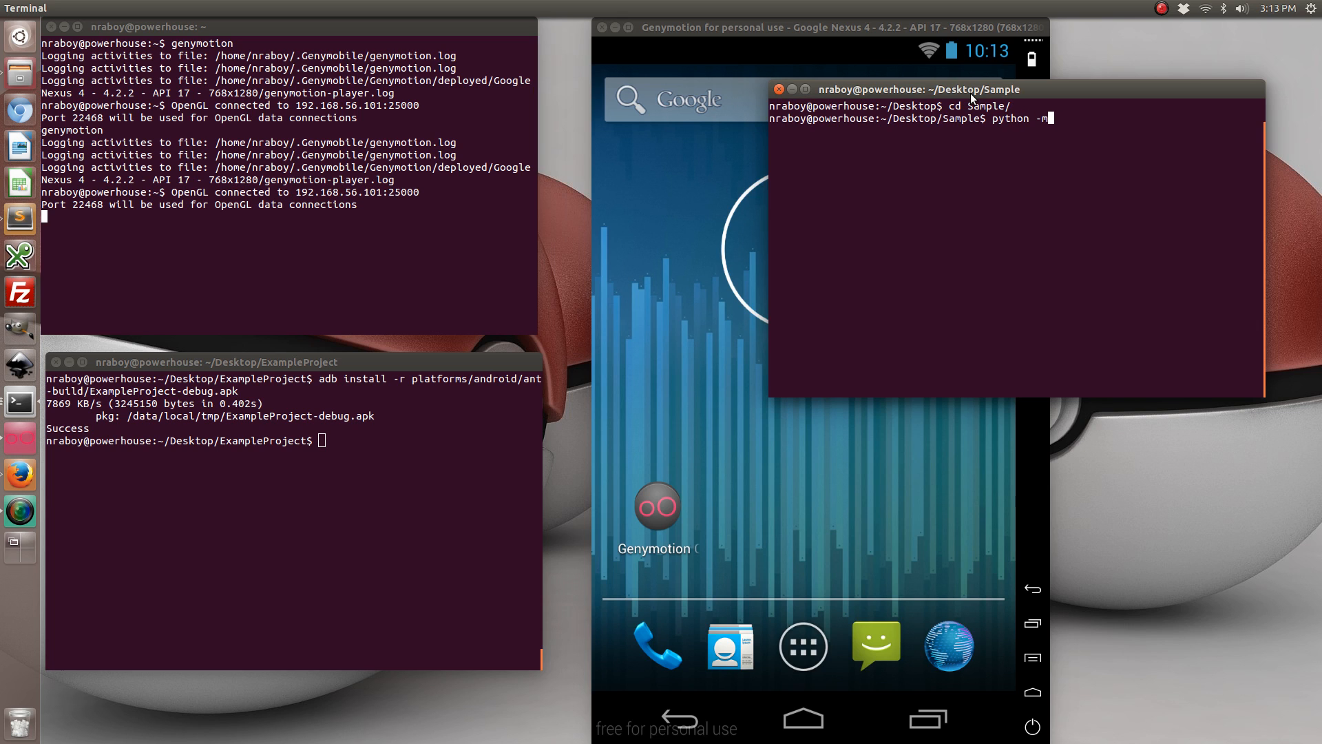
pyautogui.write('SimpleHttp')
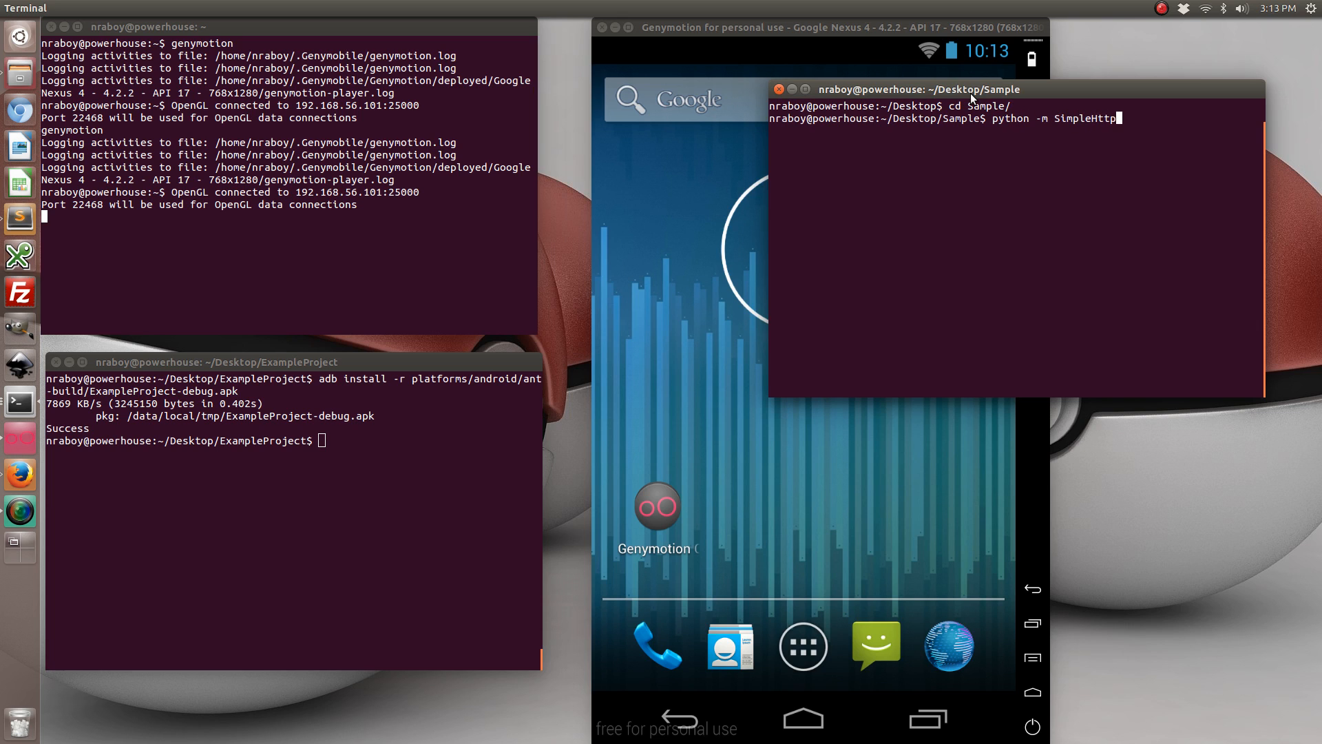
pyautogui.write('TP')
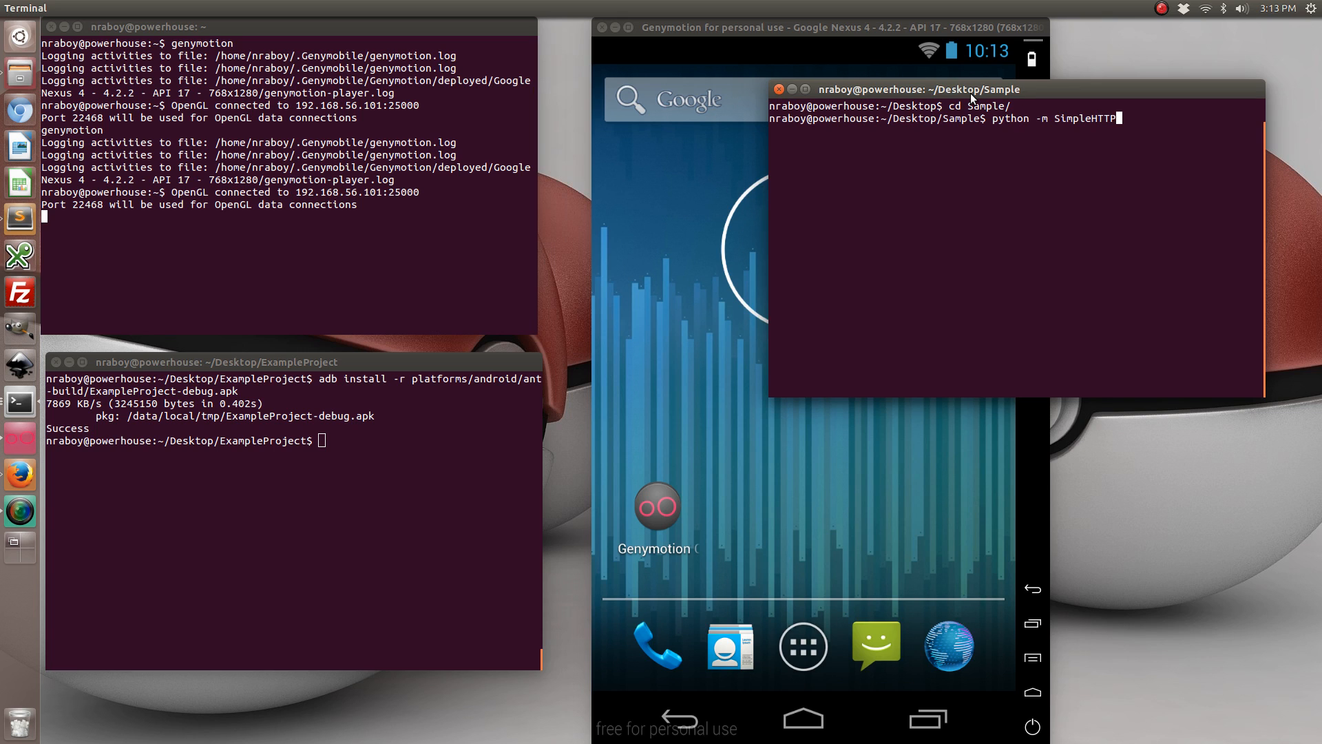
pyautogui.write('Server')
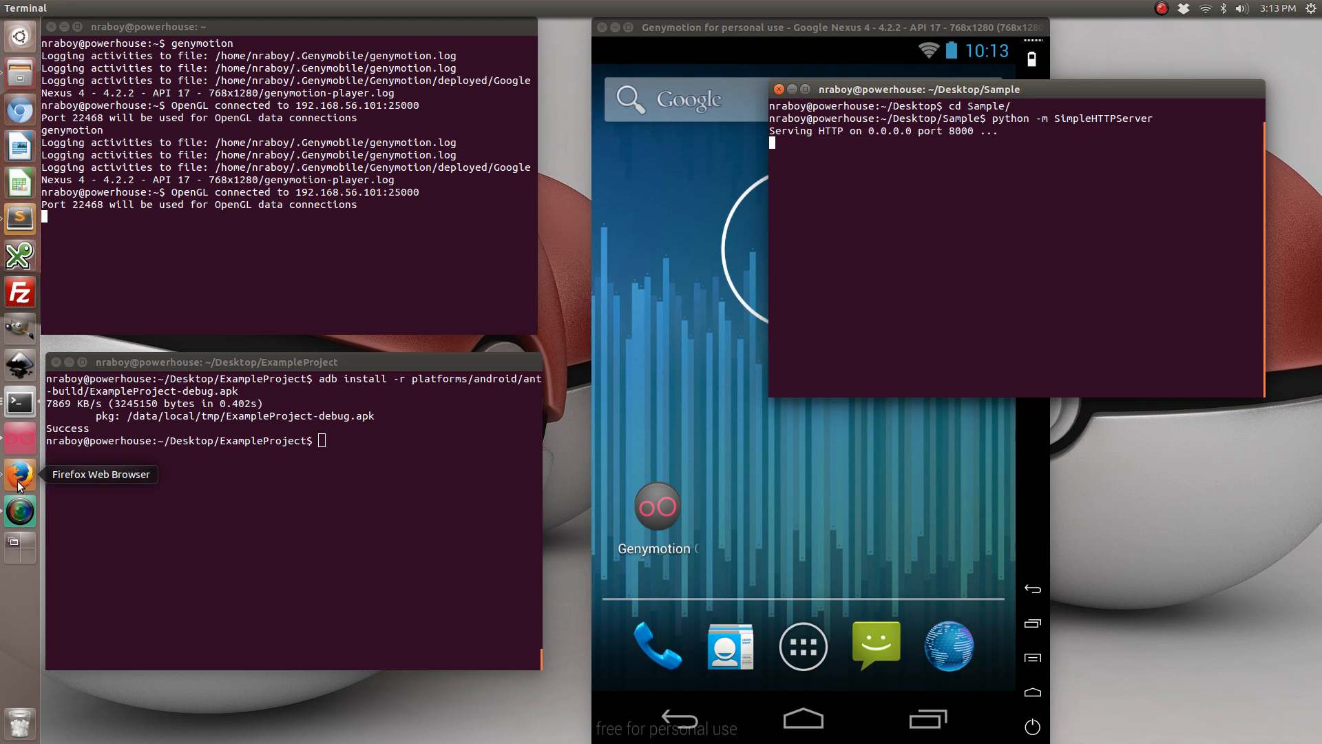
# Step: Switch to Firefox from the launcher
pyautogui.click(18, 473)
pyautogui.write('localhost:80')
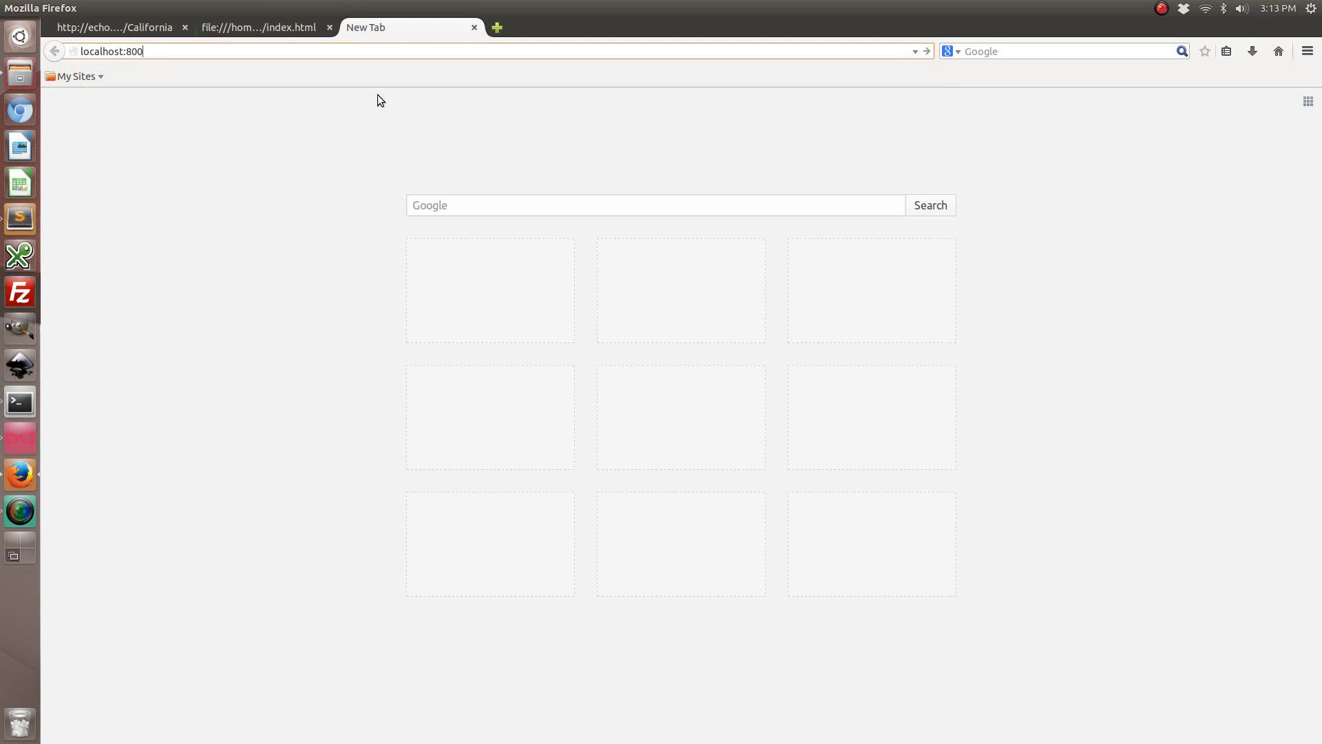
# Step: Load localhost:8000/example.json to view the Nic Raboy JSON data
pyautogui.write('0/example.json')
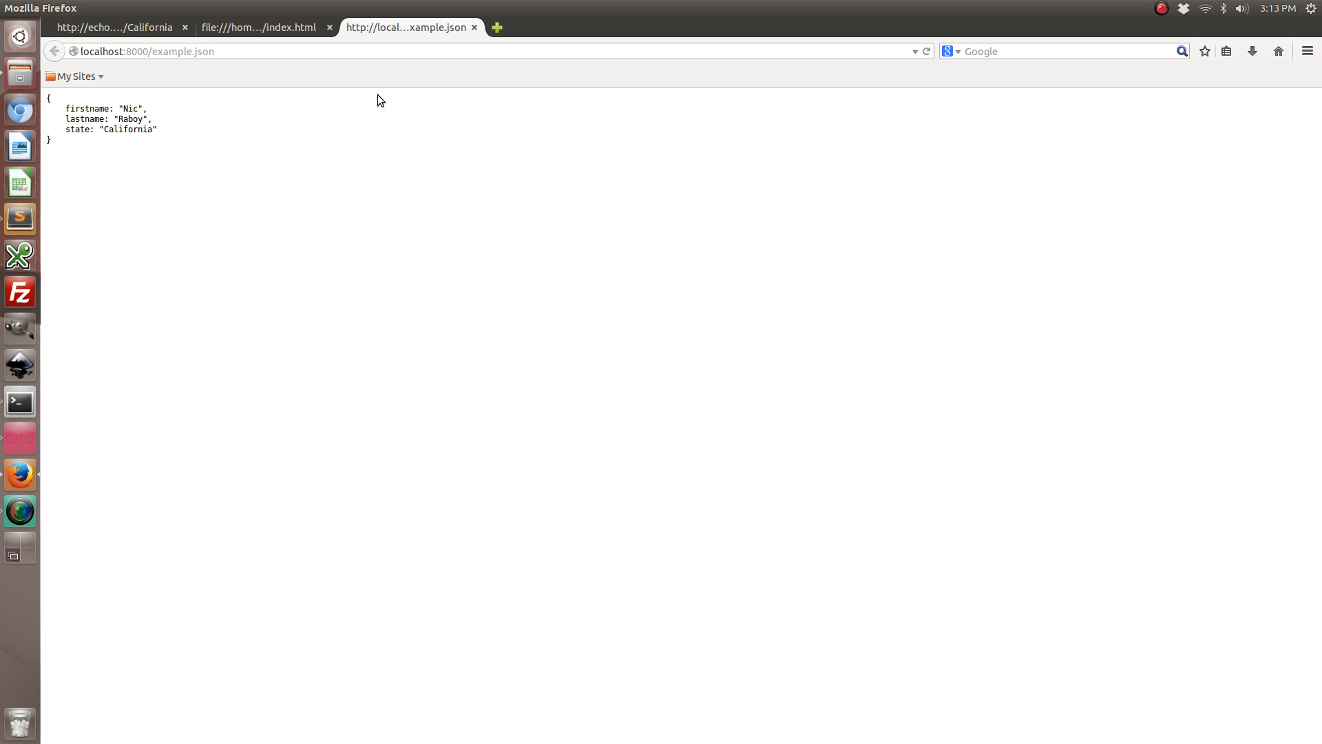
pyautogui.moveTo(168, 174)
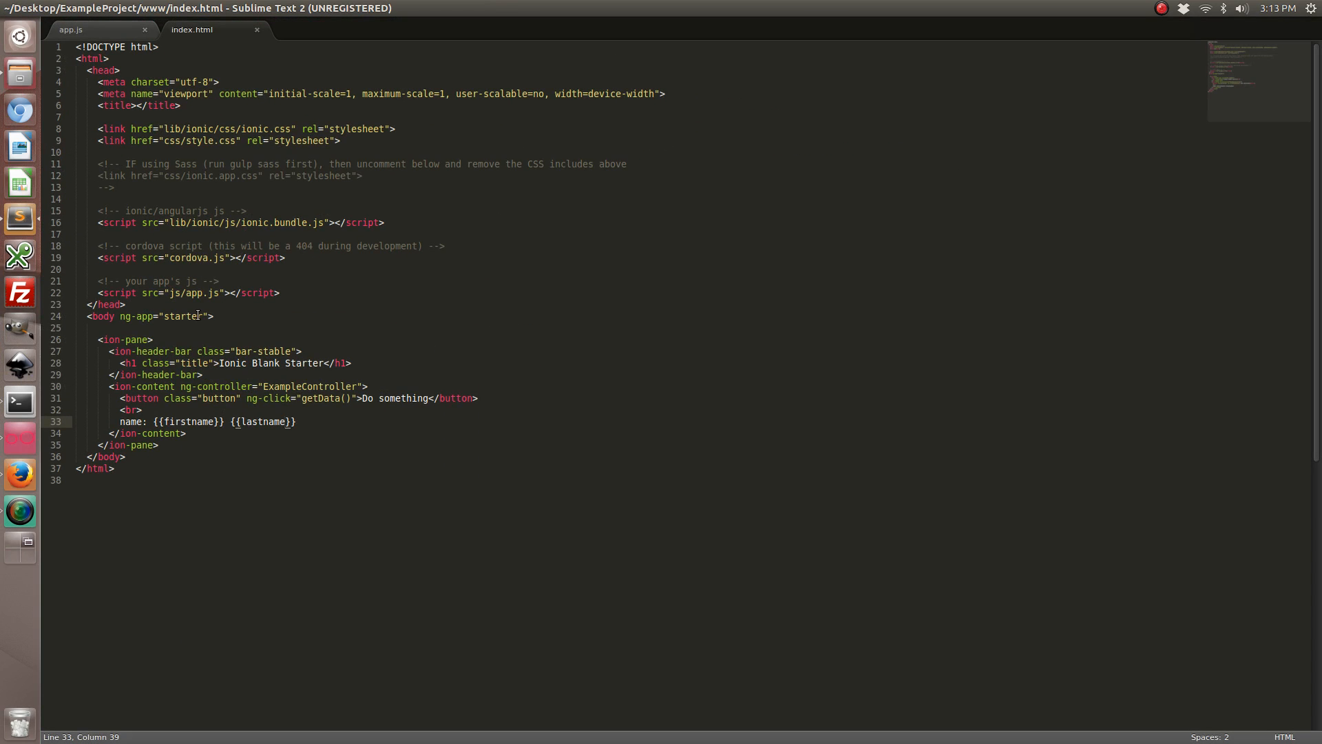
pyautogui.click(71, 29)
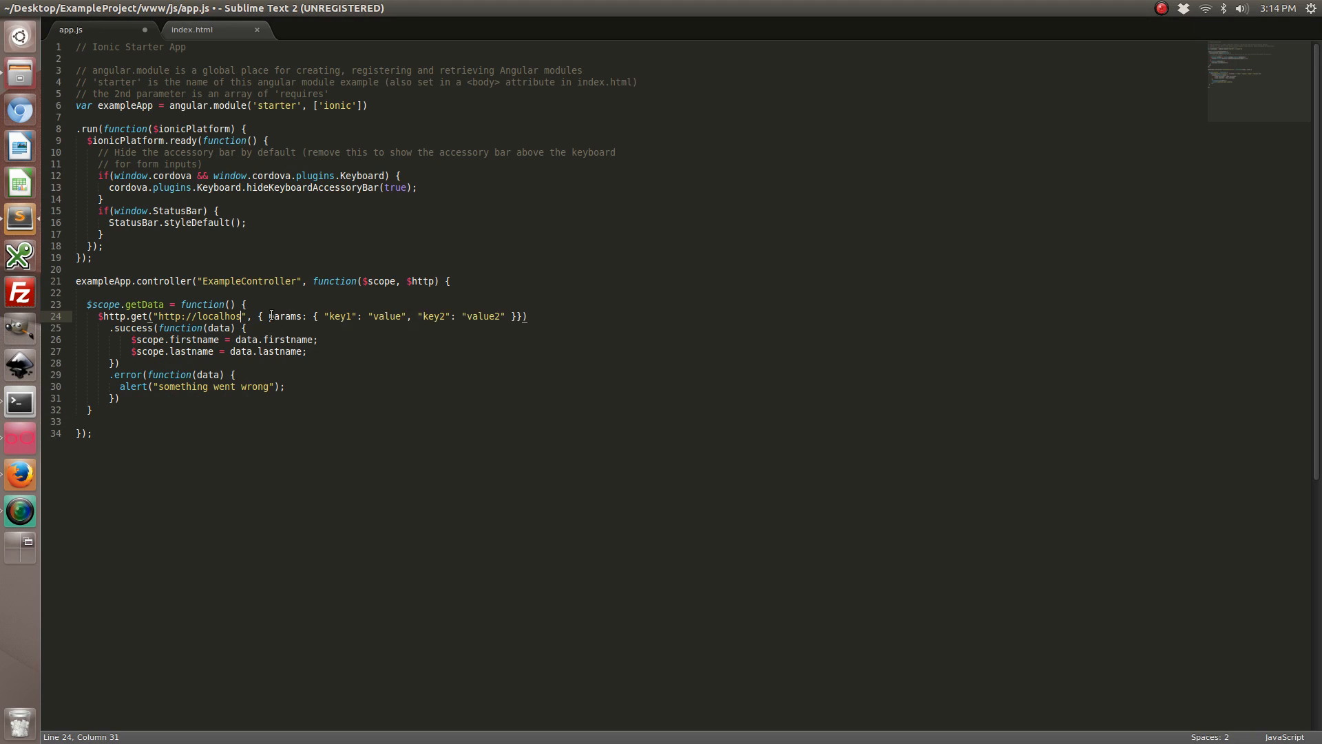
pyautogui.write(':8000')
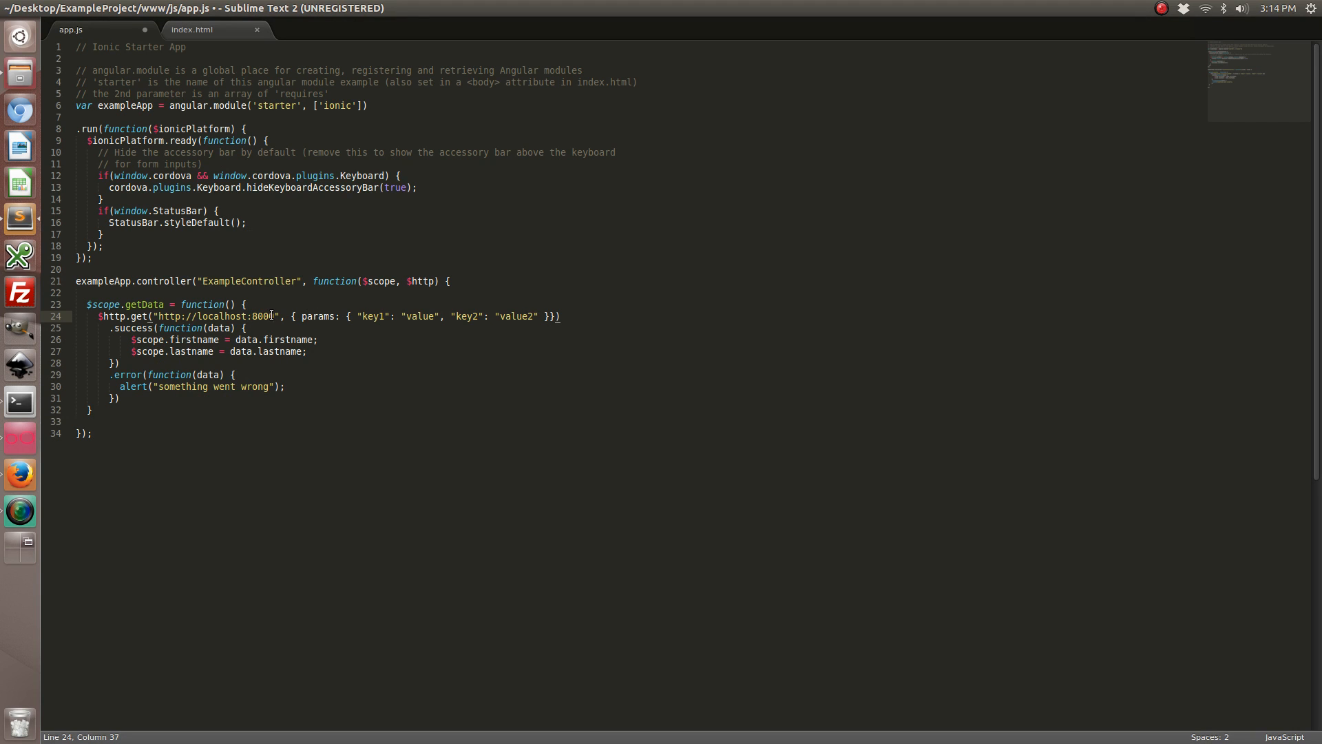
pyautogui.write('/example.json')
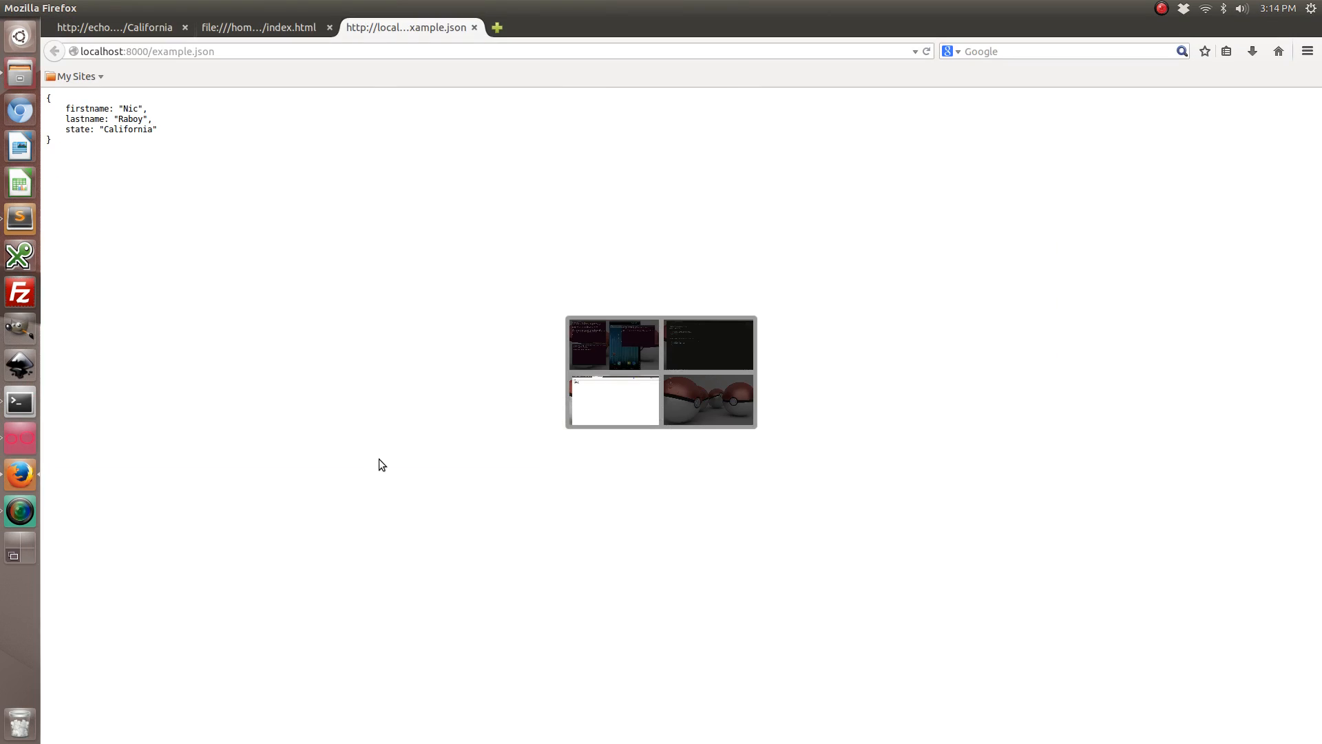
# Step: Open Inspect Element's Console on the index.html page tab
pyautogui.click(262, 27)
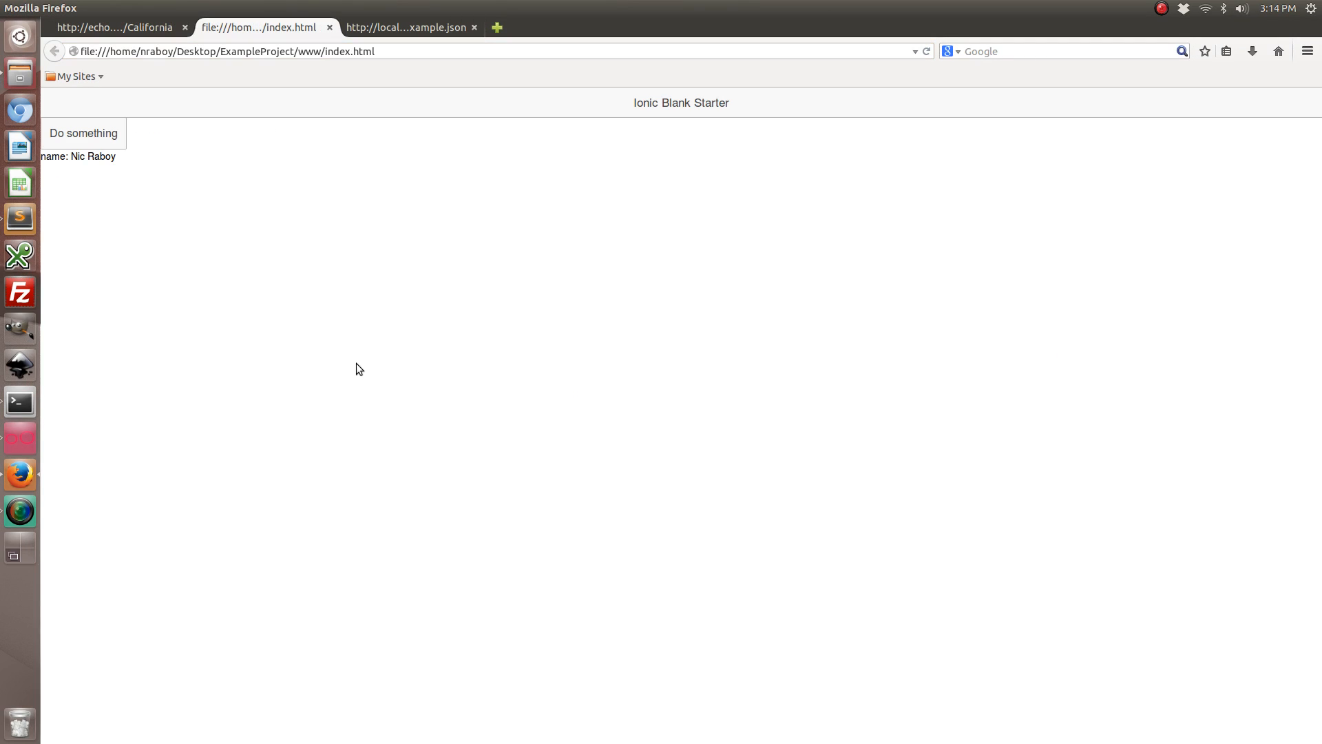
pyautogui.rightClick(356, 368)
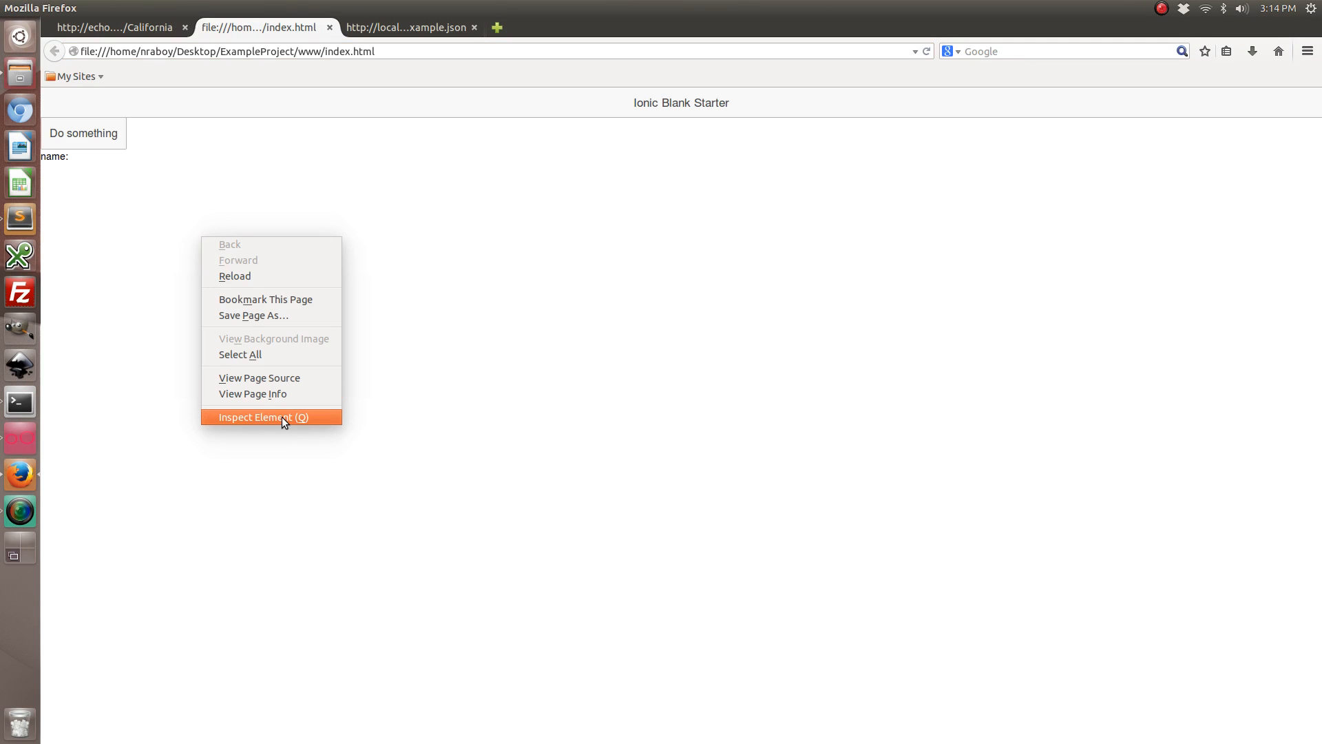
pyautogui.click(257, 417)
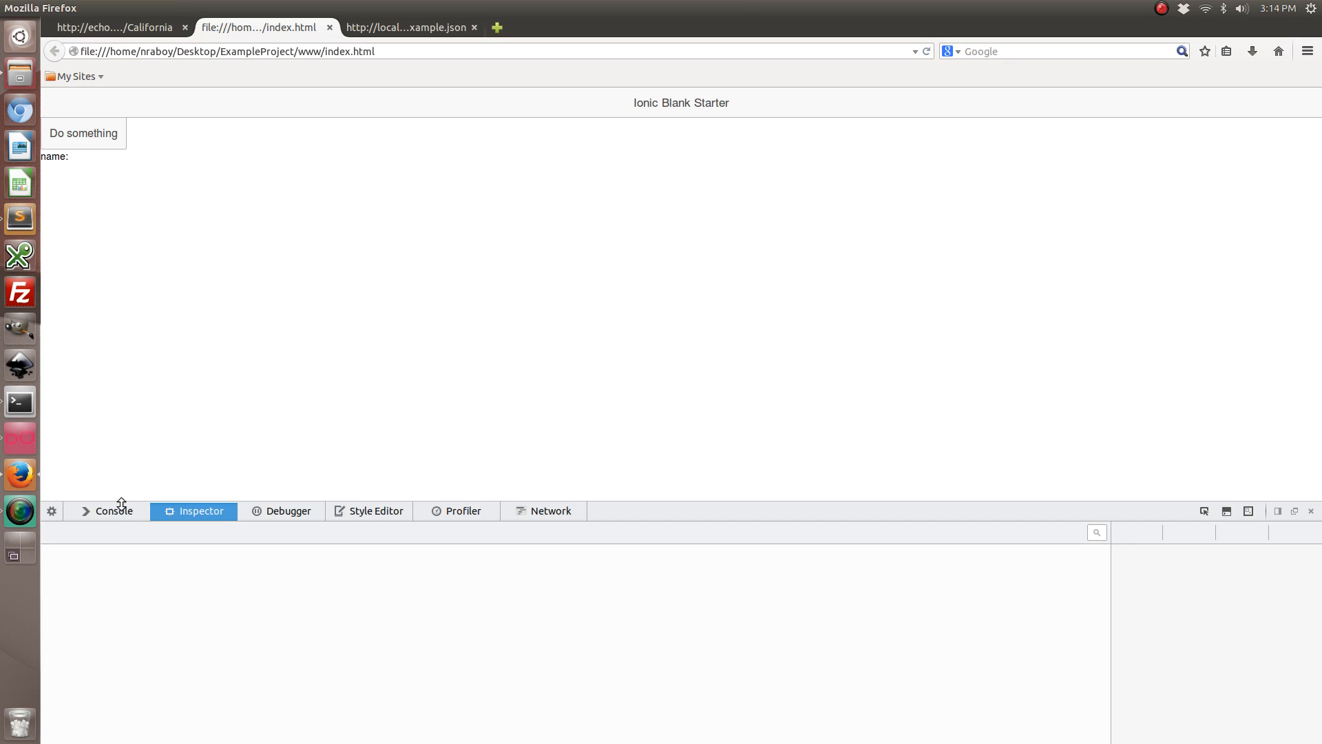
pyautogui.click(82, 132)
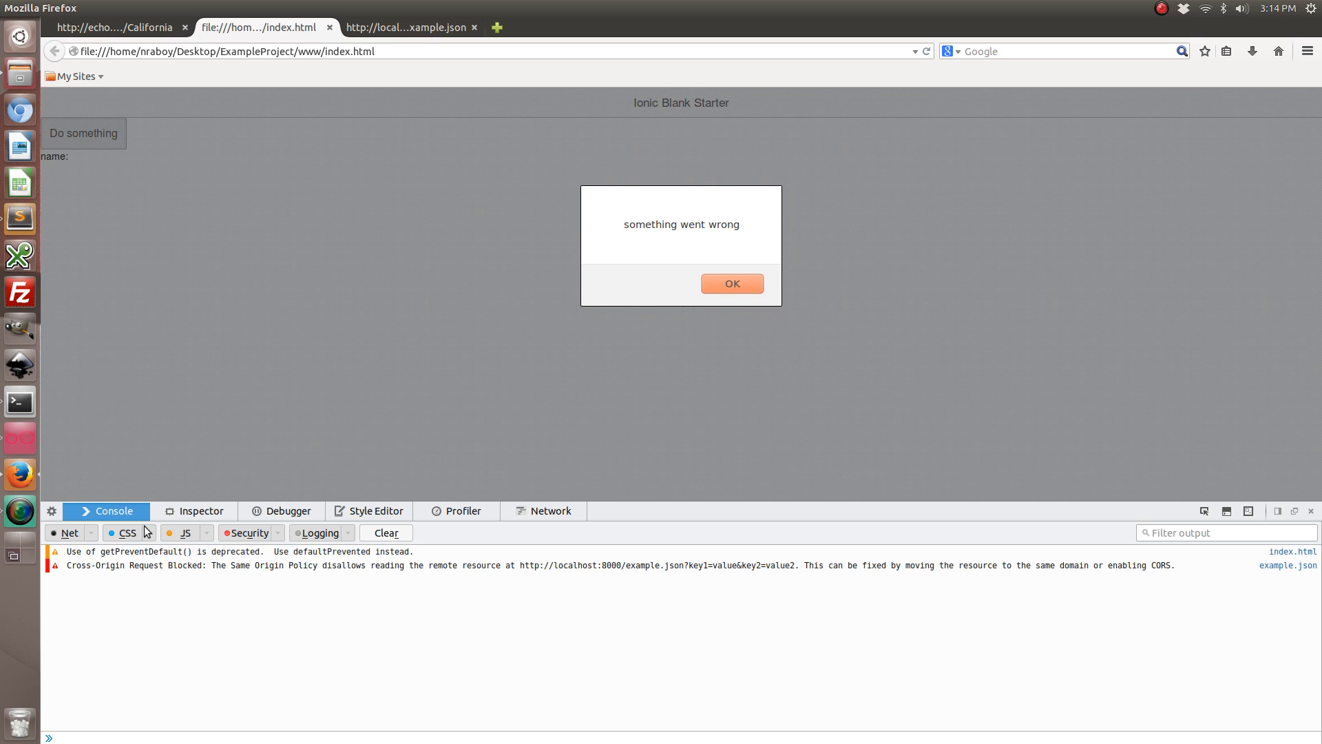
pyautogui.moveTo(70, 578)
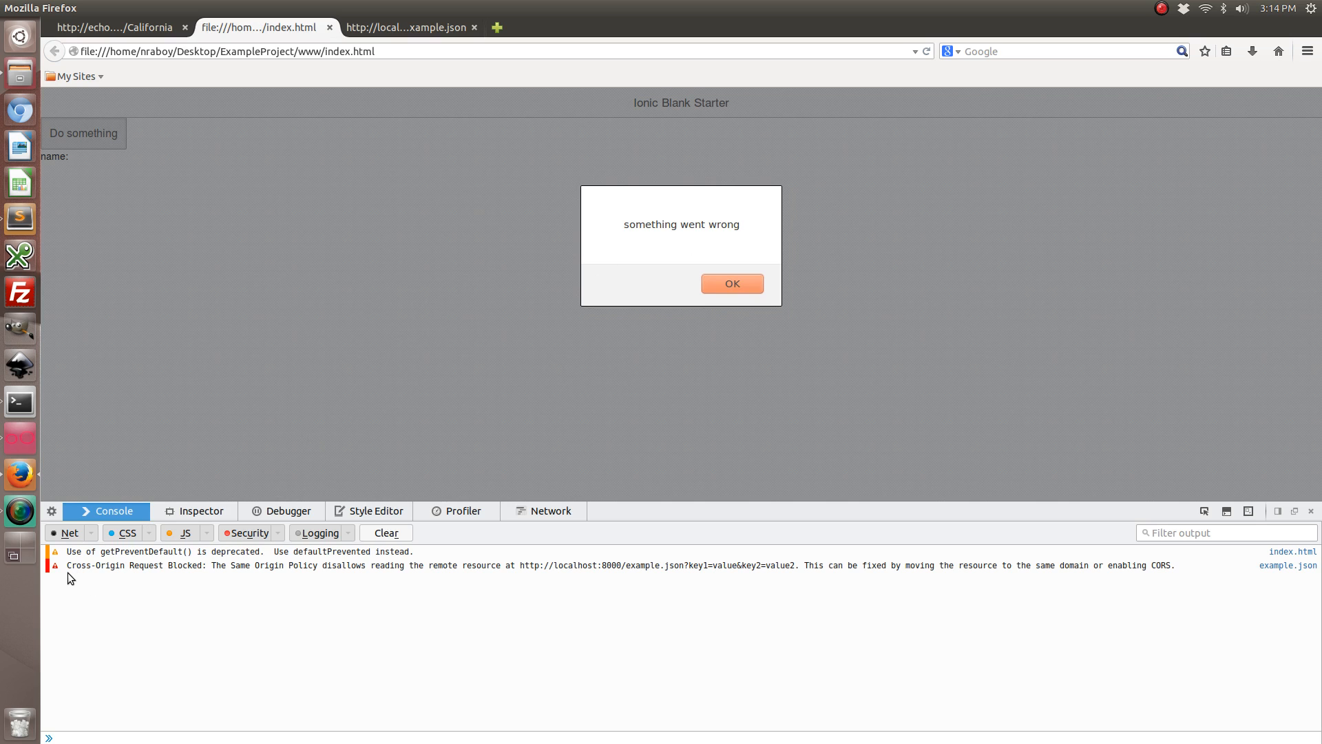
pyautogui.moveTo(627, 585)
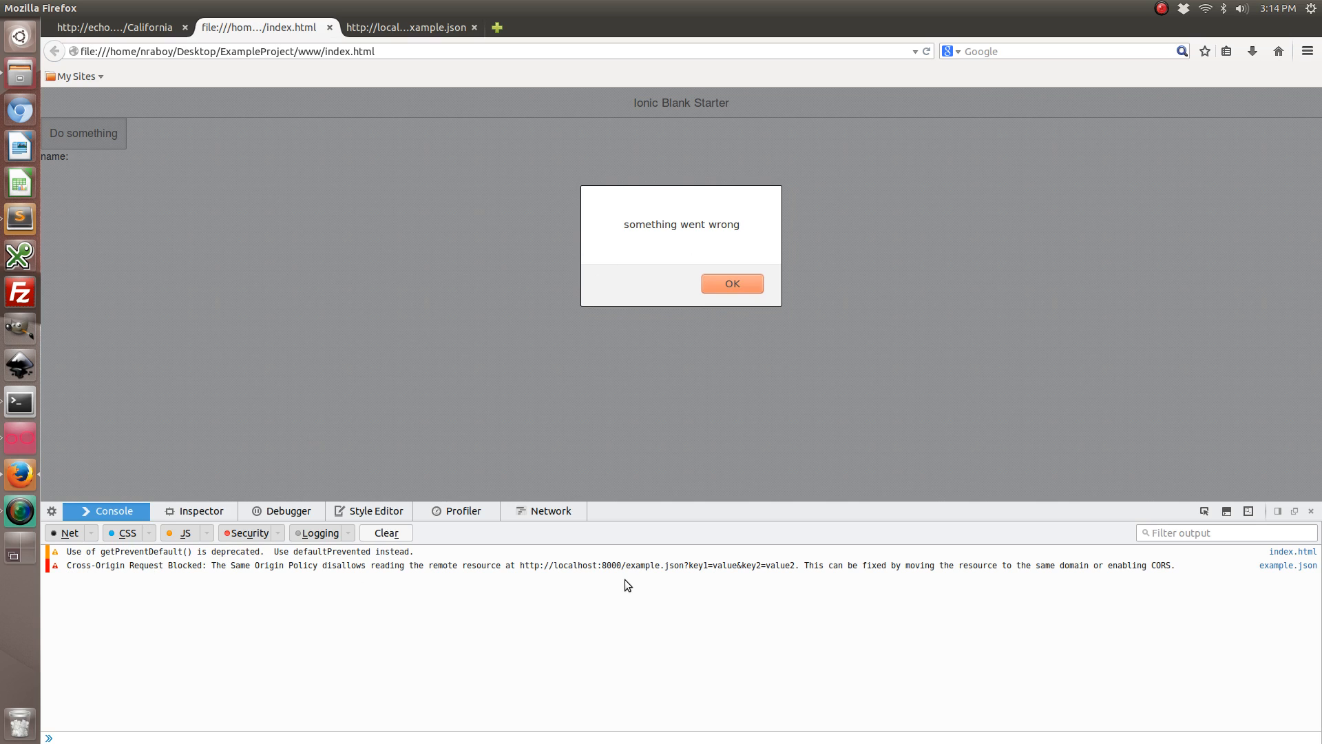
pyautogui.moveTo(810, 394)
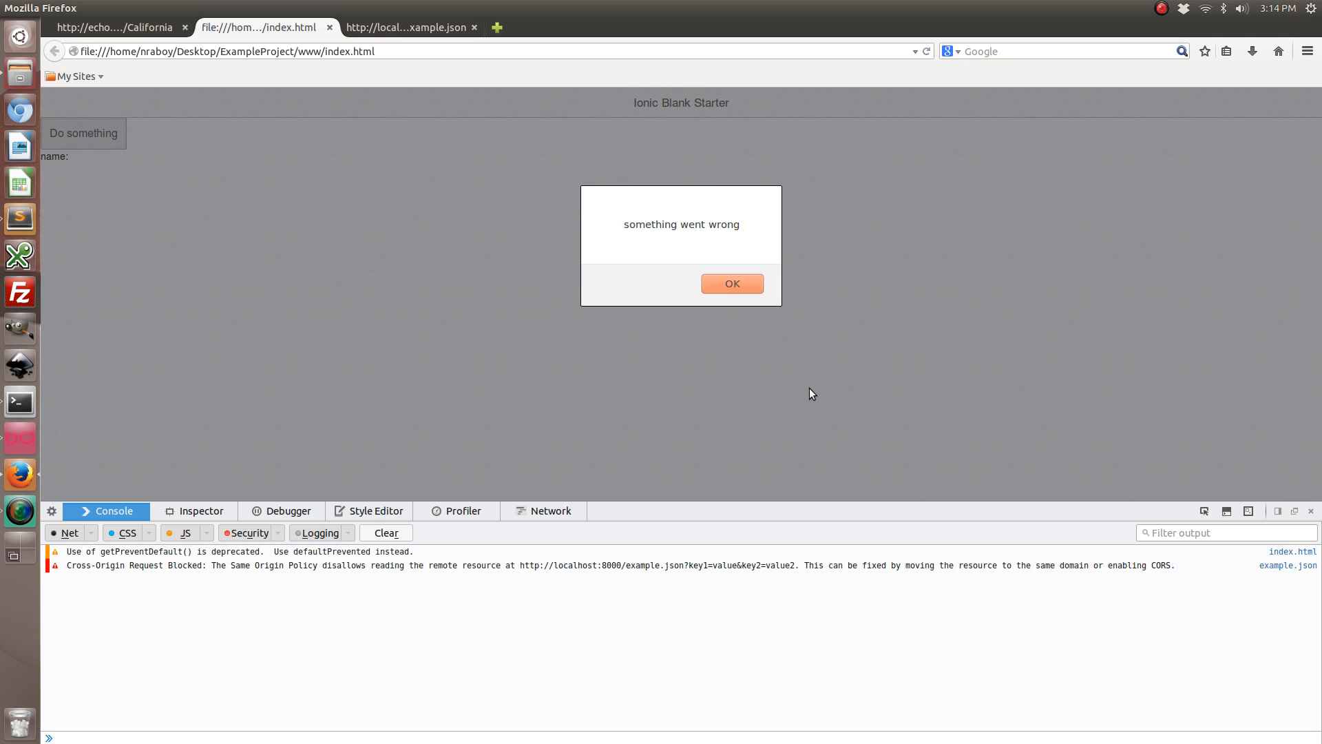
pyautogui.moveTo(177, 431)
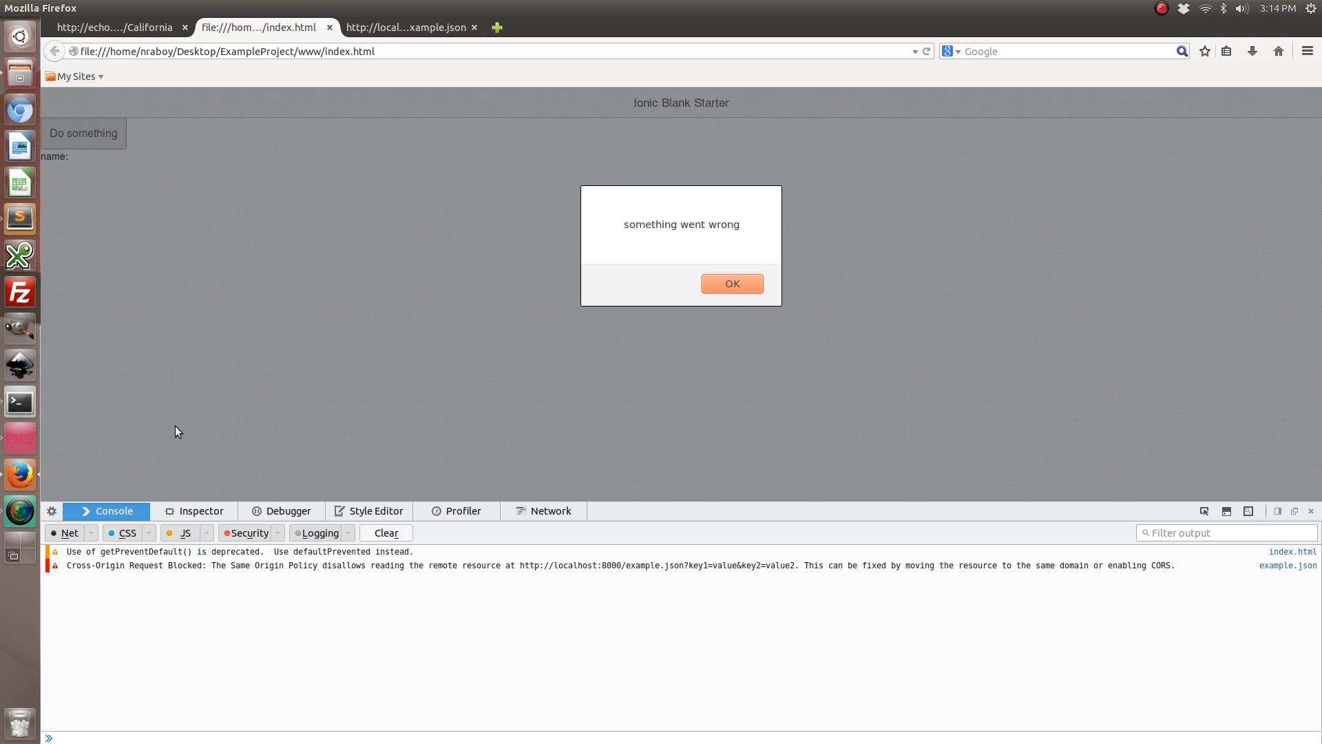
pyautogui.moveTo(140, 438)
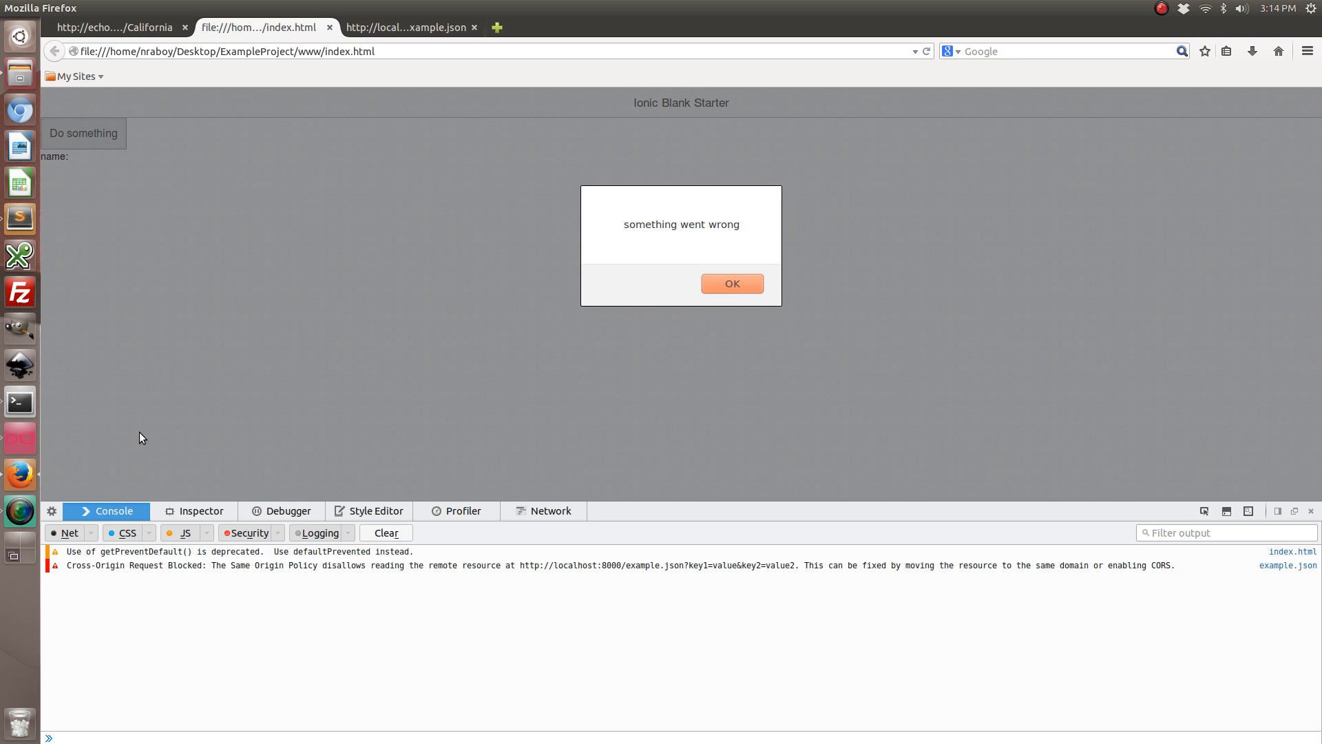
pyautogui.moveTo(129, 464)
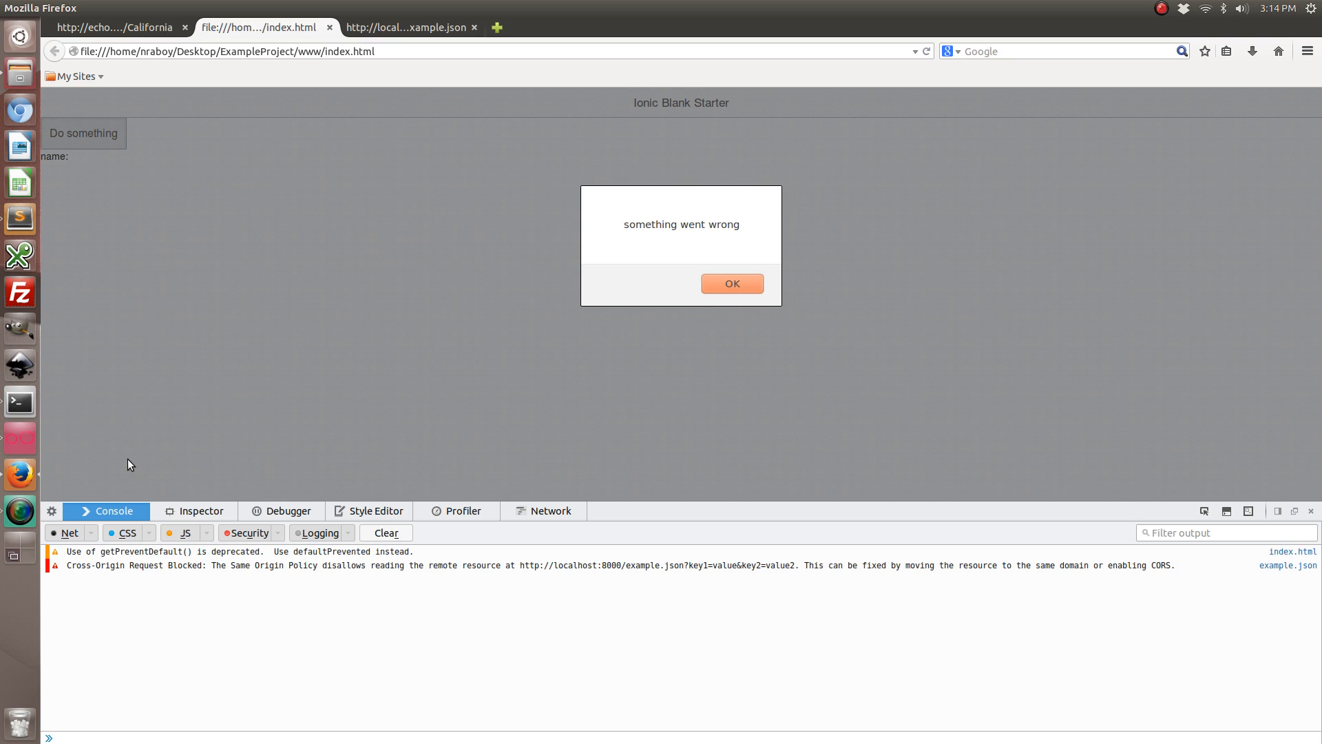
pyautogui.moveTo(150, 458)
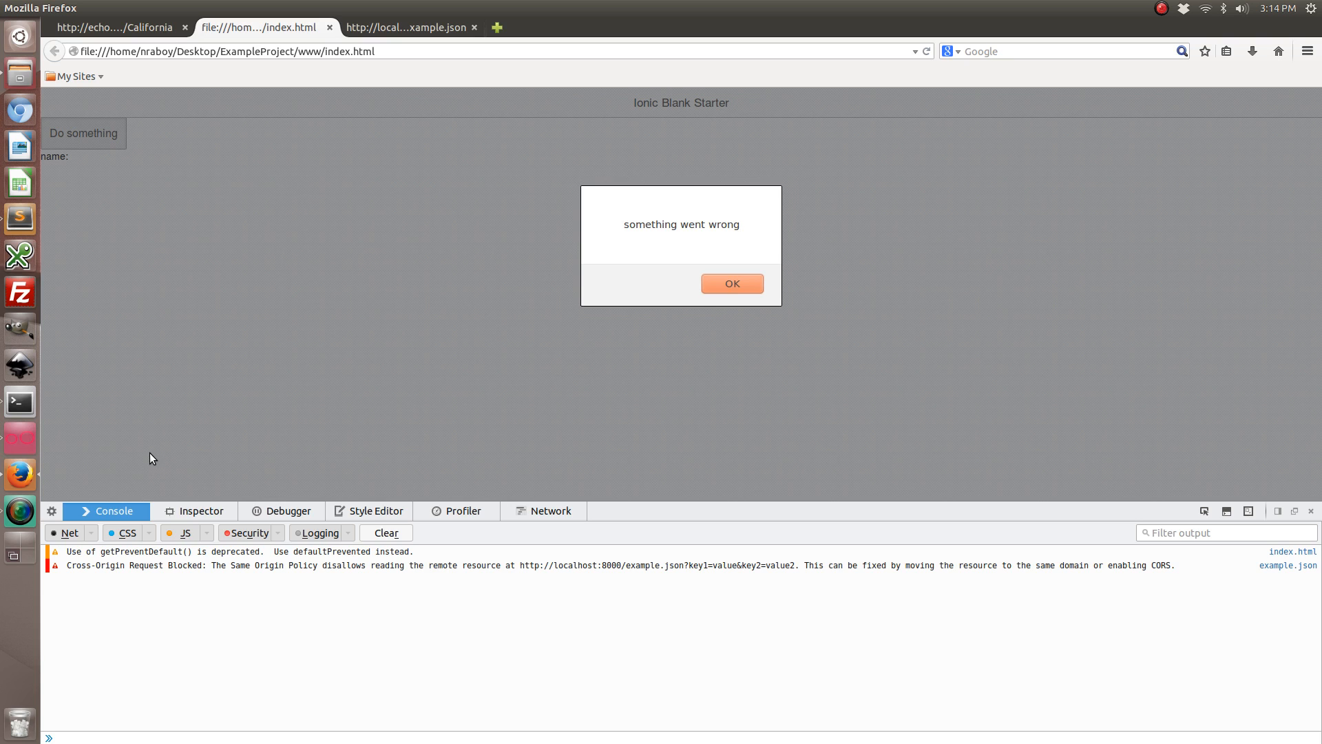
pyautogui.moveTo(352, 463)
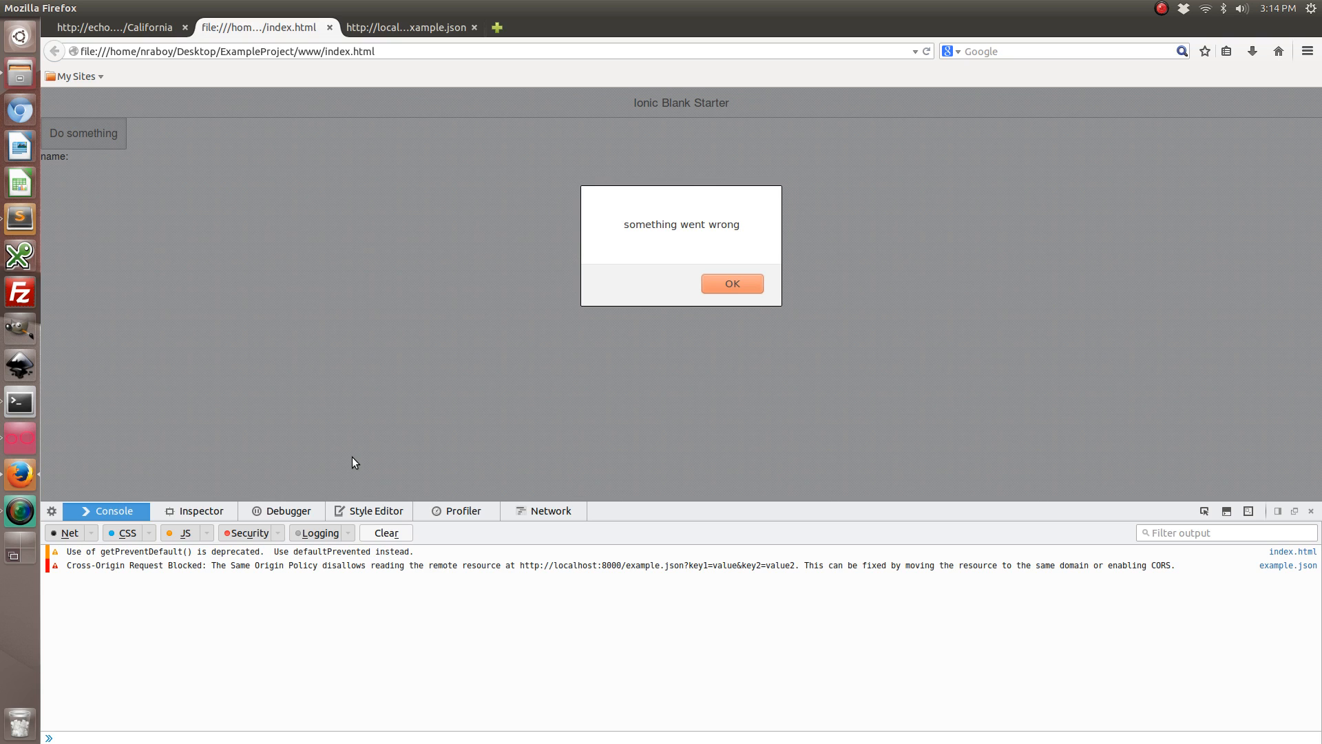
pyautogui.moveTo(278, 470)
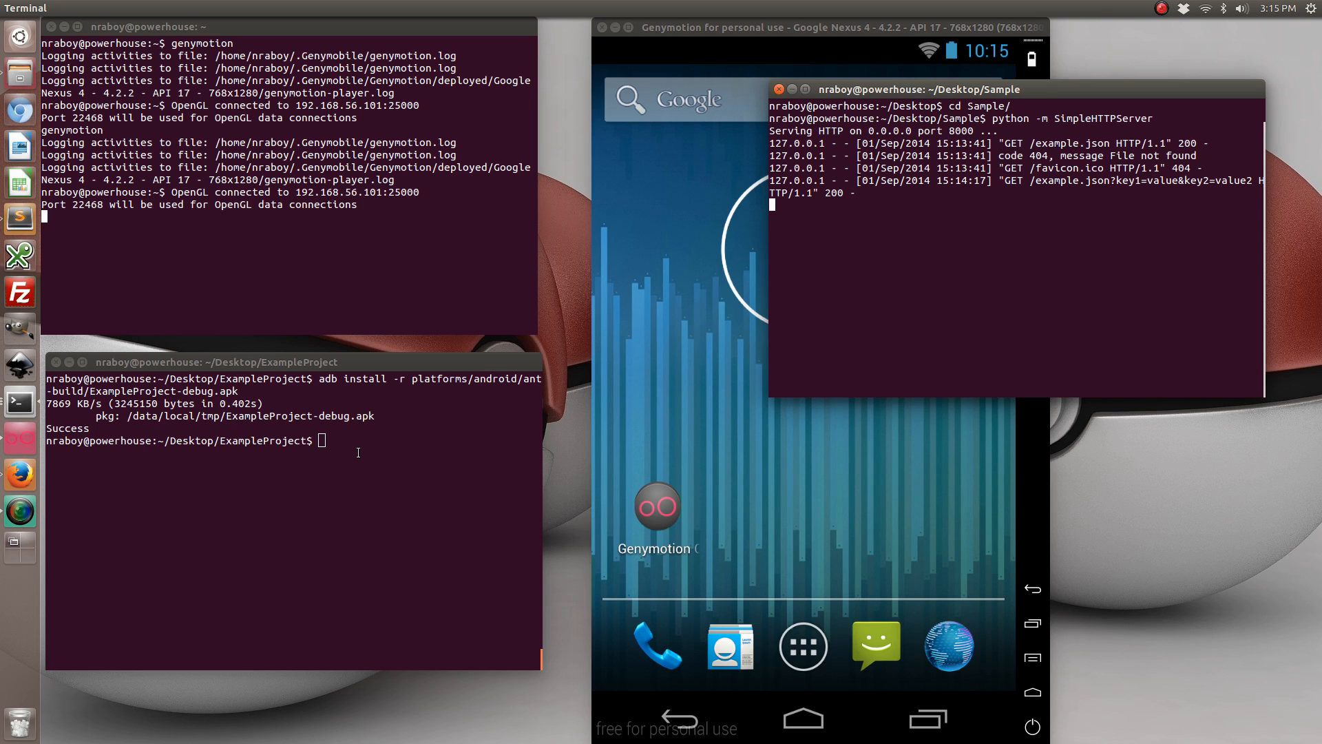
pyautogui.moveTo(305, 466)
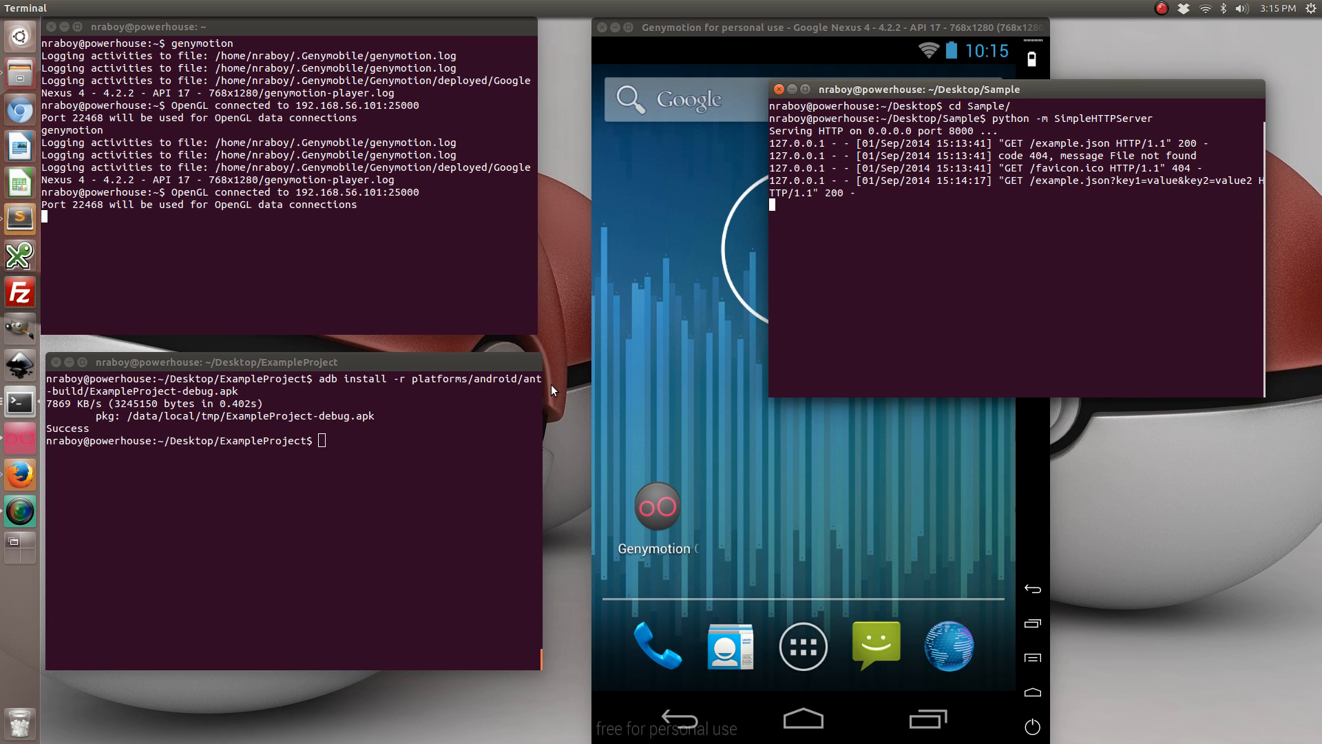
pyautogui.moveTo(1157, 9)
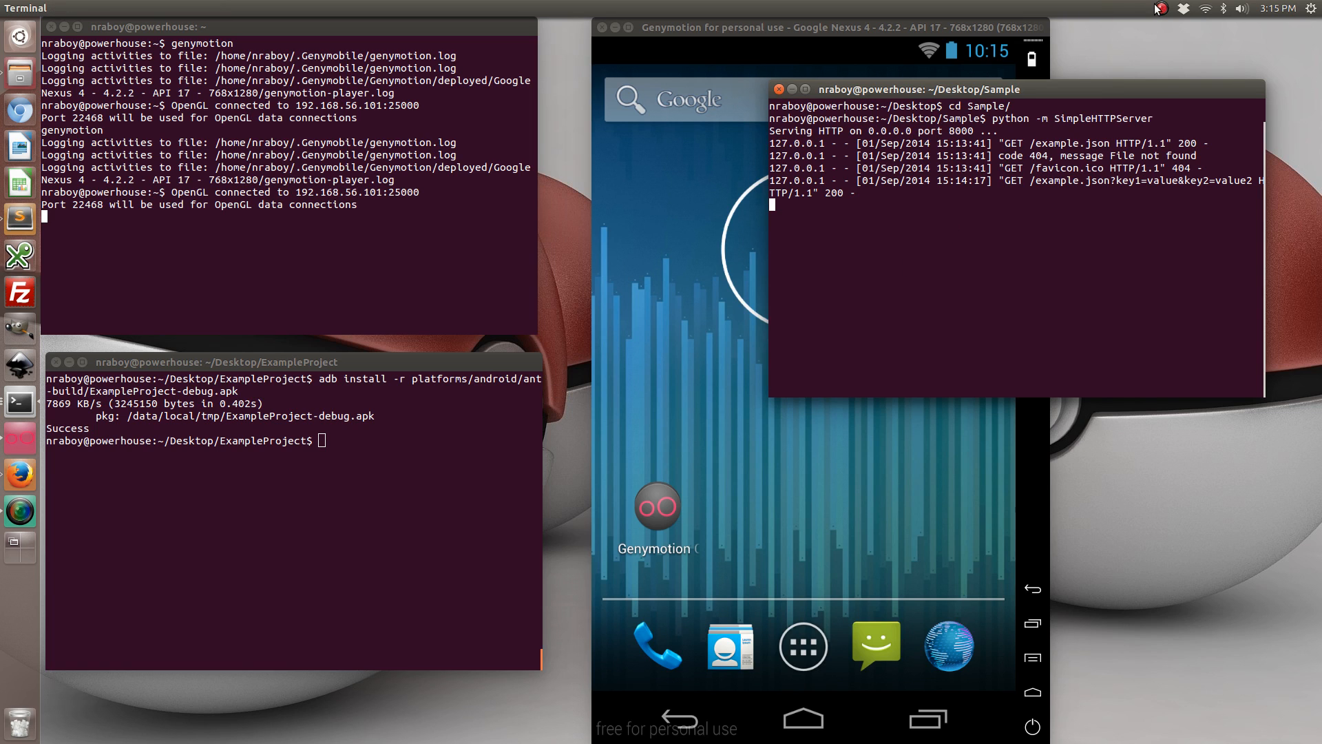